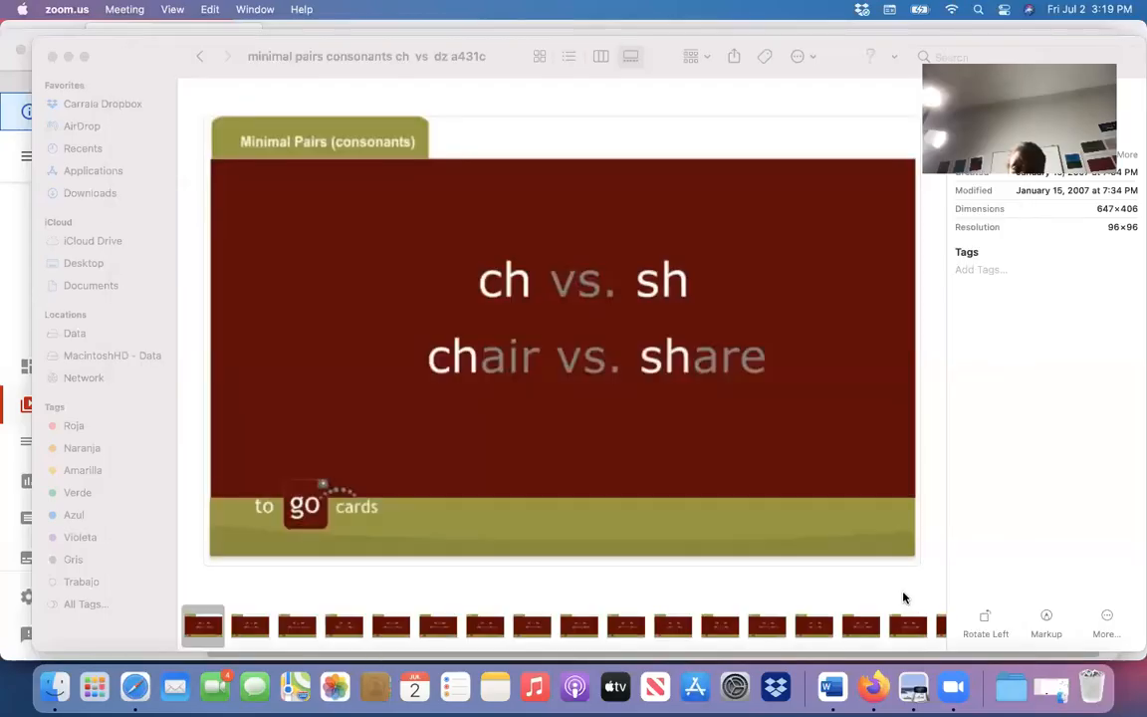
mouse_move(833, 446)
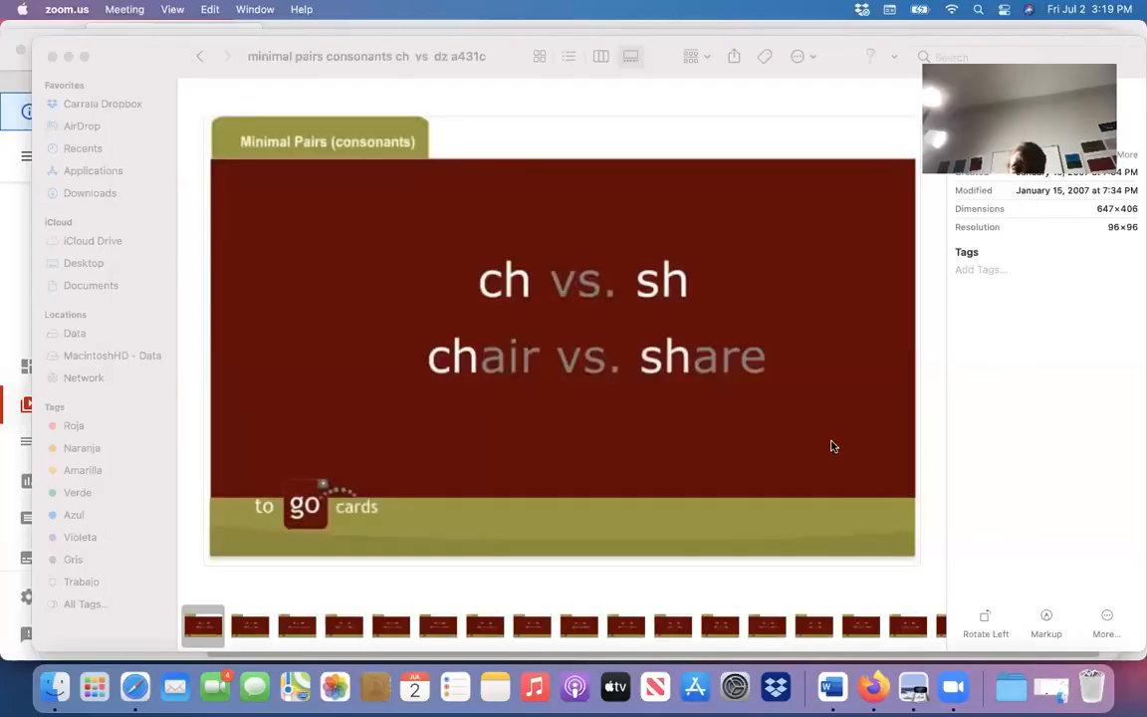
mouse_move(732, 343)
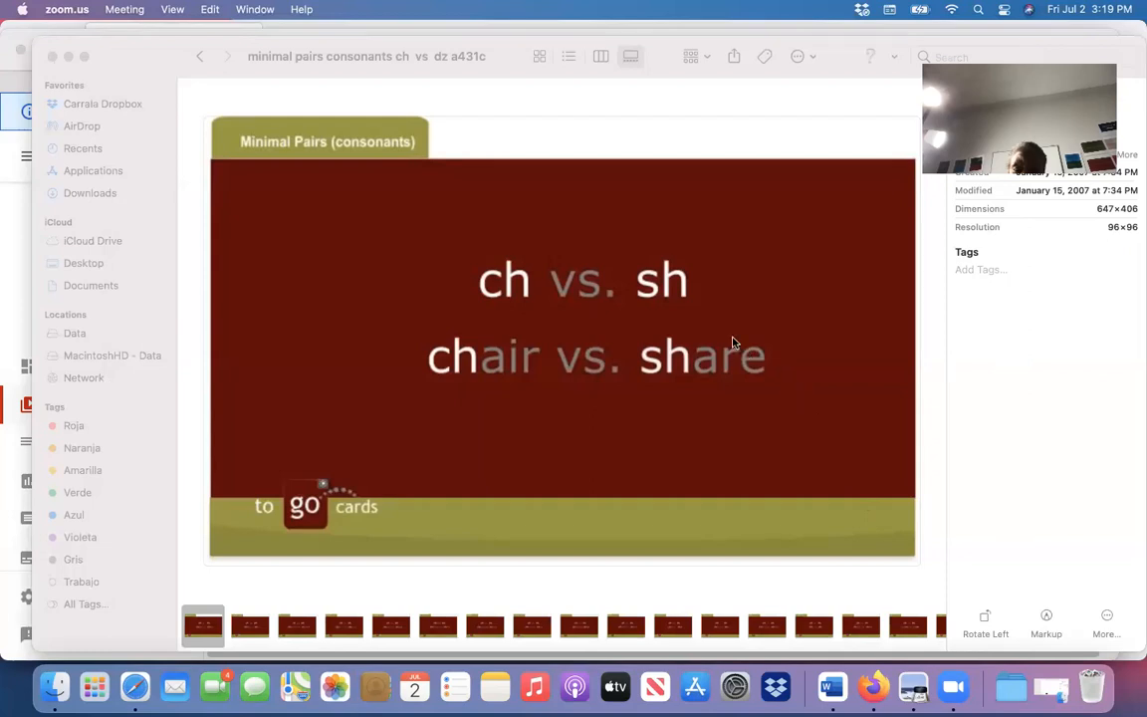
mouse_move(657, 147)
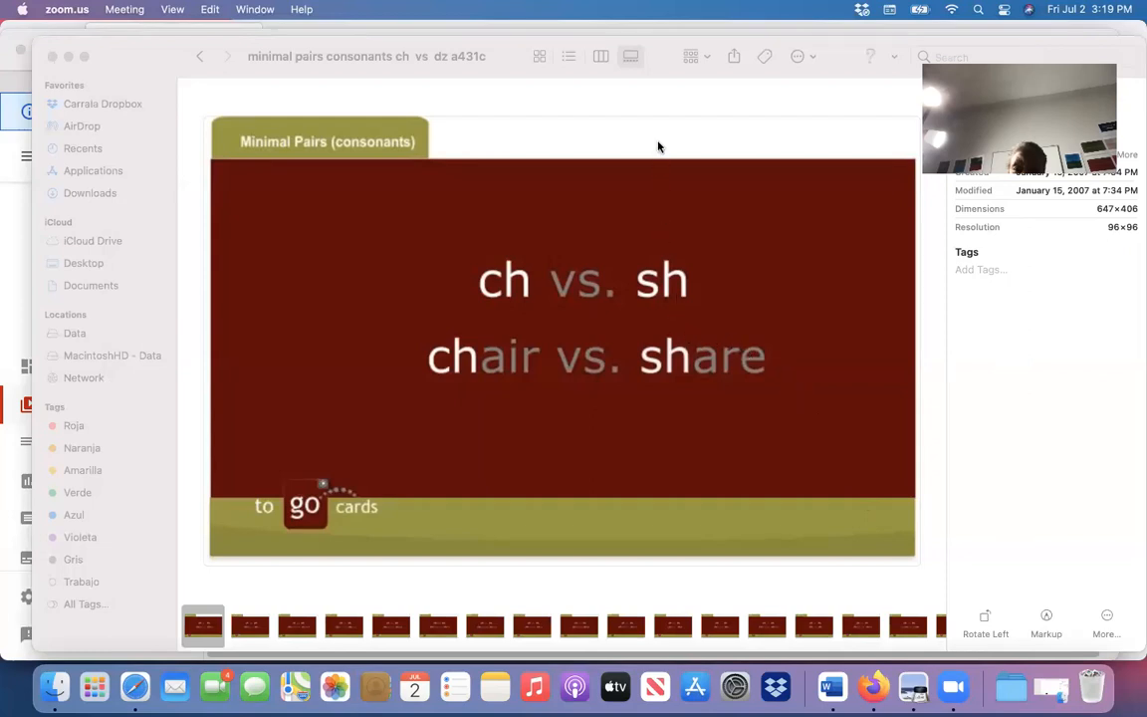
mouse_move(600, 227)
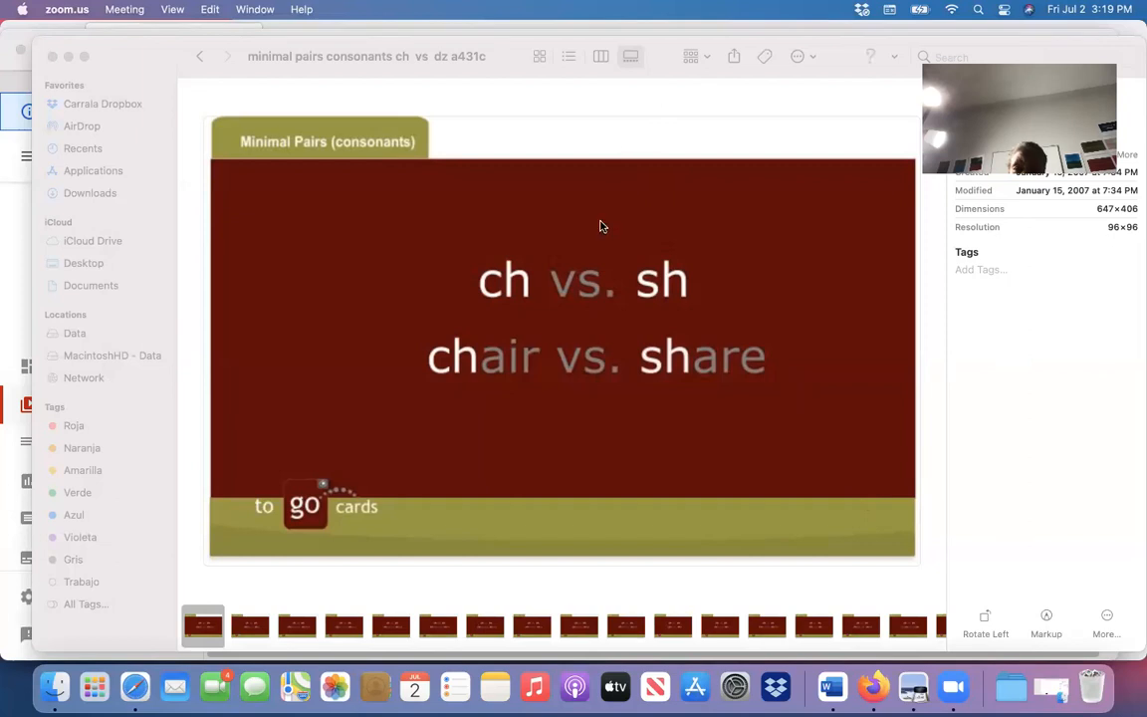
mouse_move(665, 124)
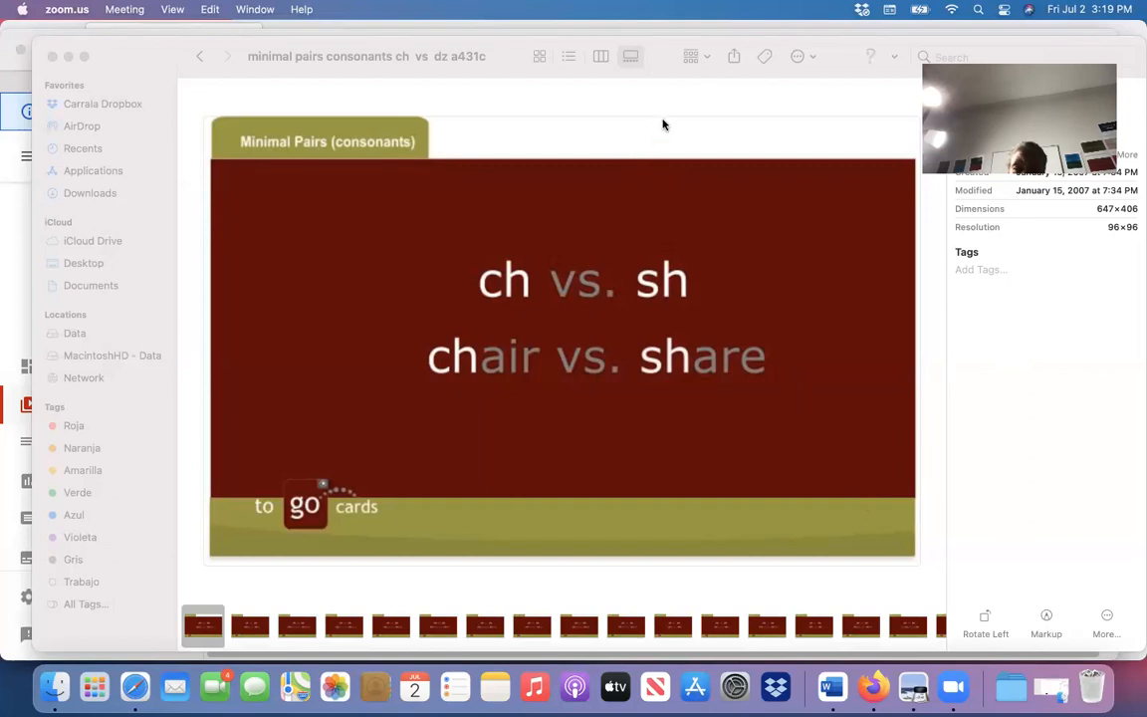
mouse_move(689, 36)
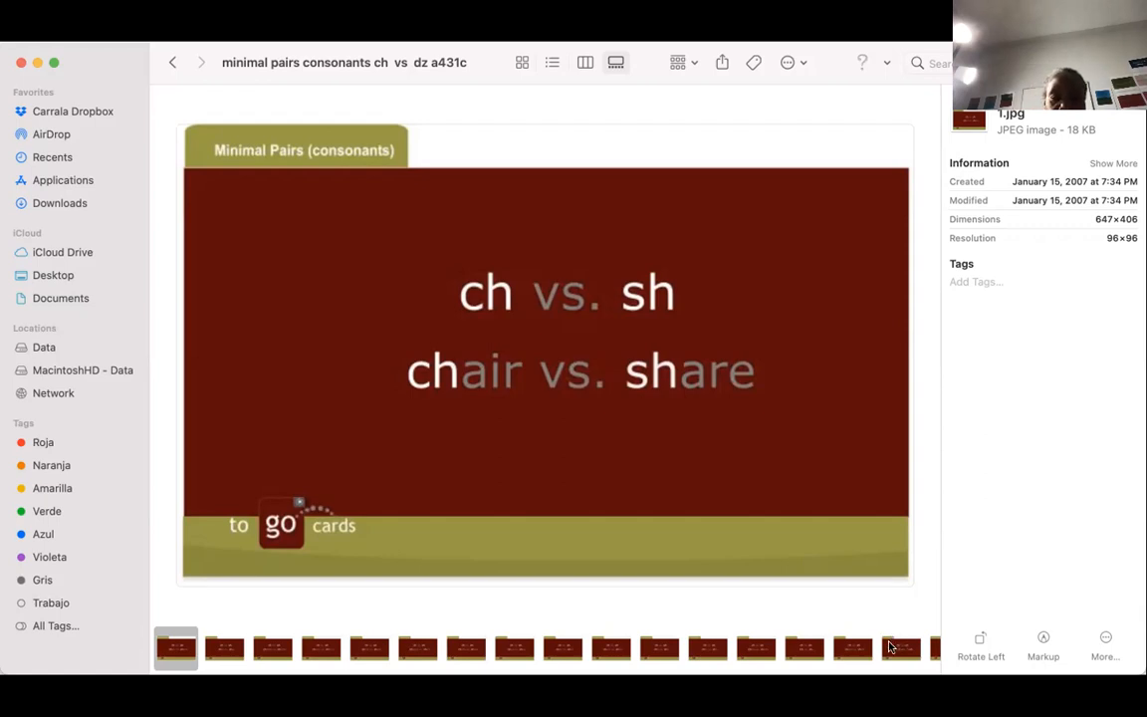
mouse_move(343, 673)
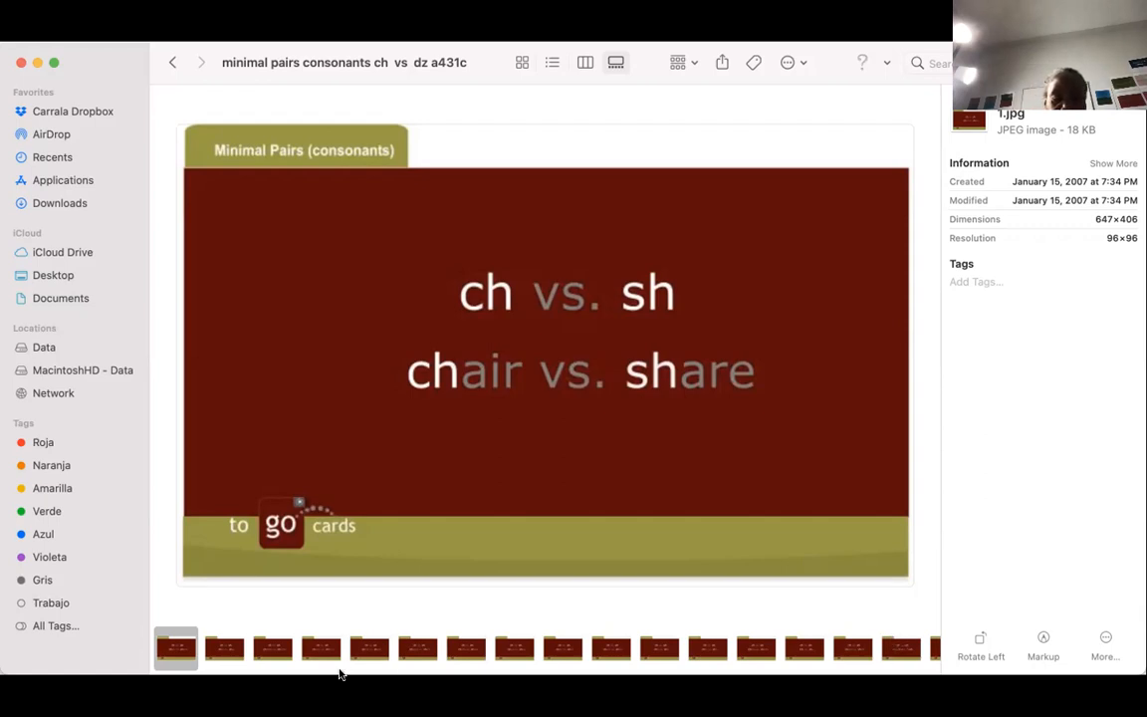
mouse_move(223, 649)
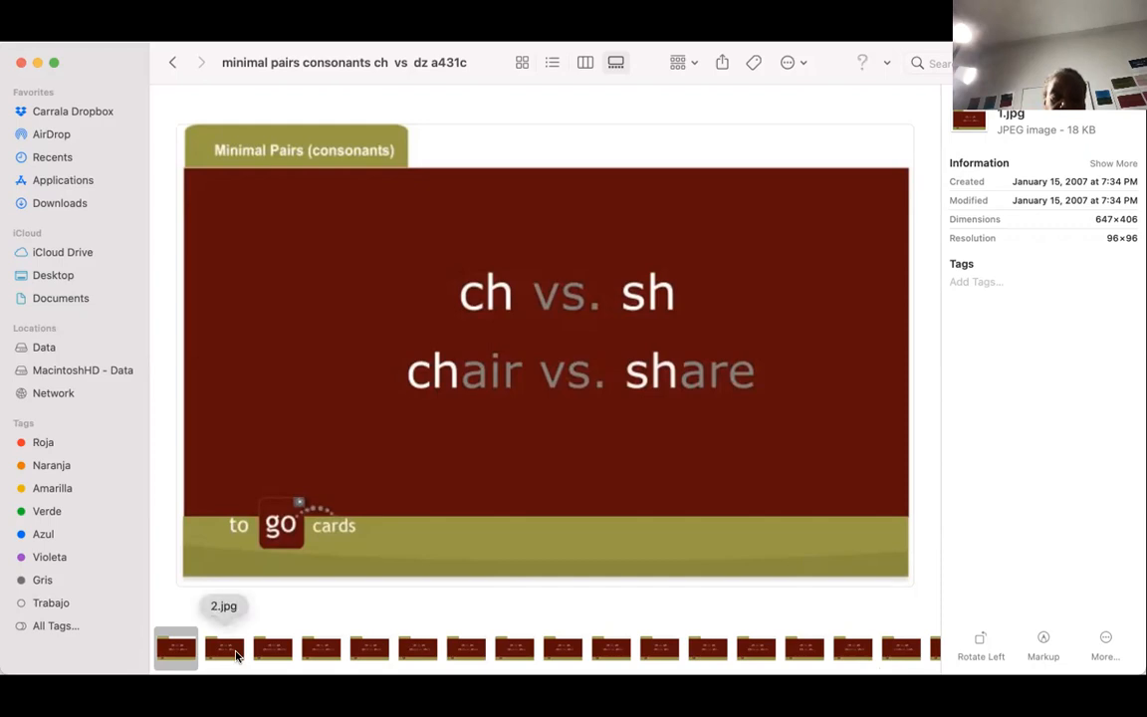
- Preview 2.jpg (chip vs. ship), 3.jpg (chatter vs. shatter), then 5.jpg (cheat vs. sheet)
left_click(223, 649)
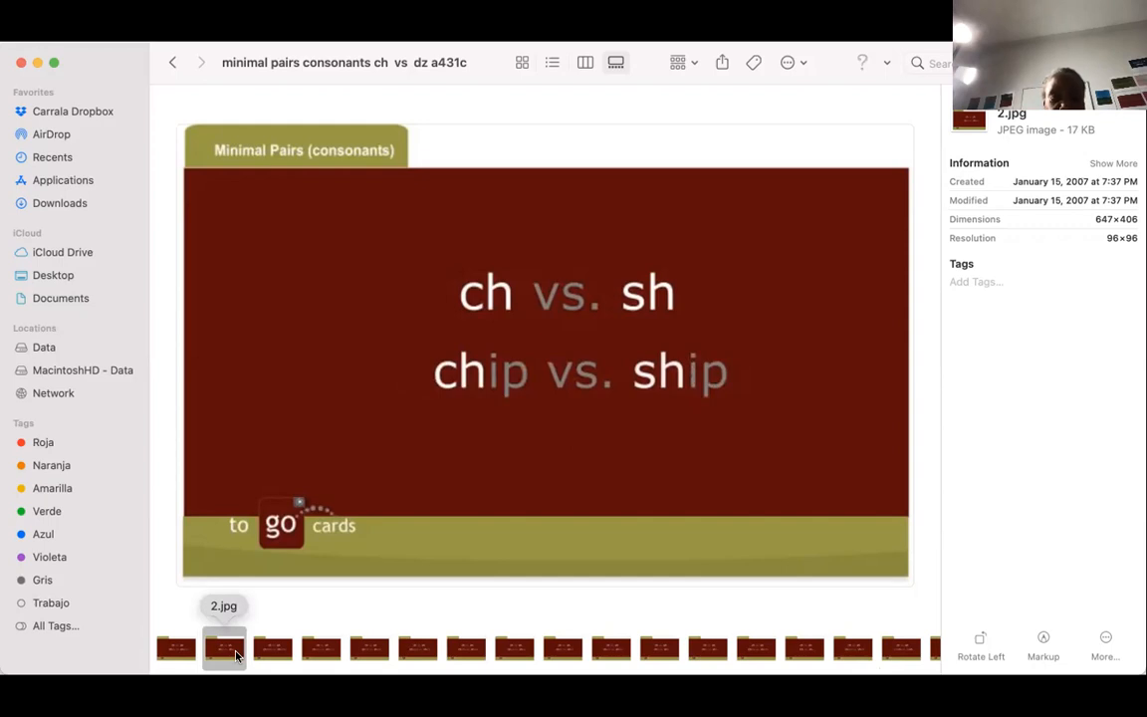
left_click(273, 647)
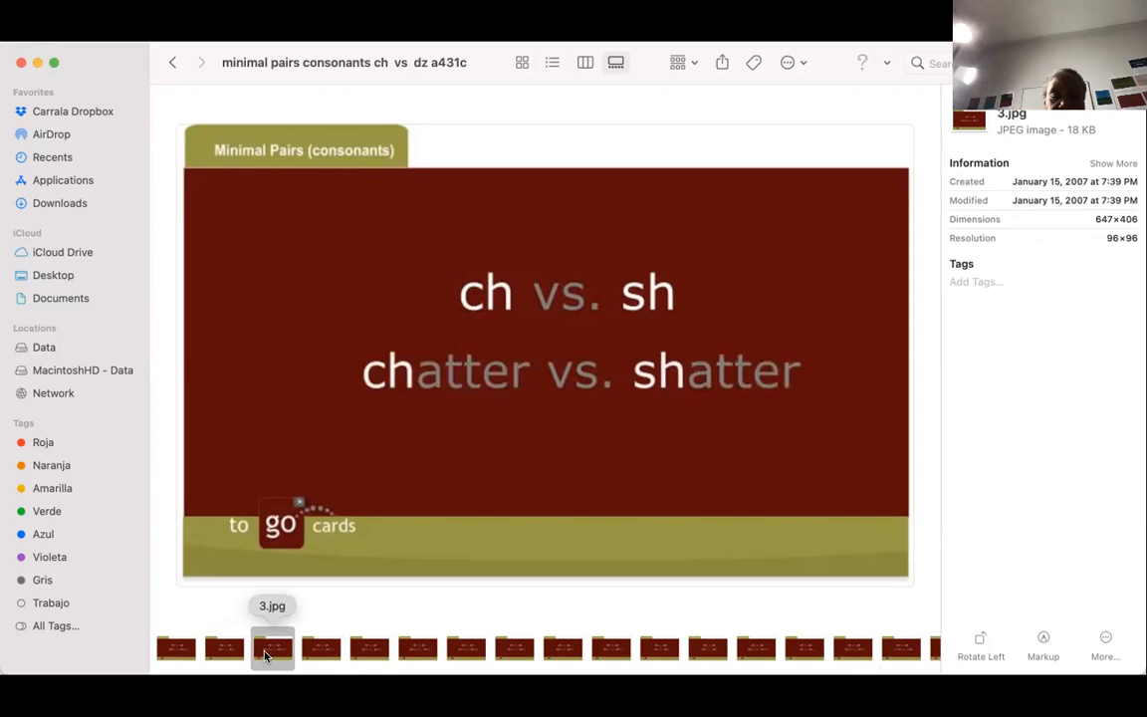
mouse_move(319, 647)
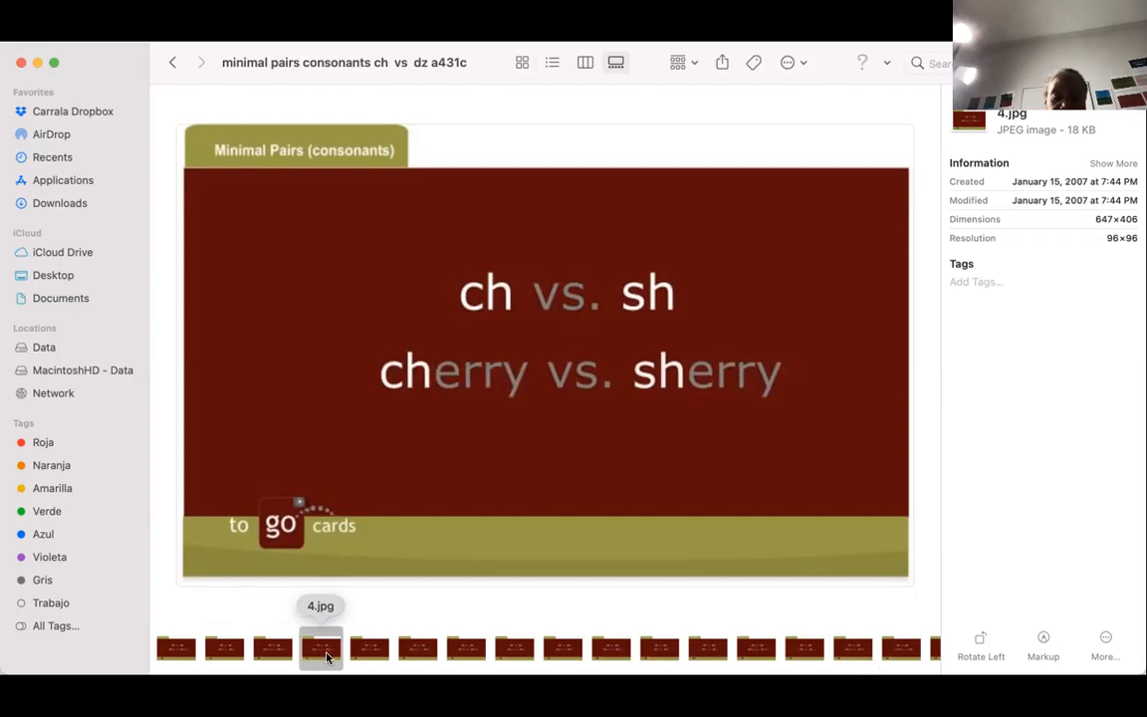
left_click(368, 649)
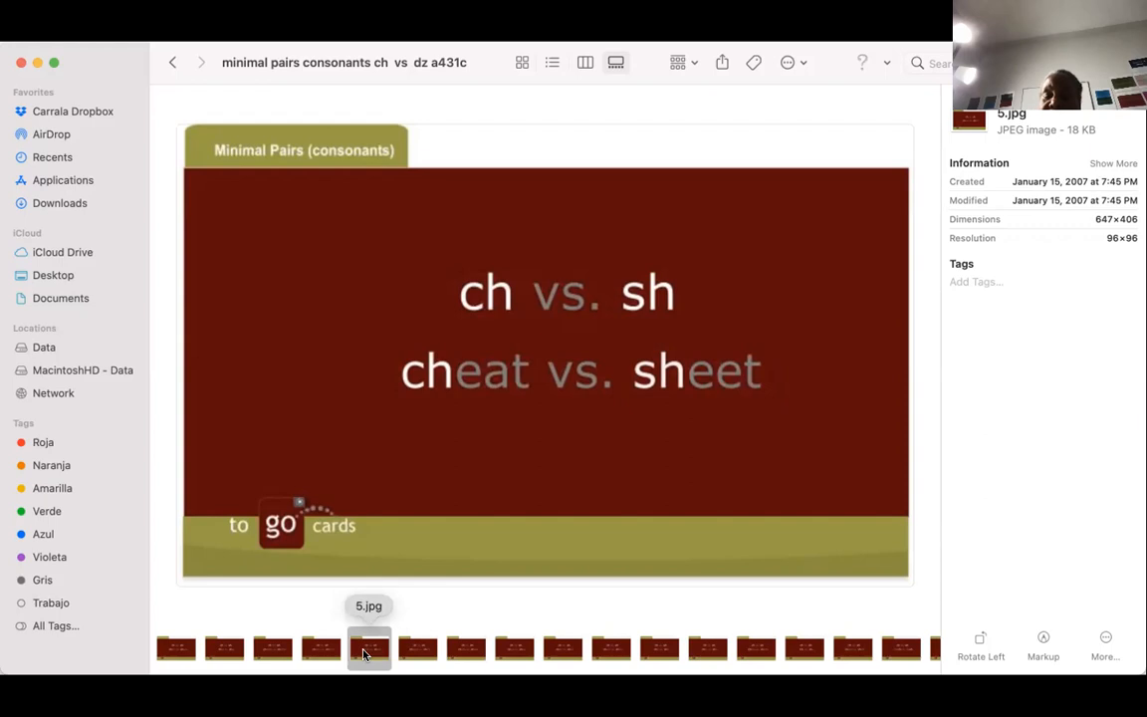
mouse_move(388, 661)
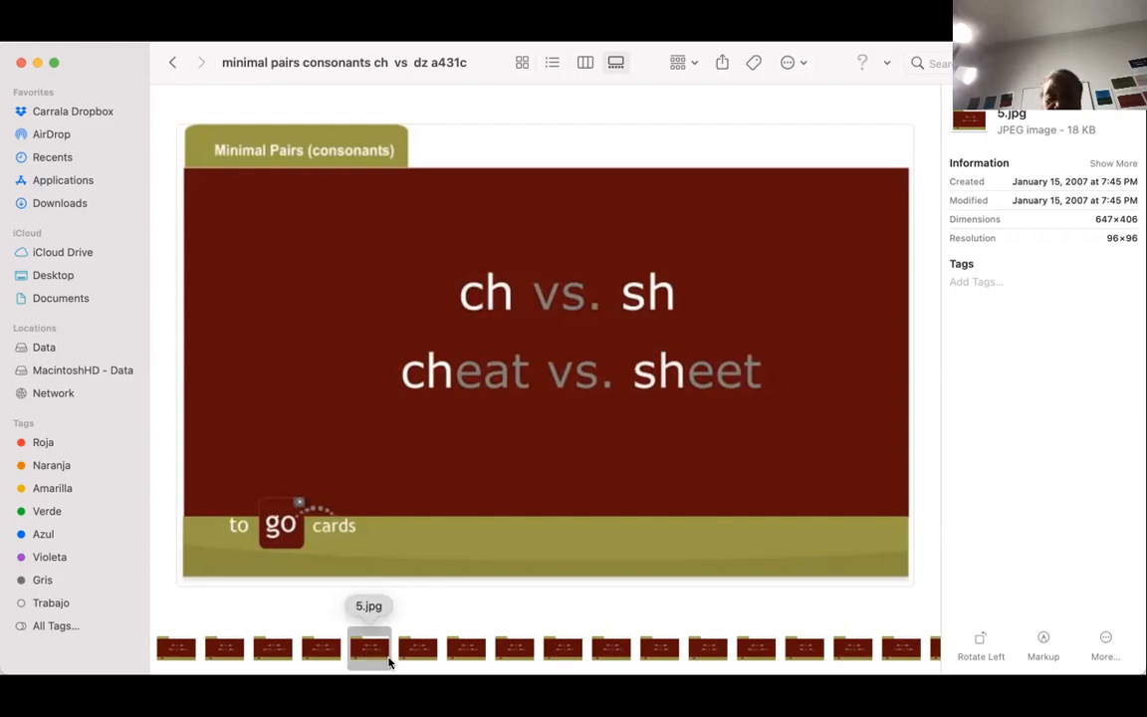
- Preview 6.jpg, the cheese vs. she's flash card
left_click(418, 648)
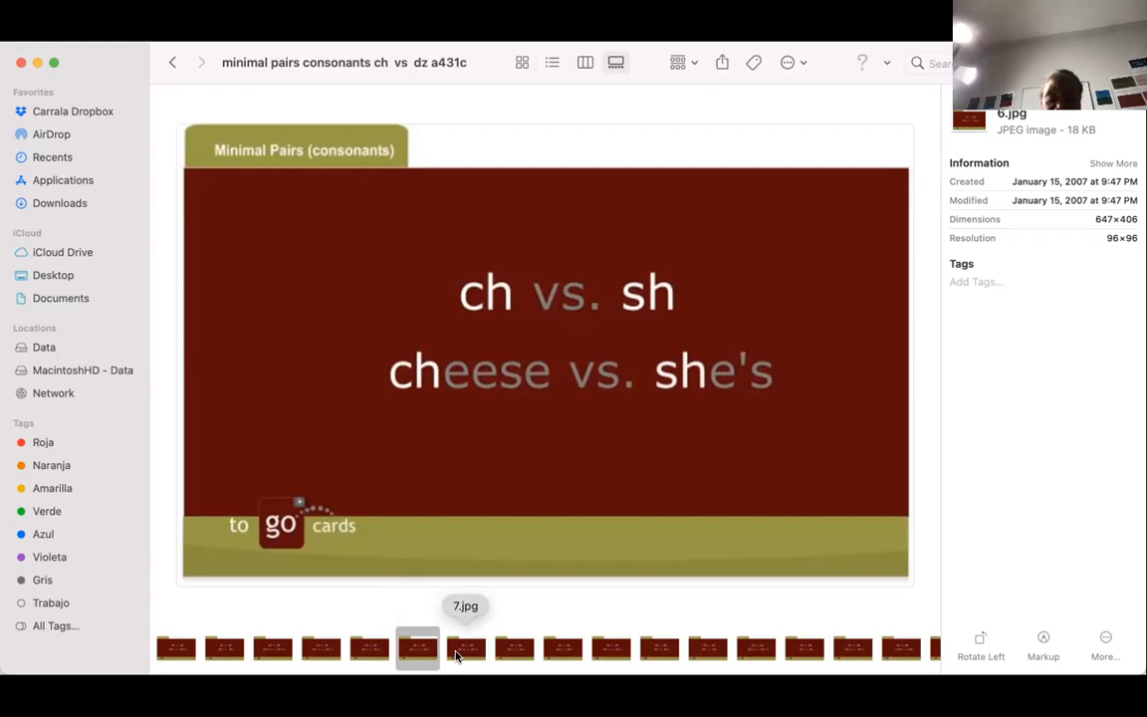
- Preview 7.jpg (chock vs. shock), then 8.jpg (chew vs. shoe)
left_click(466, 649)
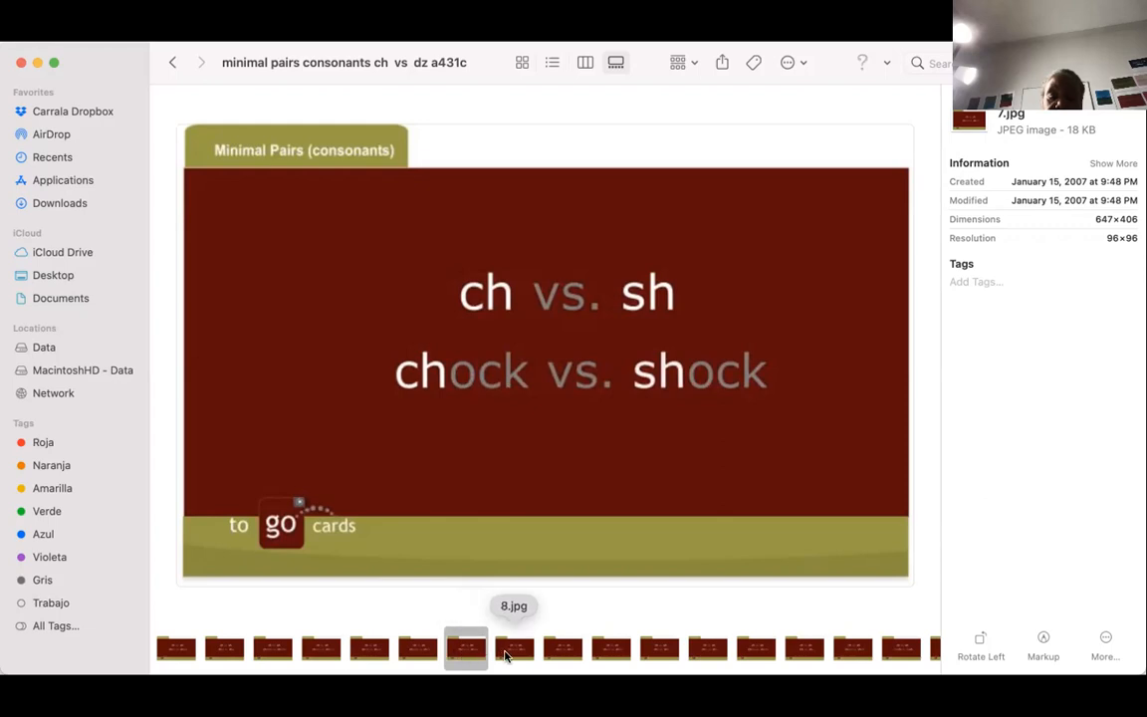
left_click(513, 649)
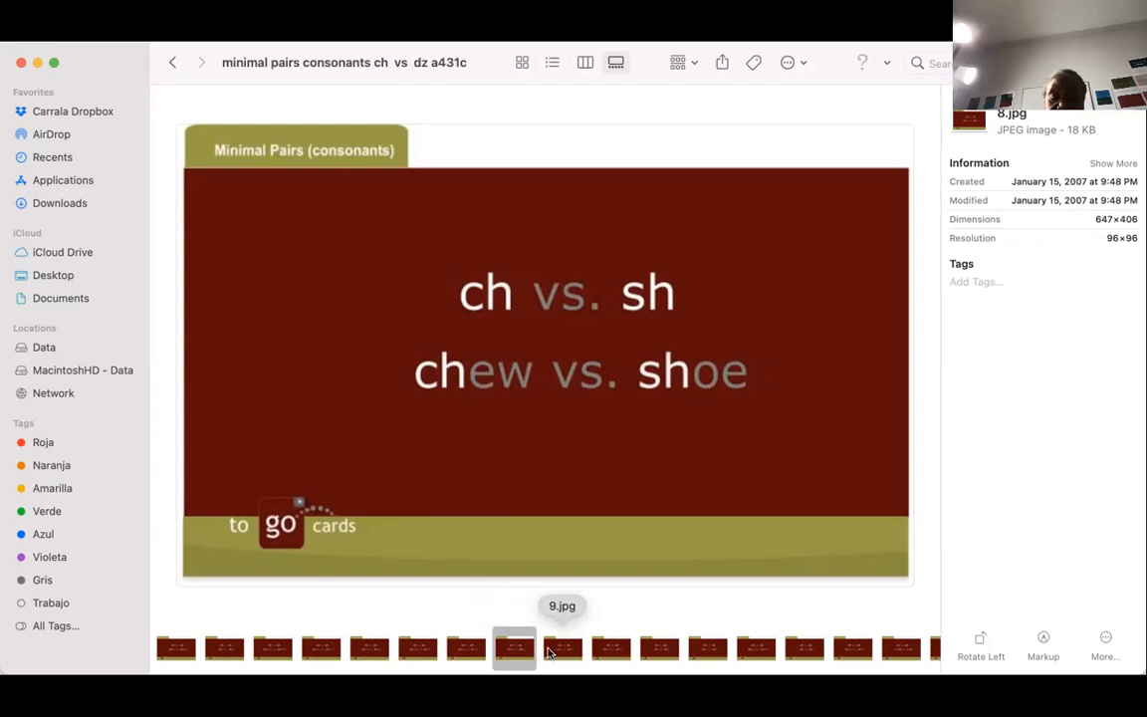
- Preview 9.jpg (chop vs. shop), glance back at 6.jpg, and return to 9.jpg
left_click(561, 647)
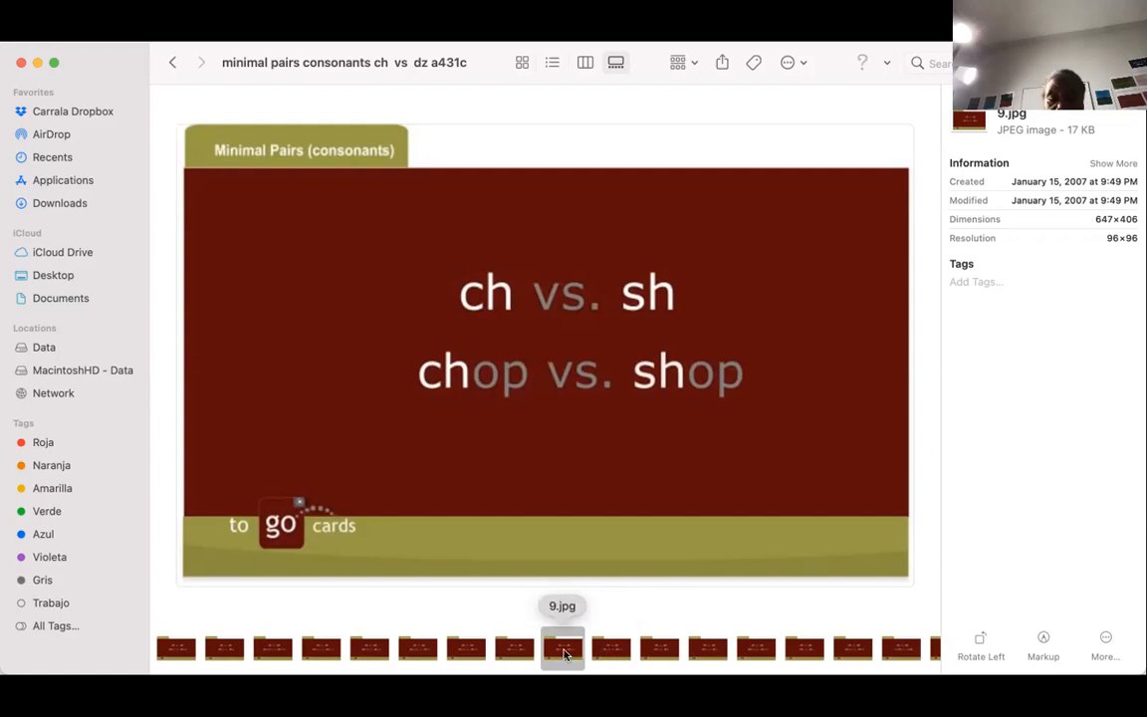
mouse_move(514, 653)
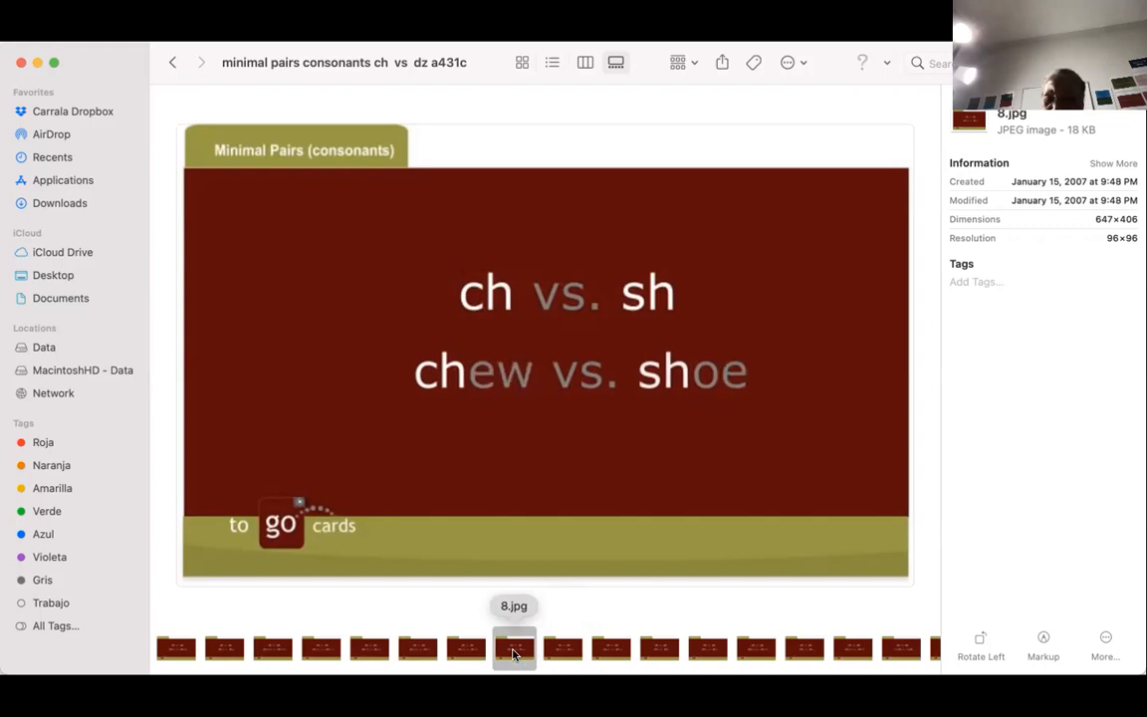
mouse_move(418, 649)
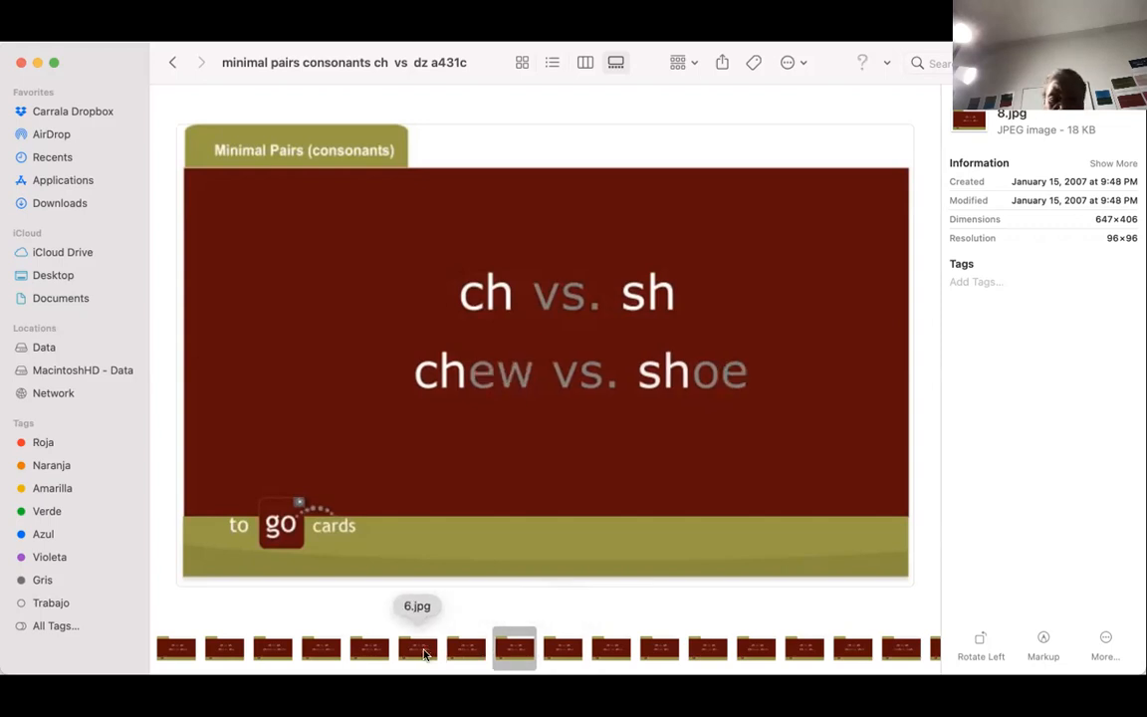
left_click(418, 650)
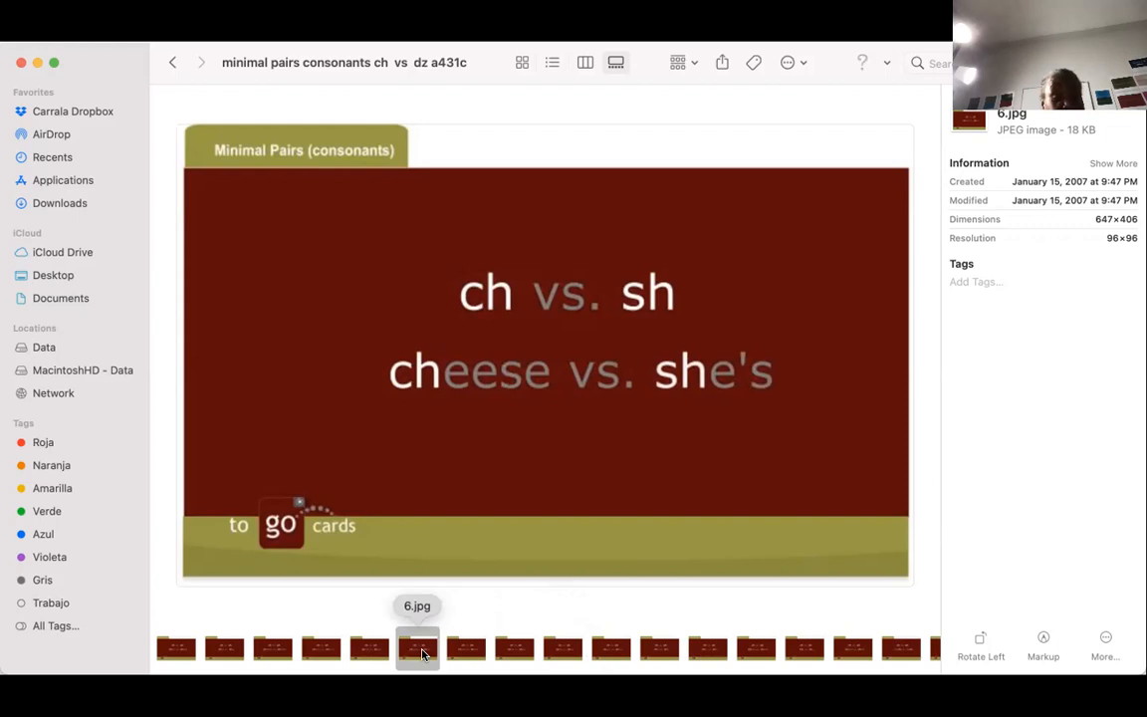
mouse_move(562, 647)
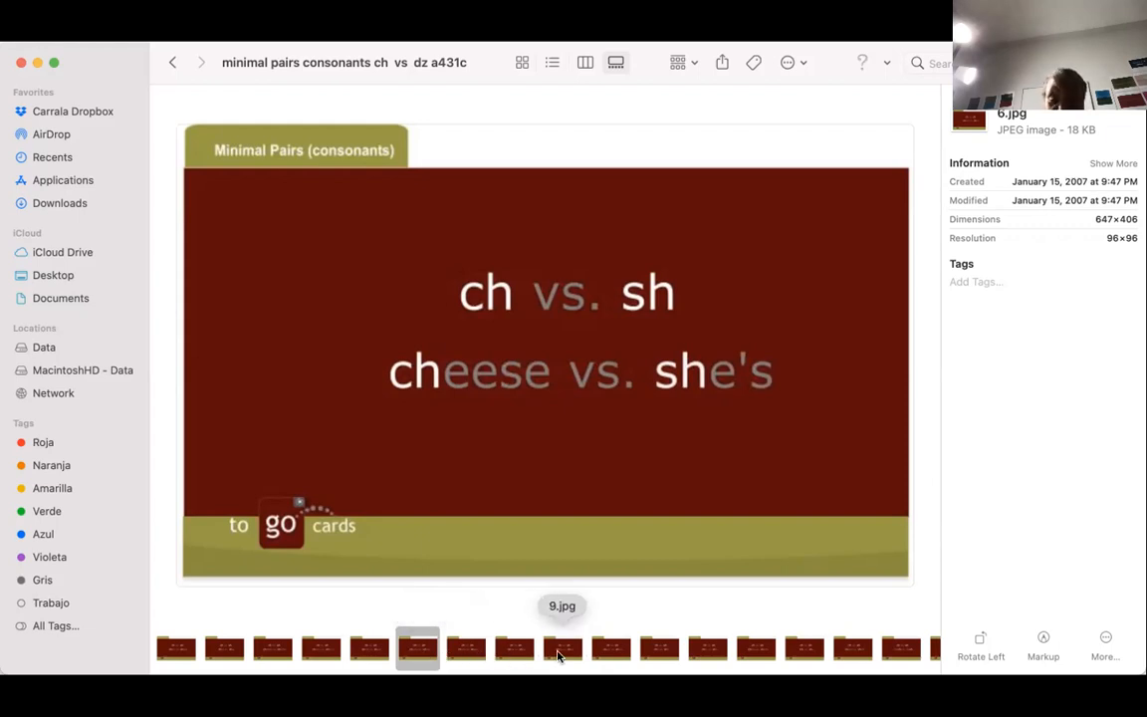
left_click(561, 649)
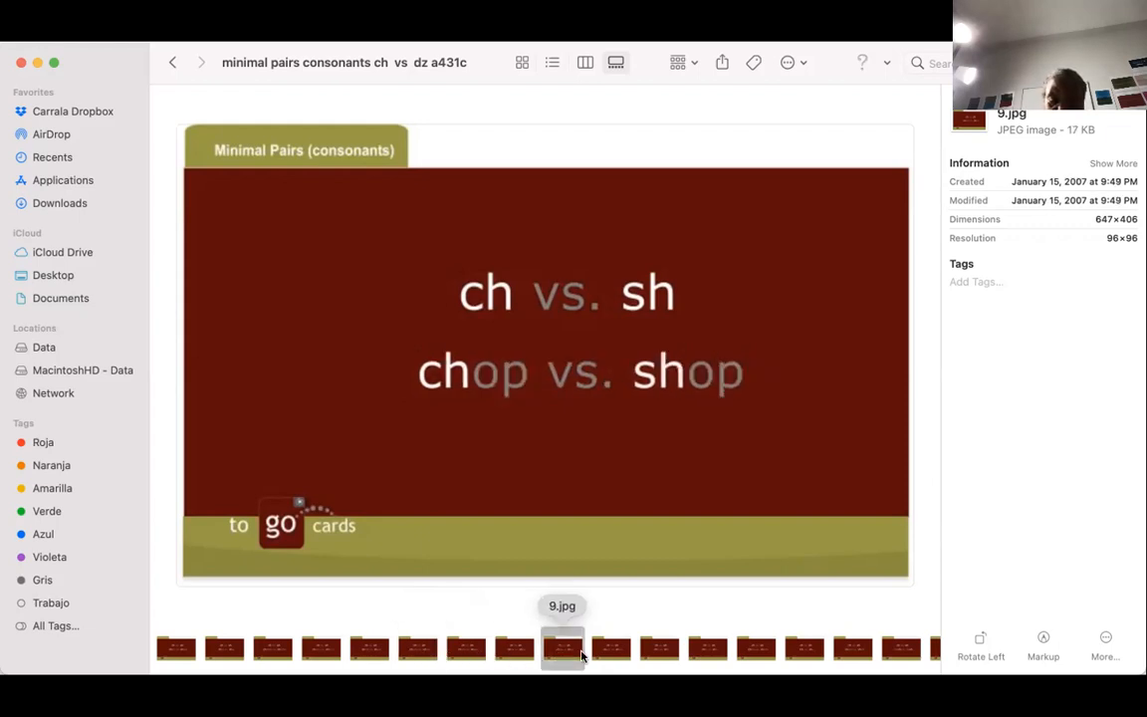
- Step through 10.jpg and 11.jpg to preview 12.jpg, chin vs. shin
left_click(609, 647)
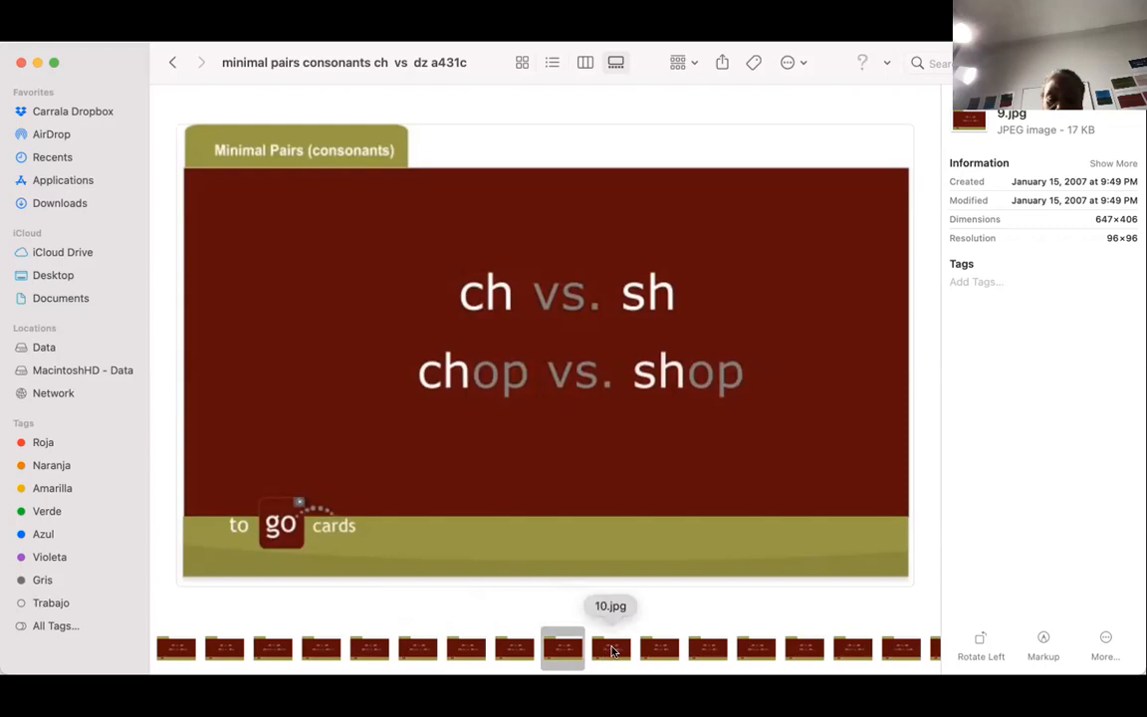
left_click(609, 649)
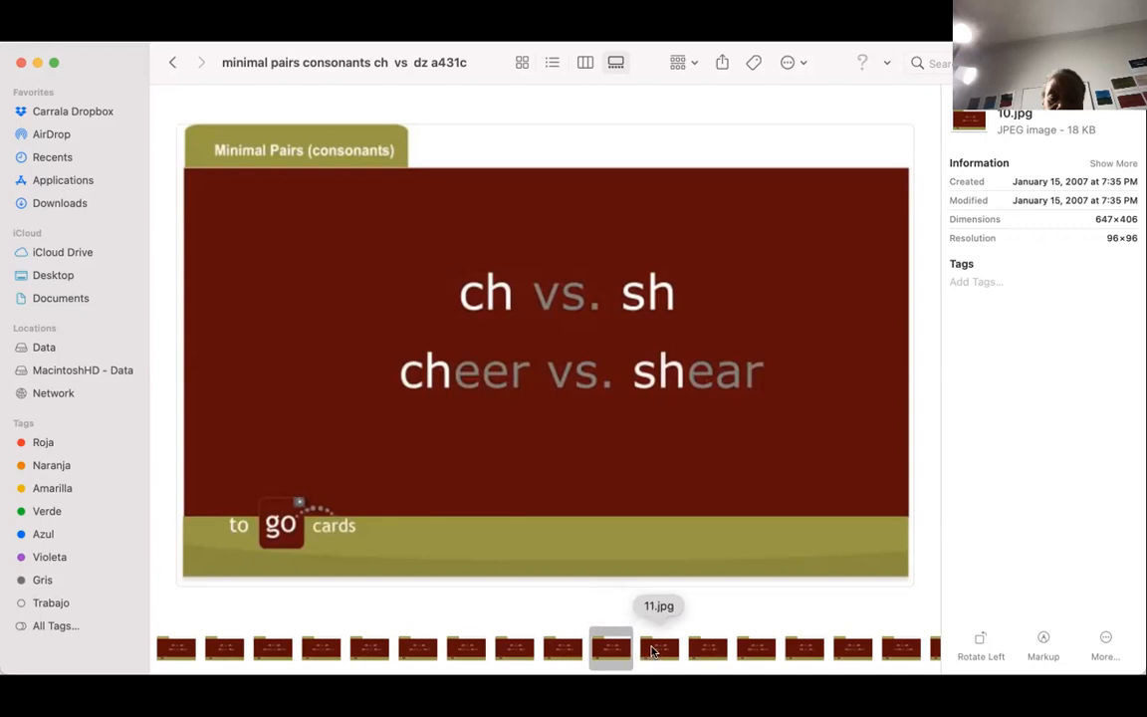
left_click(659, 649)
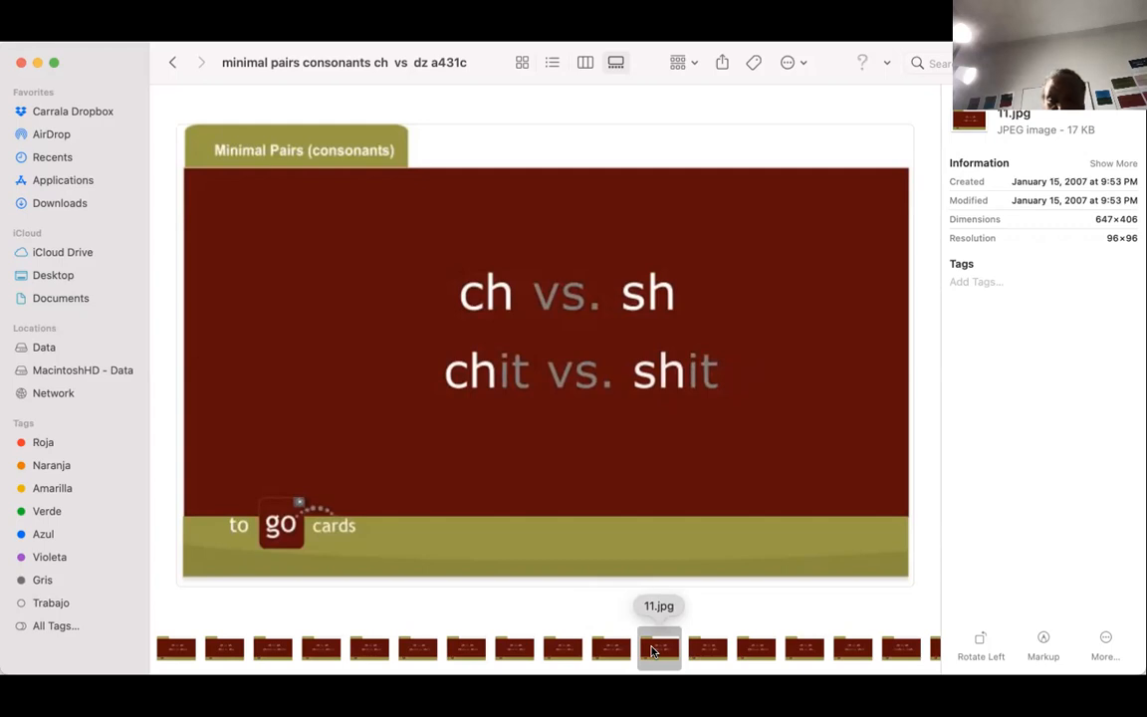
mouse_move(689, 657)
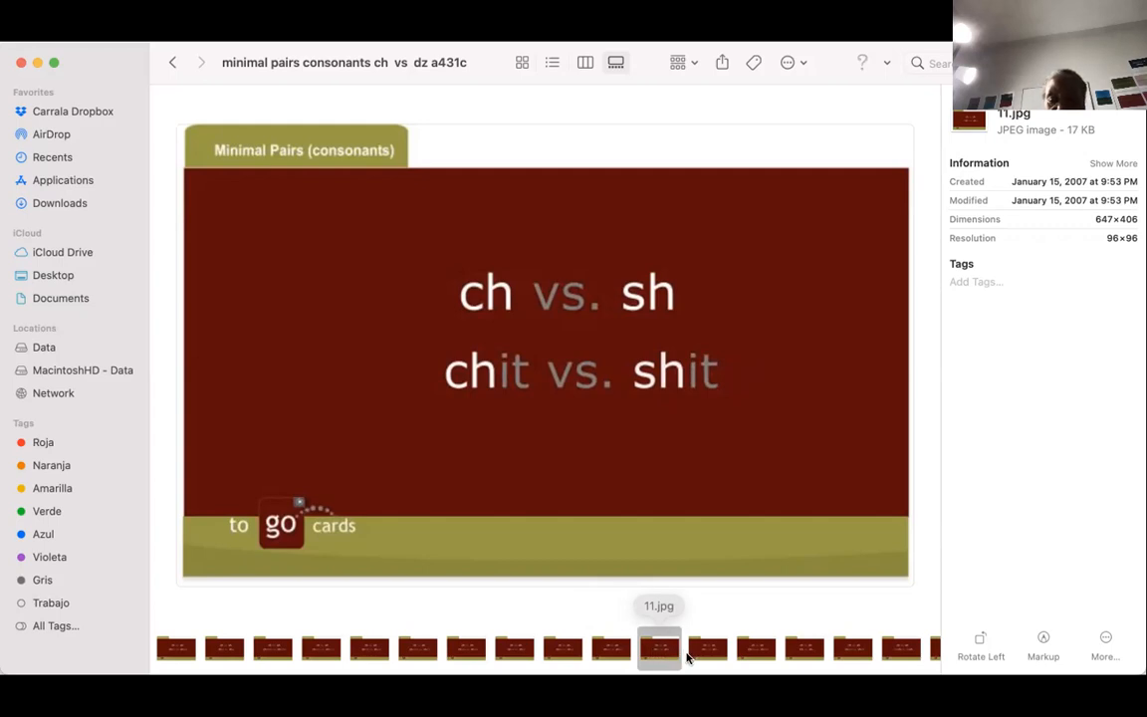
mouse_move(707, 647)
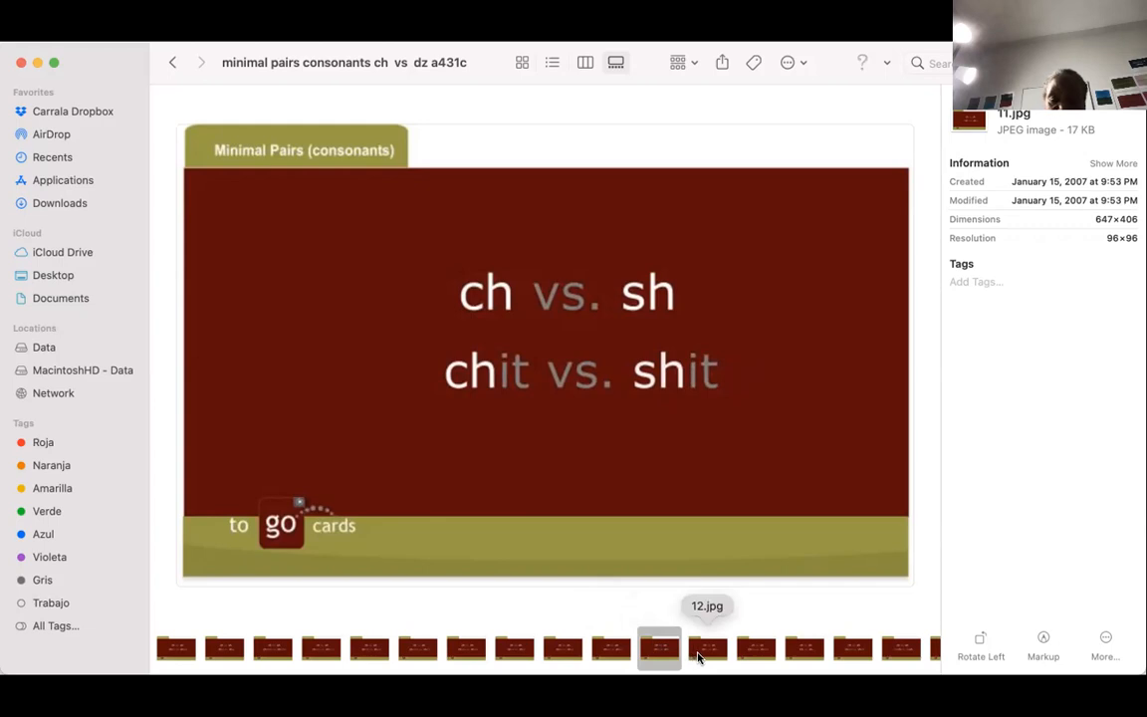
left_click(707, 647)
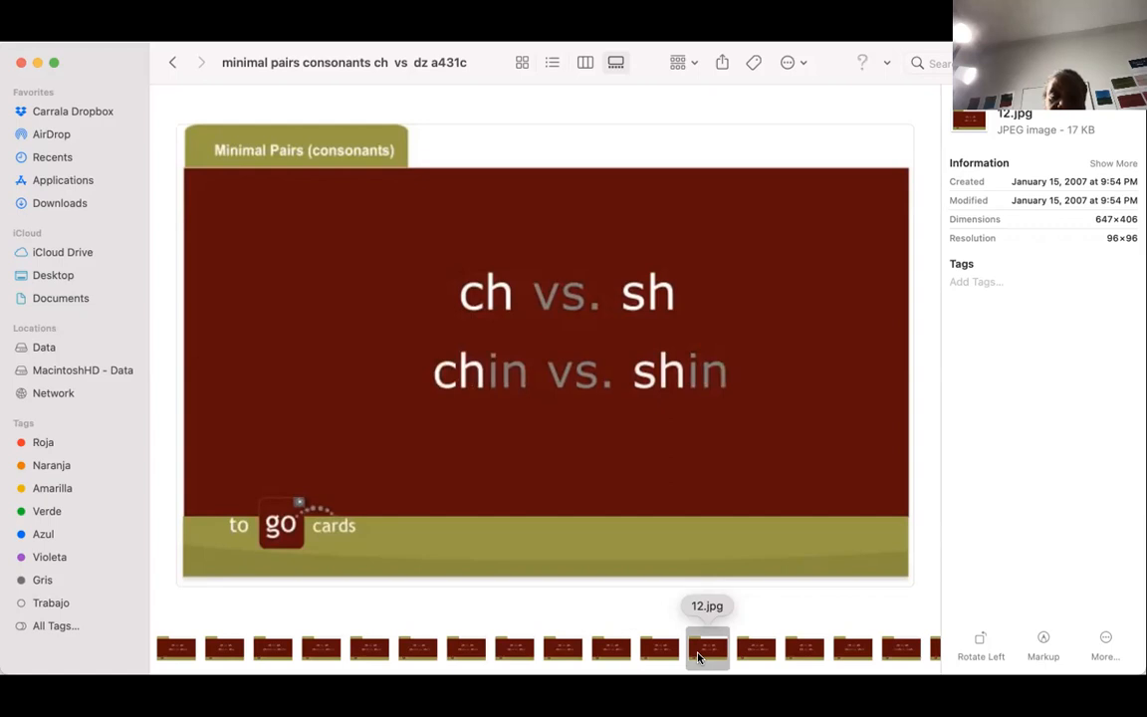
mouse_move(713, 653)
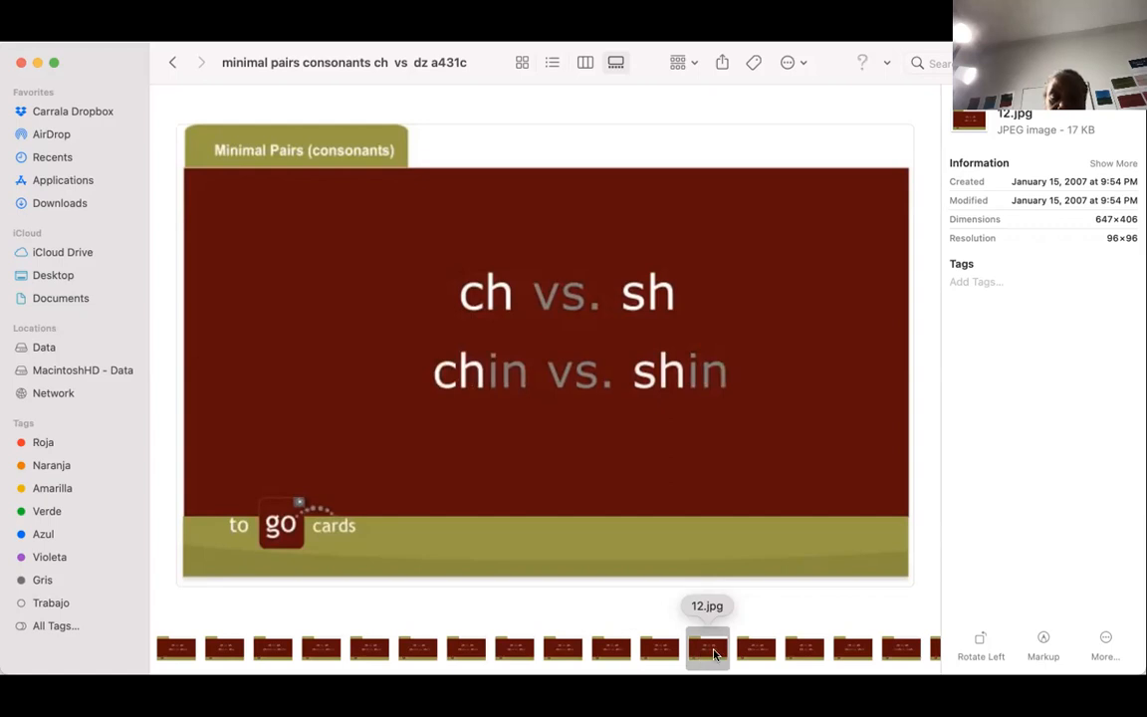
- Preview 13.jpg (China vs. shiner), 14.jpg (Chi vs. shy), then 15.jpg (cheek vs. shiek)
left_click(754, 649)
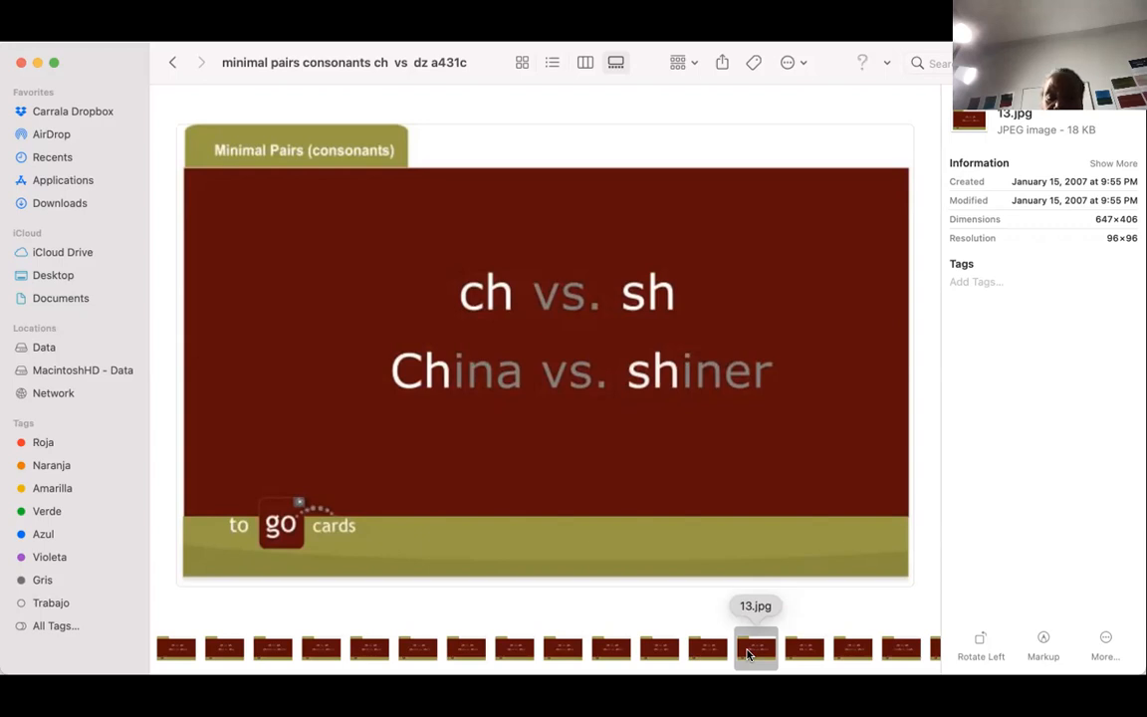
left_click(805, 647)
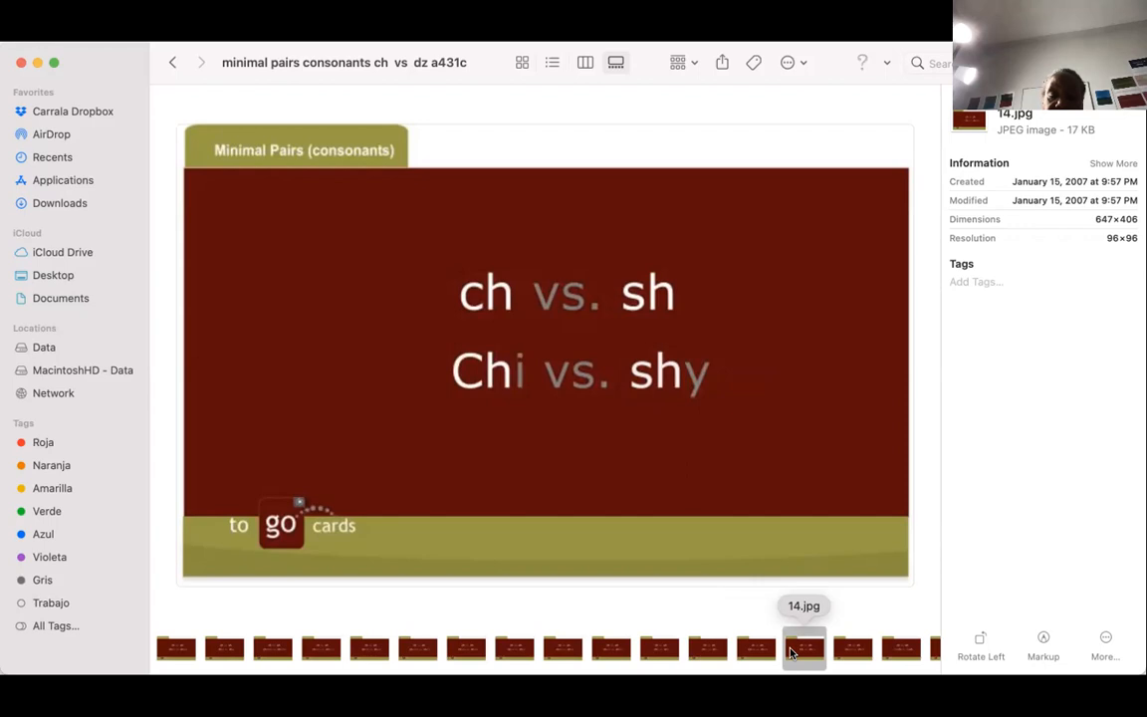
mouse_move(841, 648)
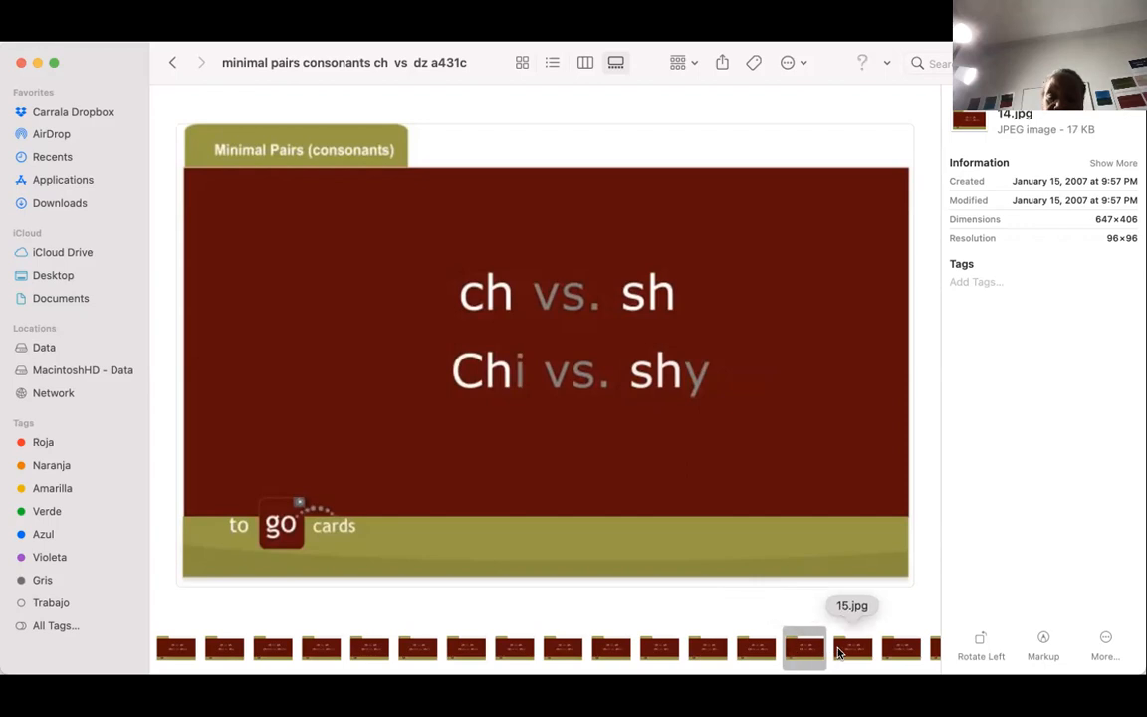
left_click(852, 647)
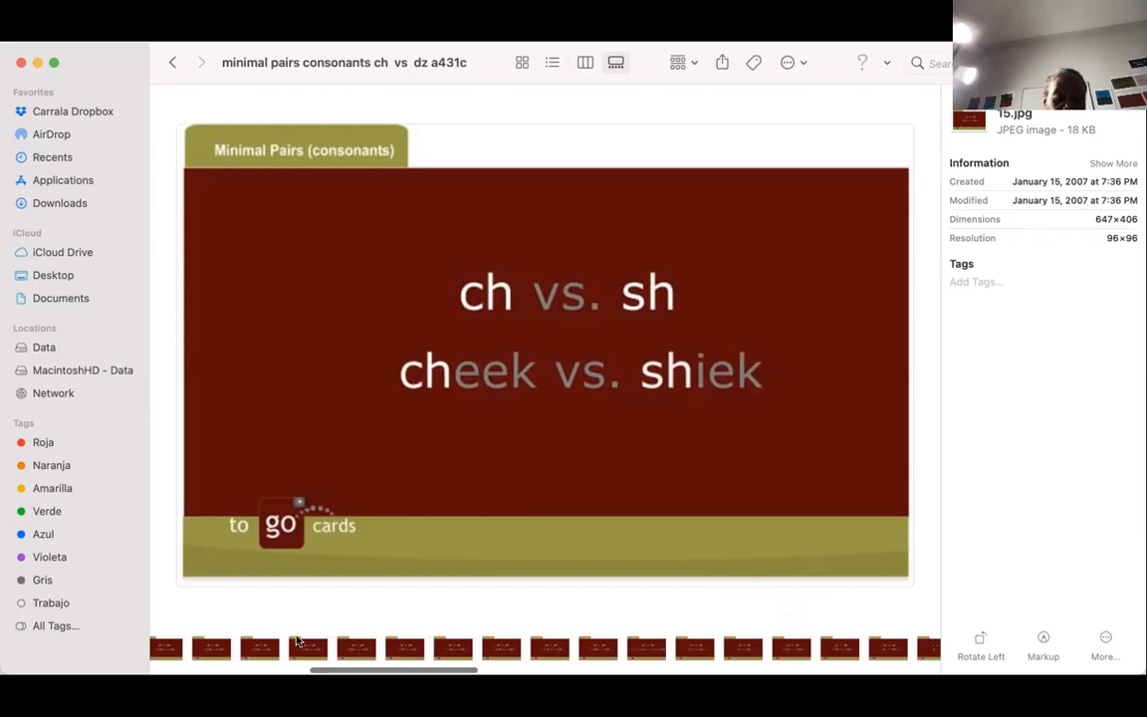
- Preview 16.jpg (batch vs. bash), 17.jpg (crutch vs. crush), then 18.jpg (ditch vs. dish)
left_click(168, 647)
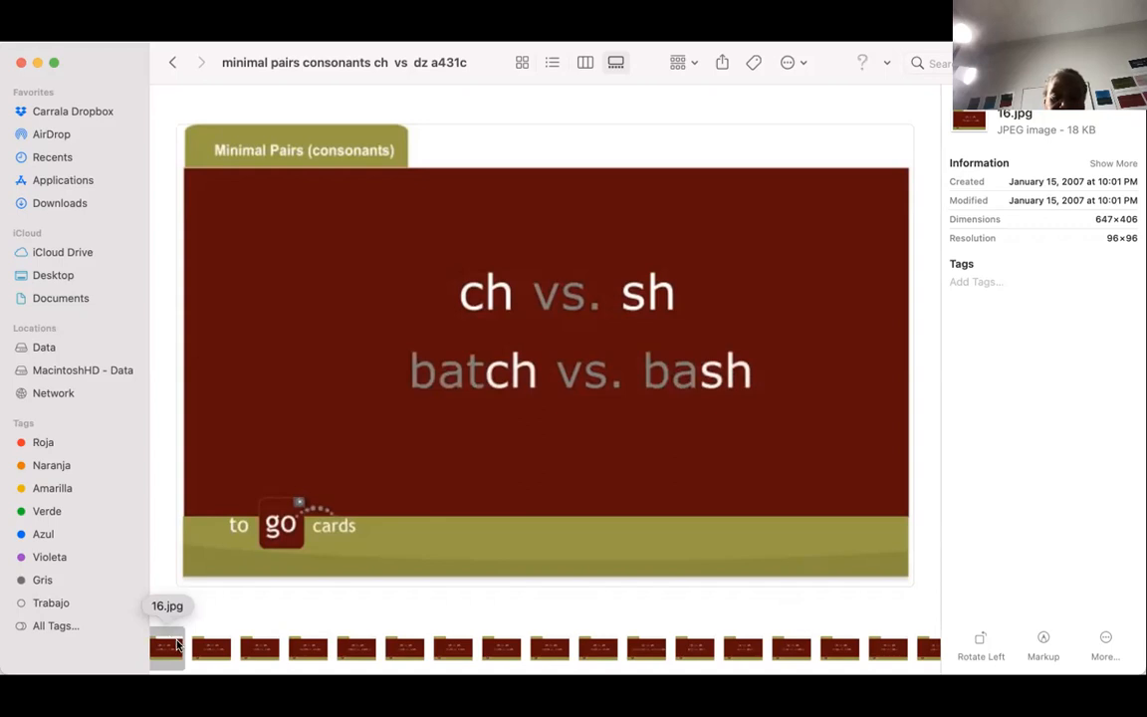
left_click(211, 649)
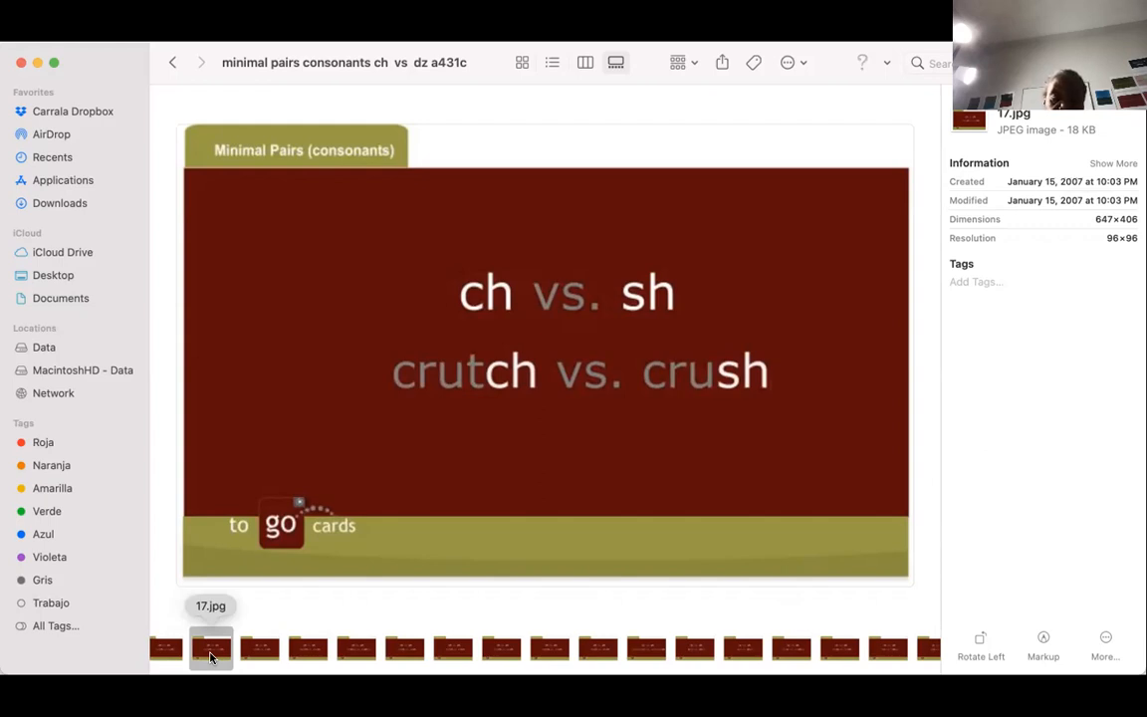
left_click(258, 647)
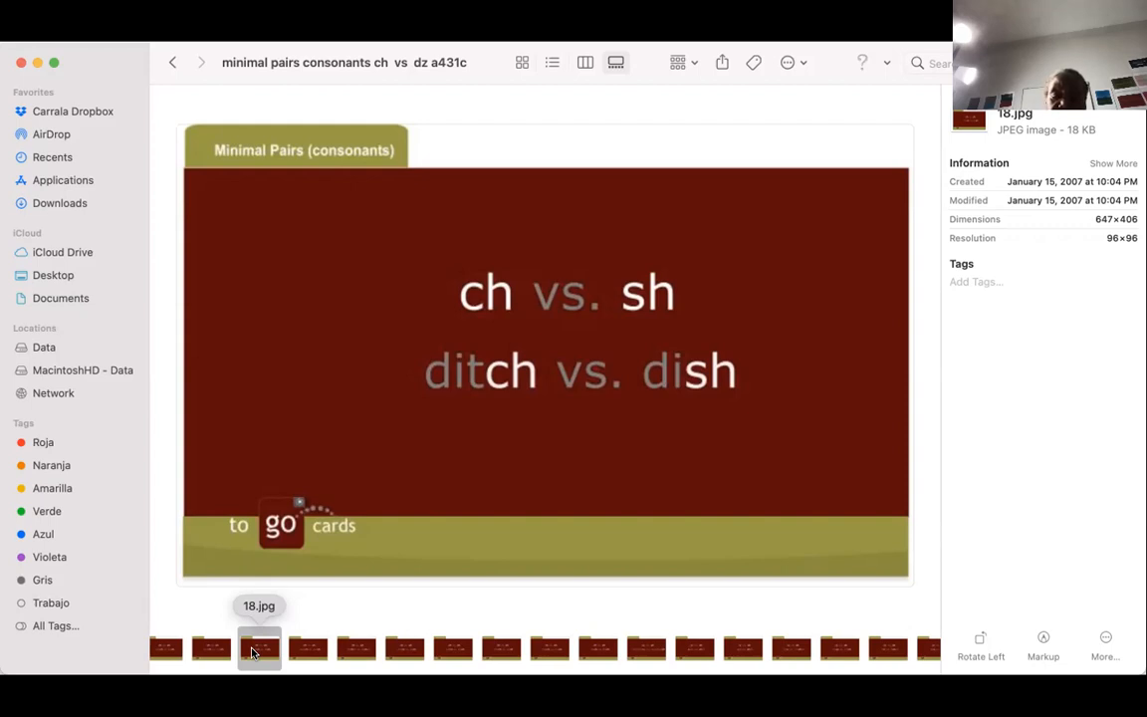
- Preview 19.jpg (switch vs. swish), then 20.jpg (witches vs. wishes)
left_click(307, 649)
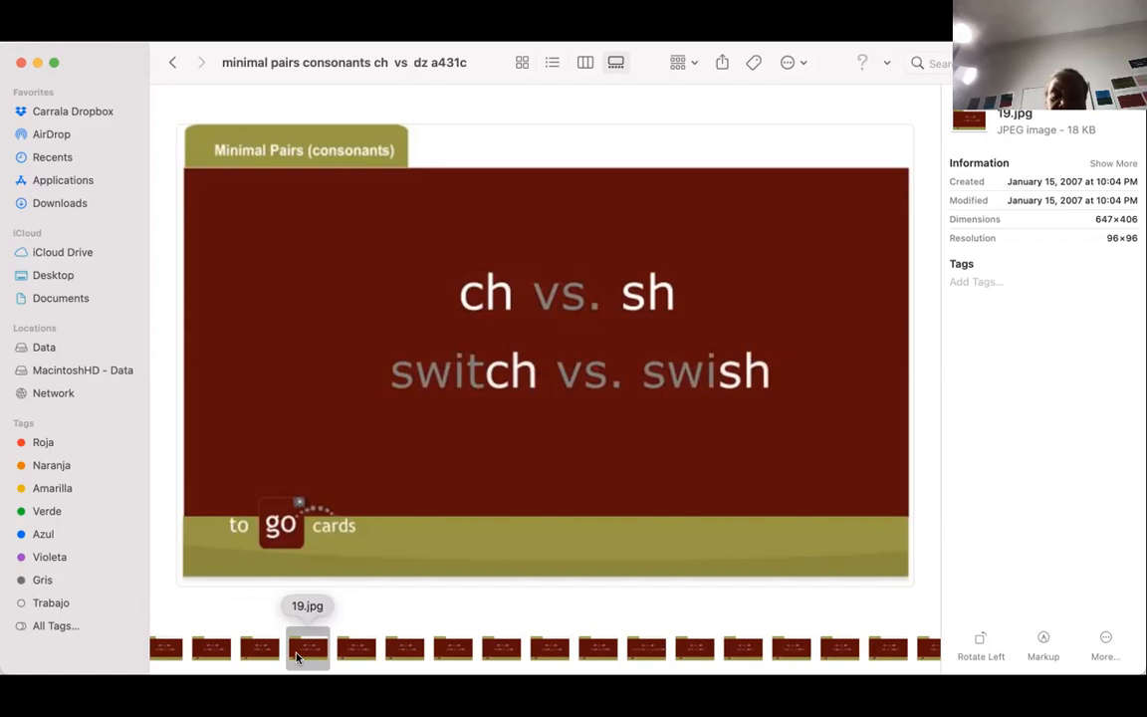
mouse_move(334, 659)
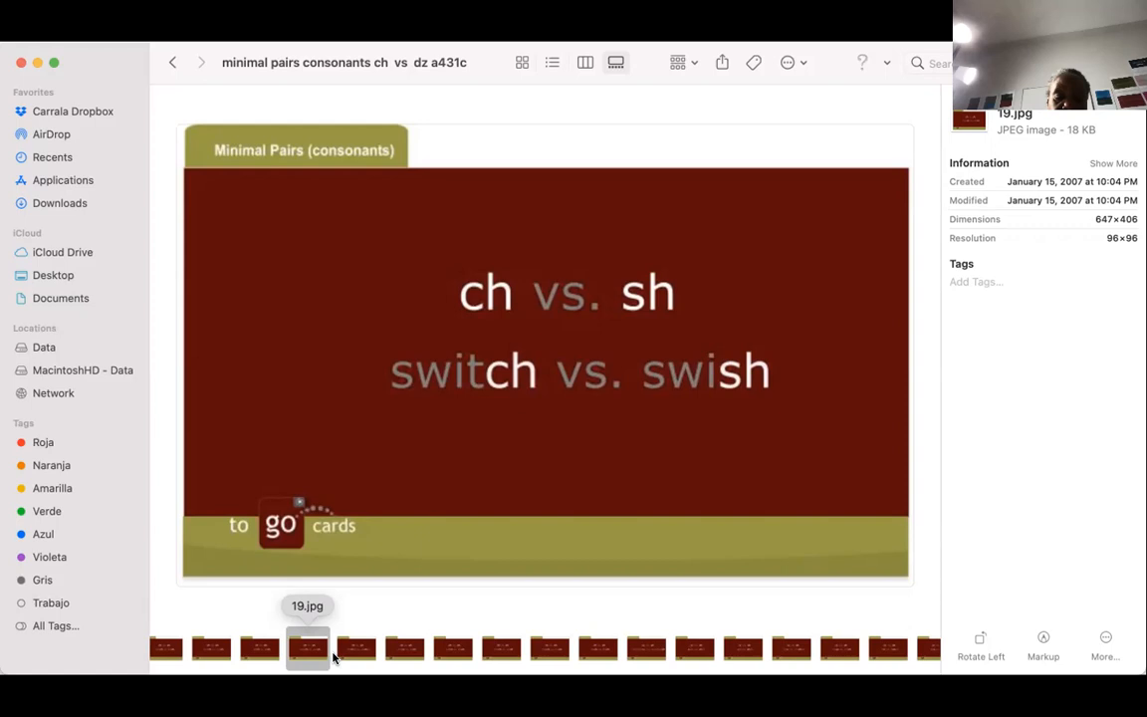
mouse_move(354, 649)
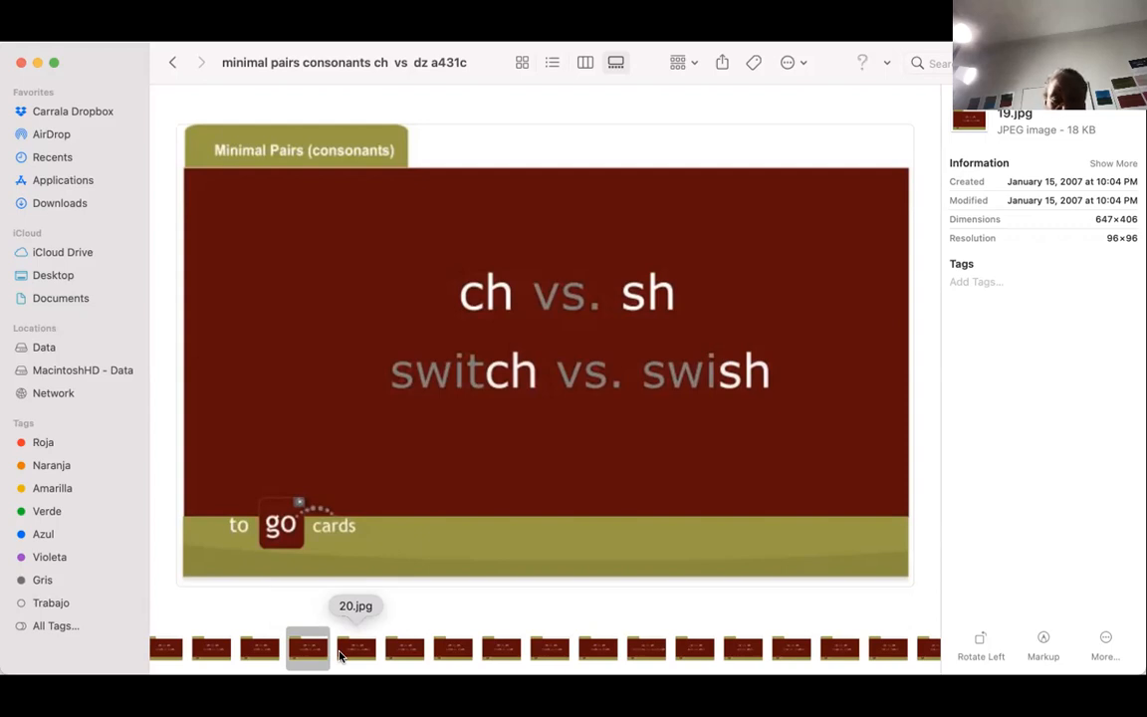
mouse_move(342, 653)
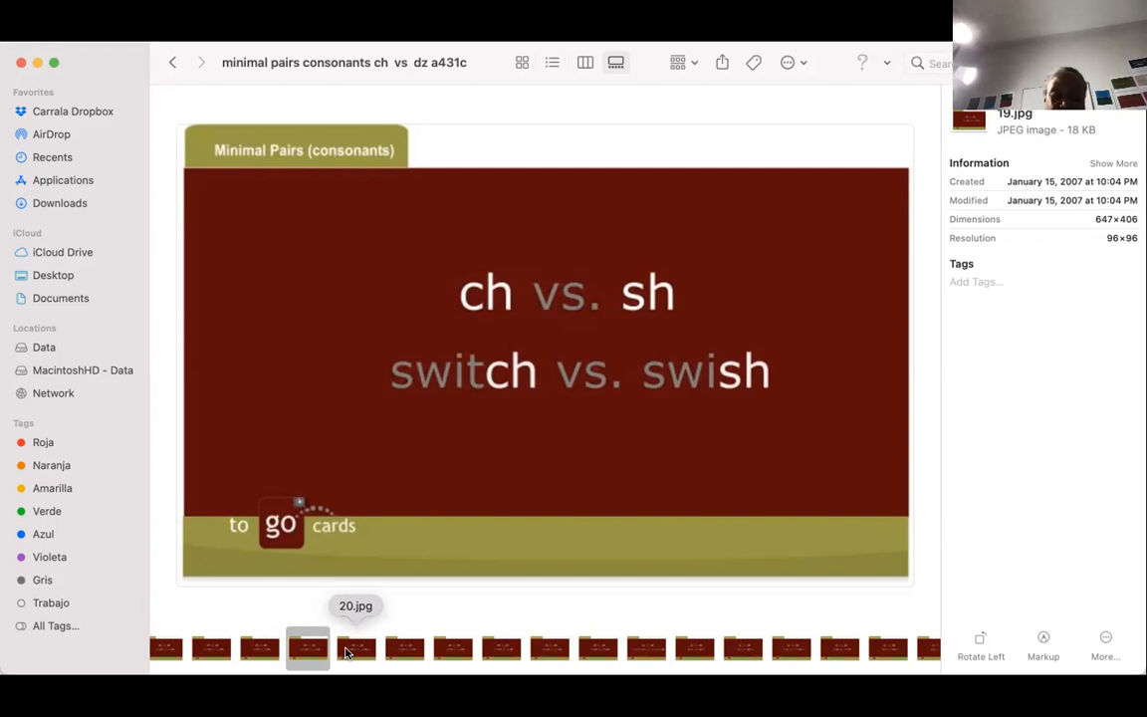
left_click(354, 649)
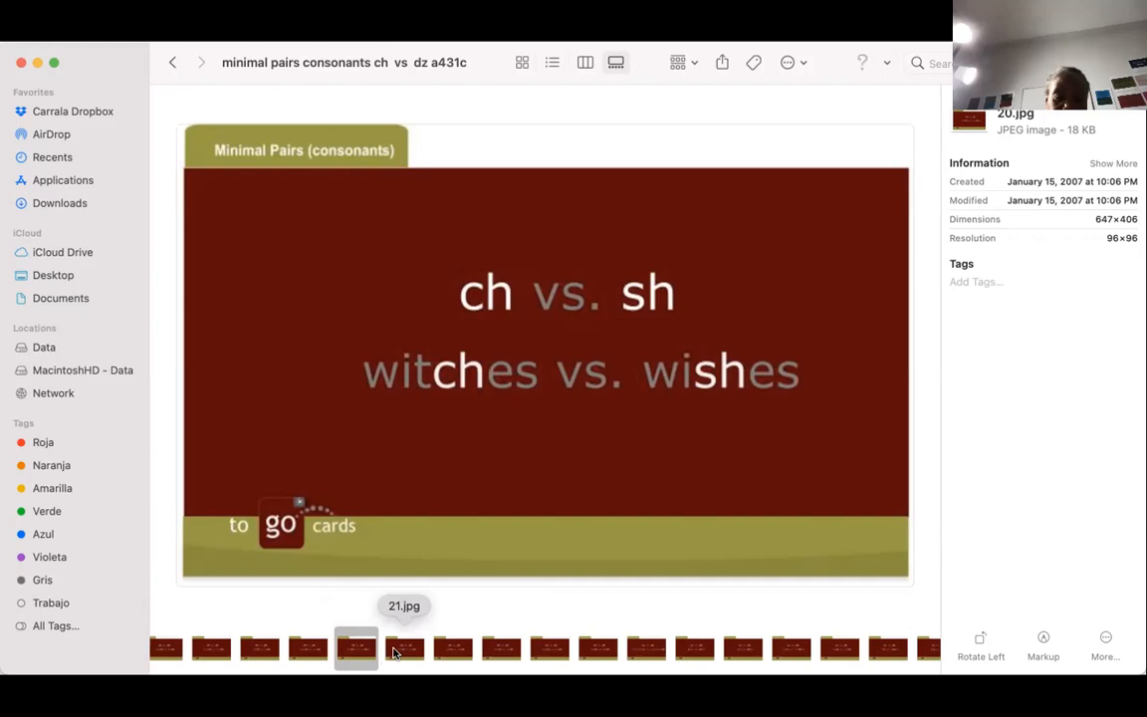
- Preview 21.jpg (which vs. wish), 22.jpg, 23.jpg, then 24.jpg (match vs. mash)
left_click(403, 649)
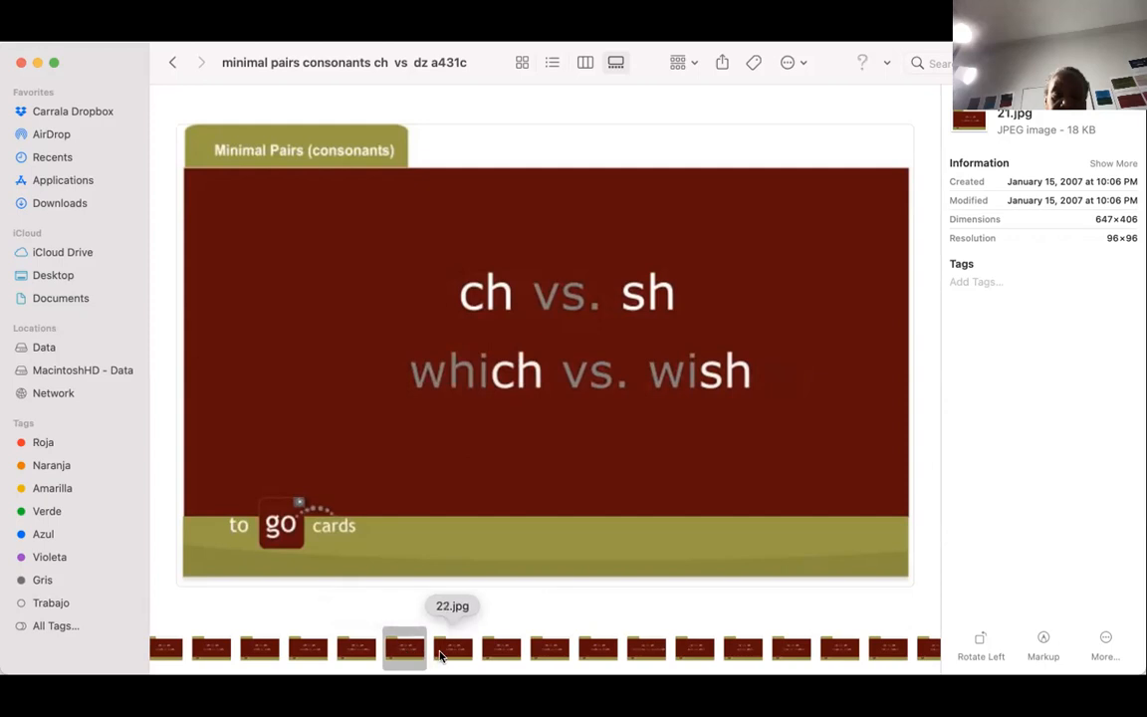
left_click(452, 647)
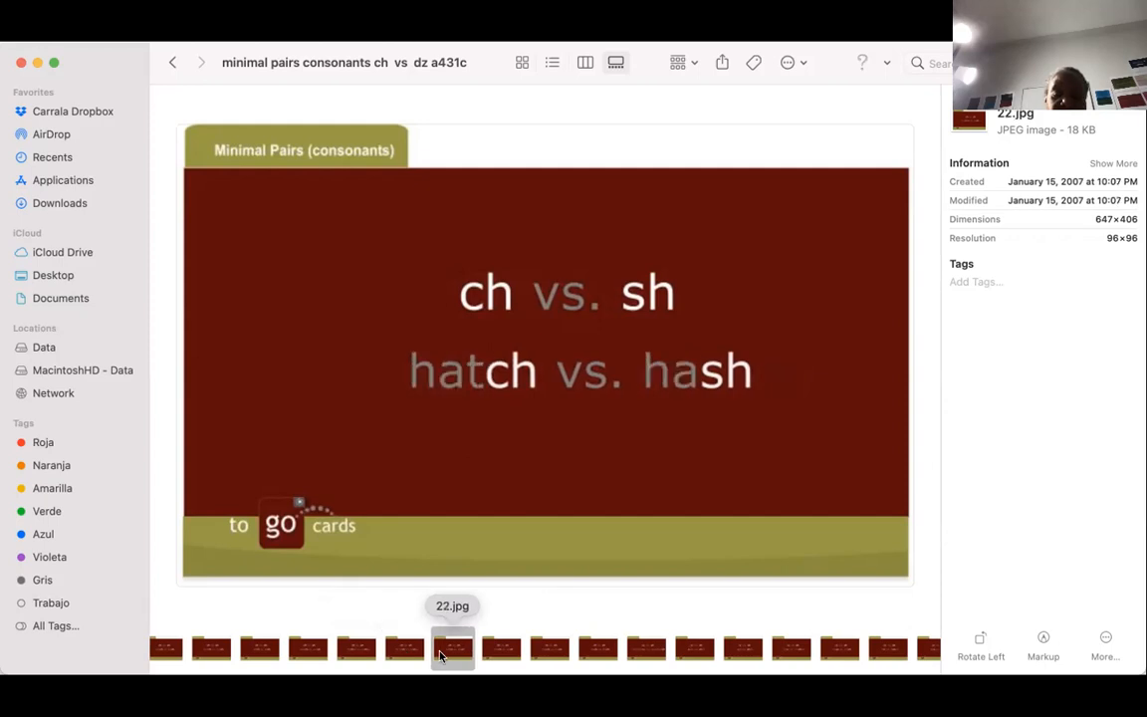
mouse_move(462, 657)
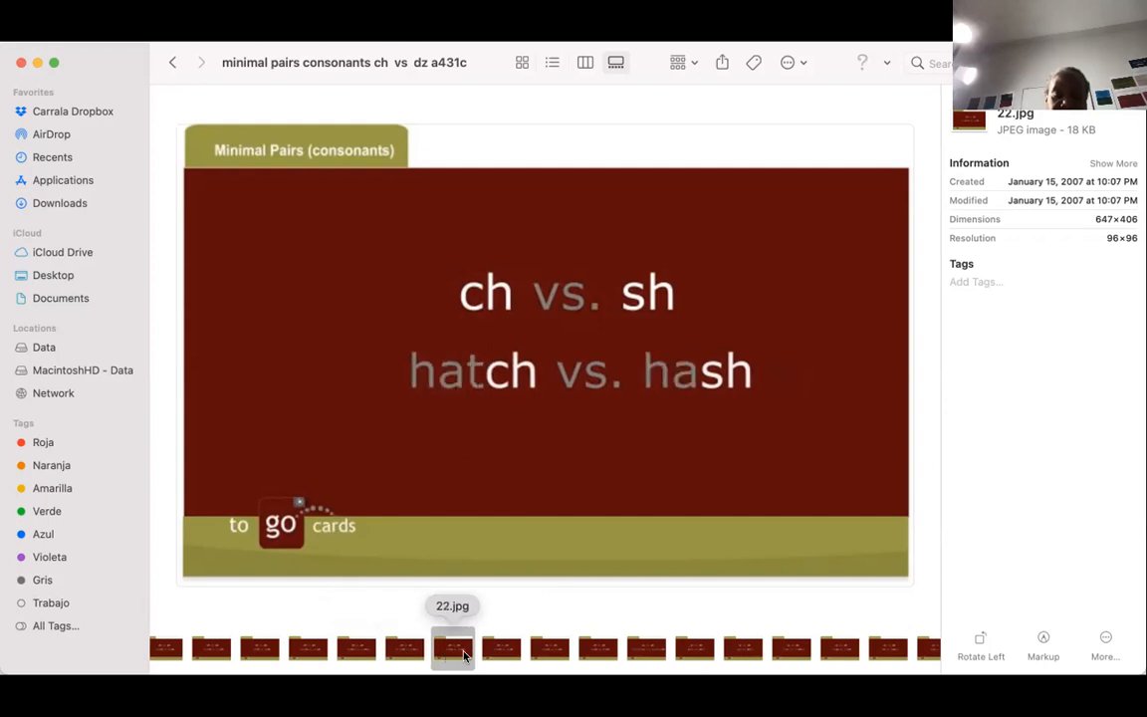
left_click(502, 649)
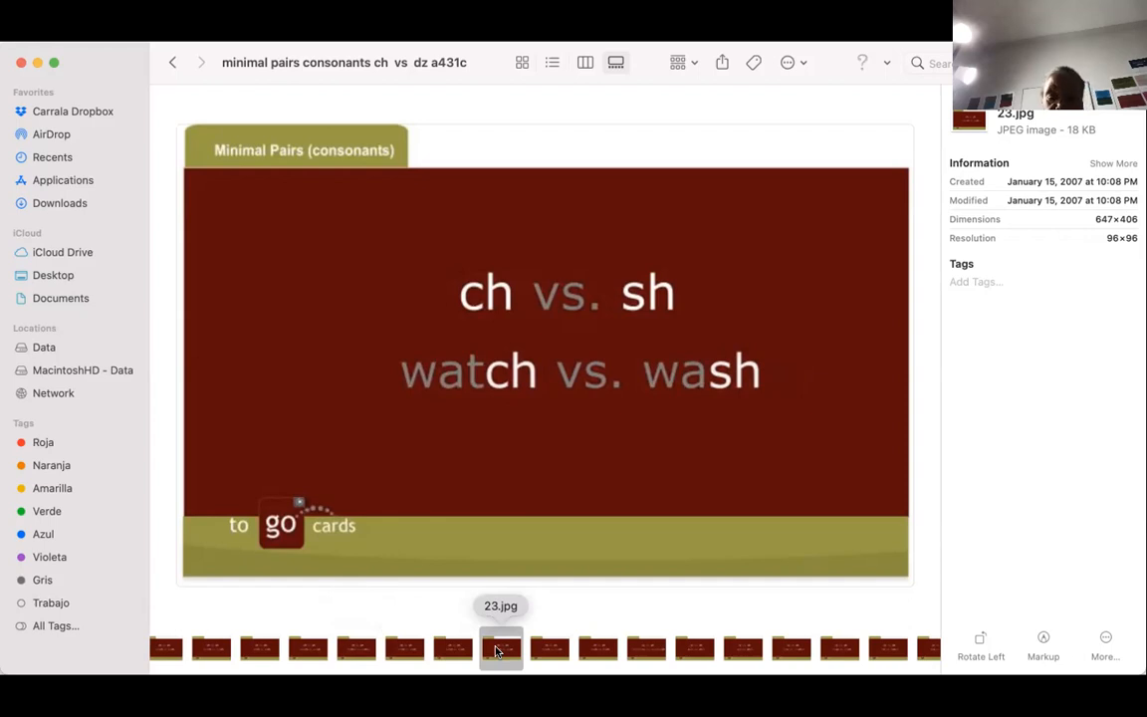
left_click(550, 649)
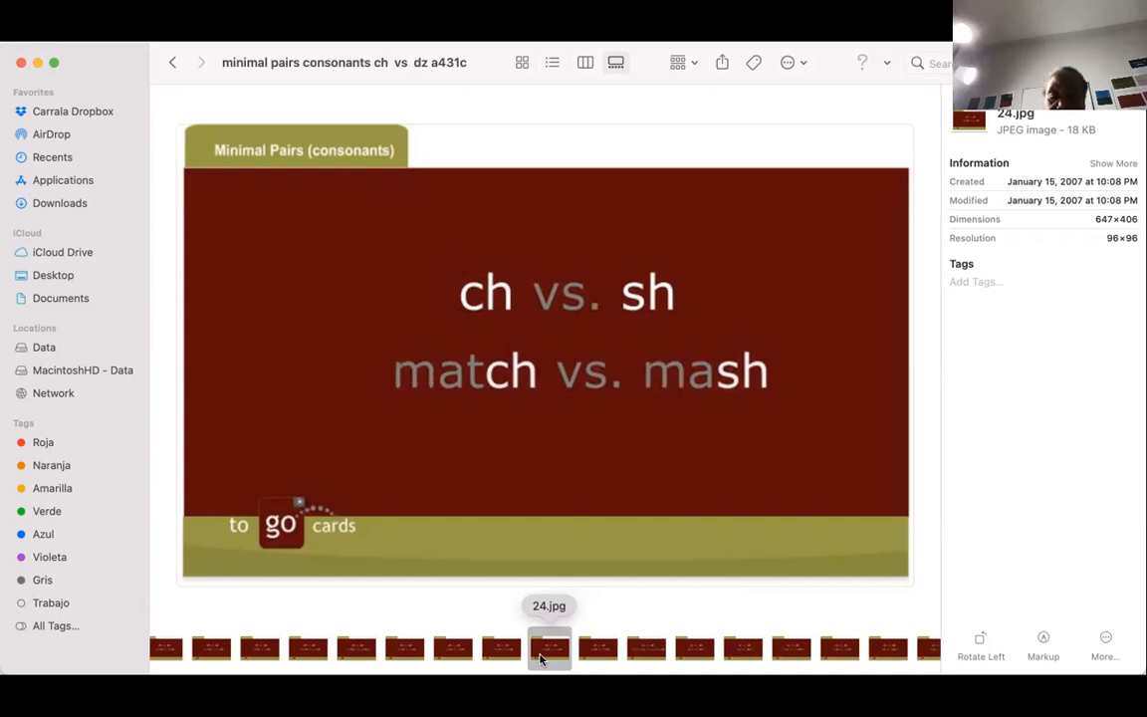
- Preview 25.jpg, the leech vs. leash flash card
left_click(597, 649)
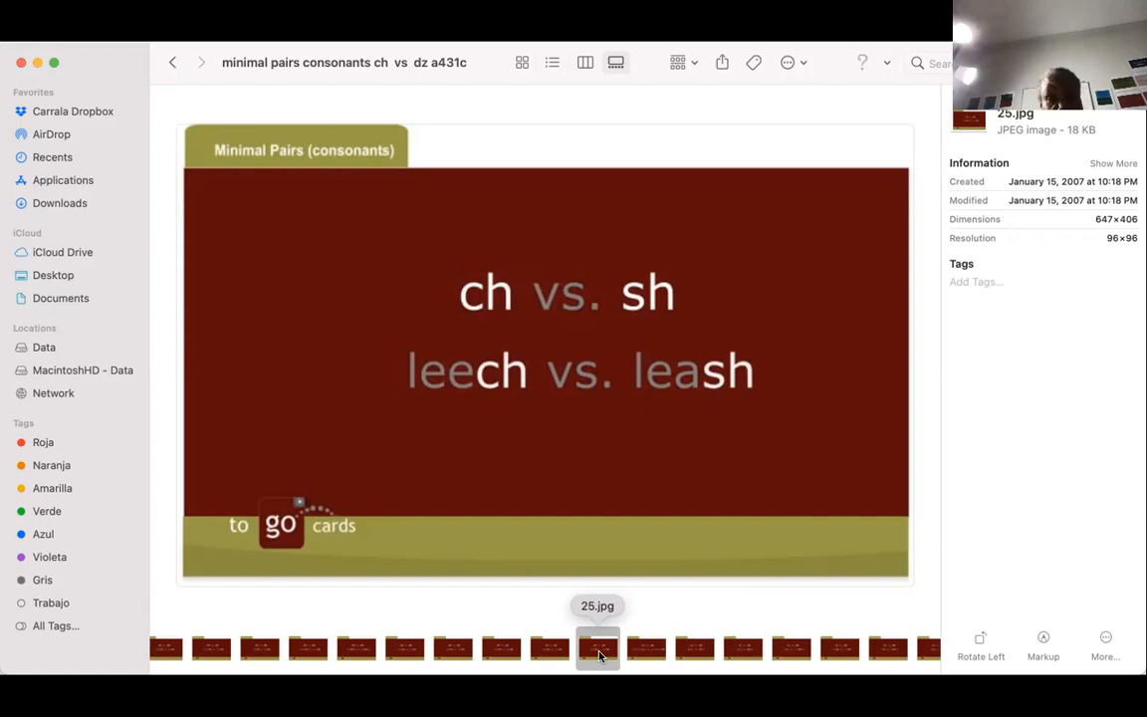
mouse_move(619, 659)
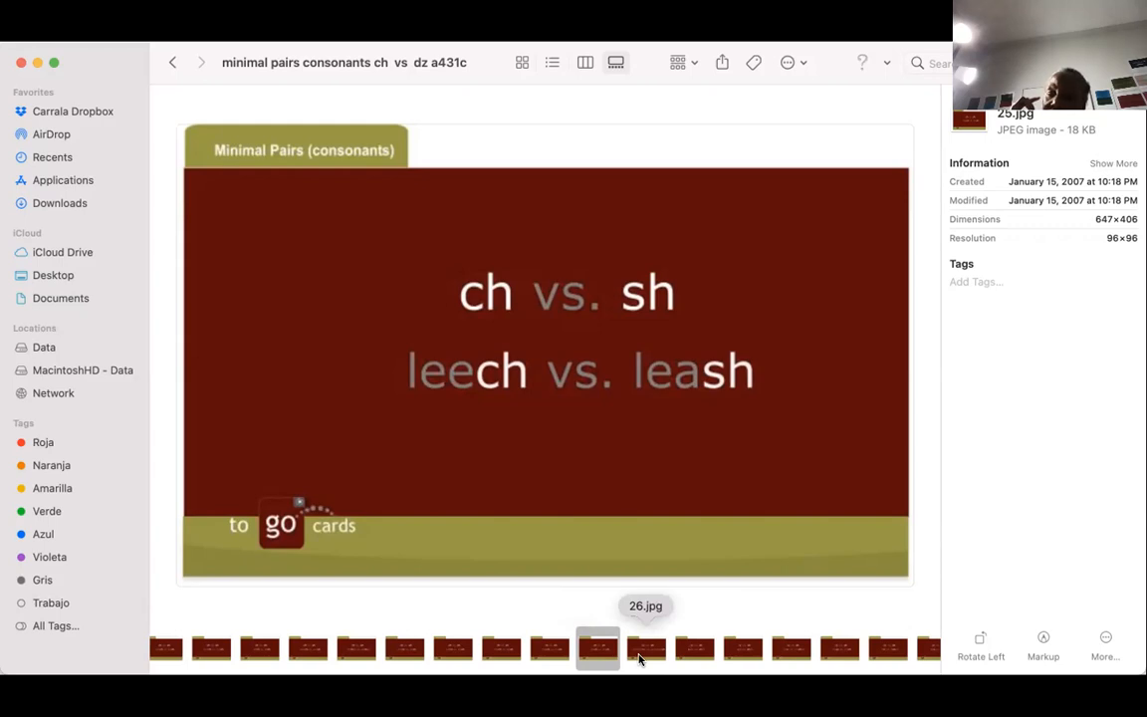
- Preview 26.jpg, the (s) vs. sh card accomplice vs. accomplish
left_click(645, 647)
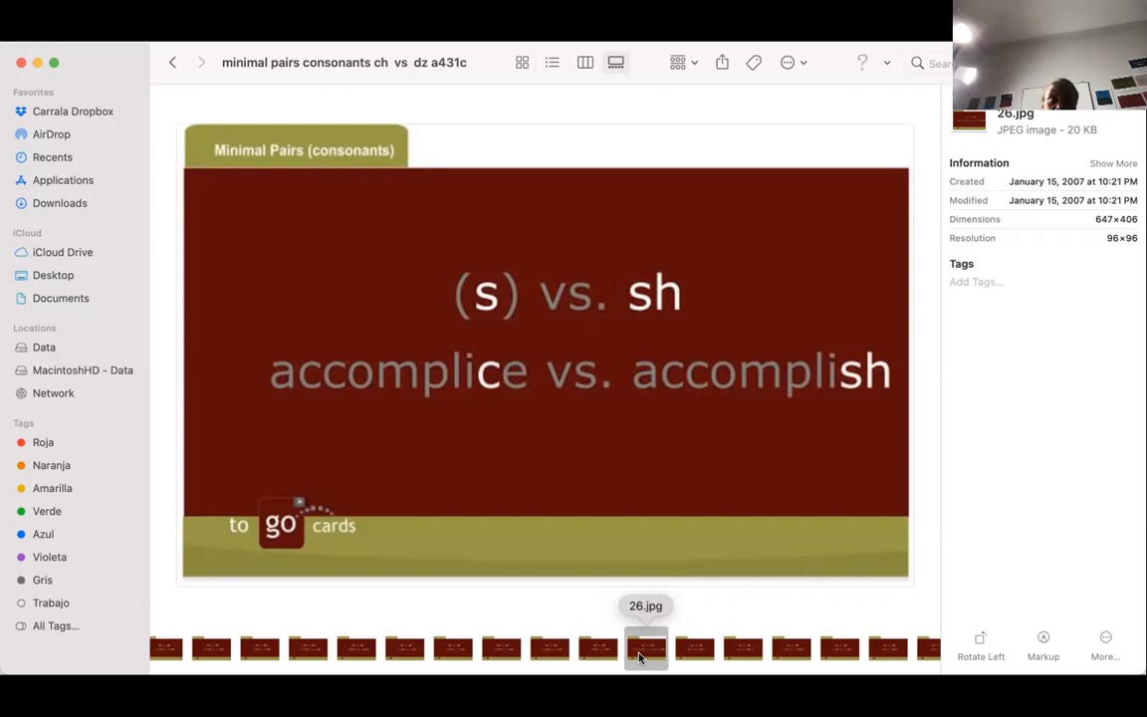
mouse_move(701, 665)
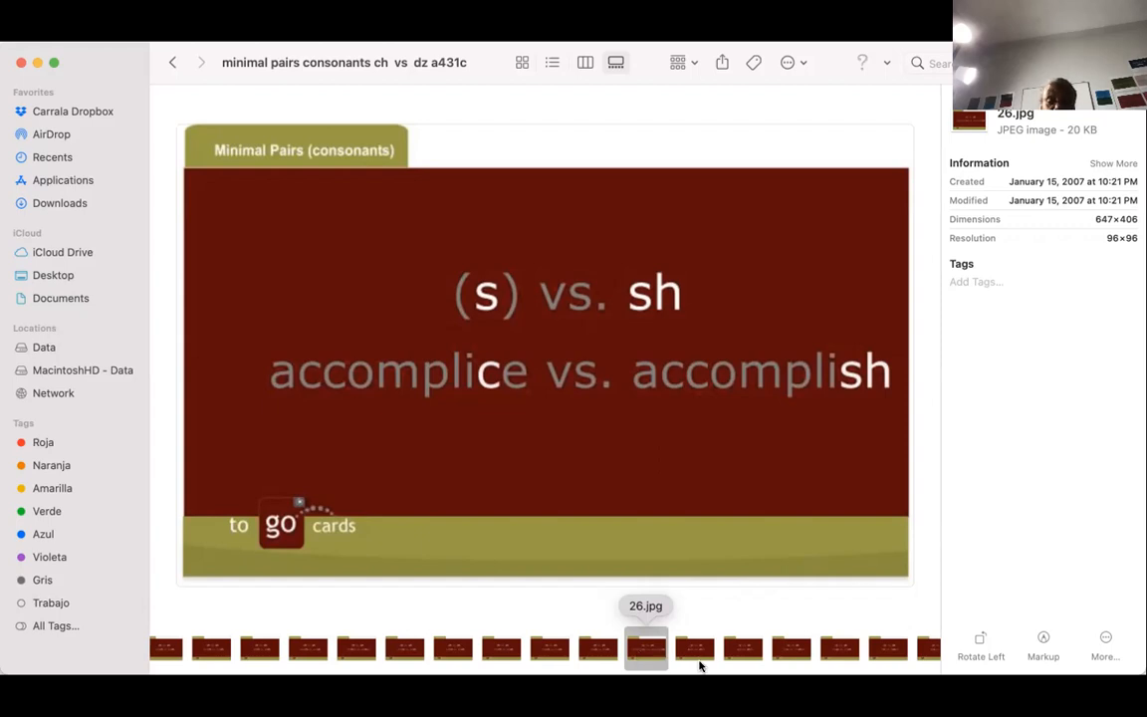
mouse_move(693, 647)
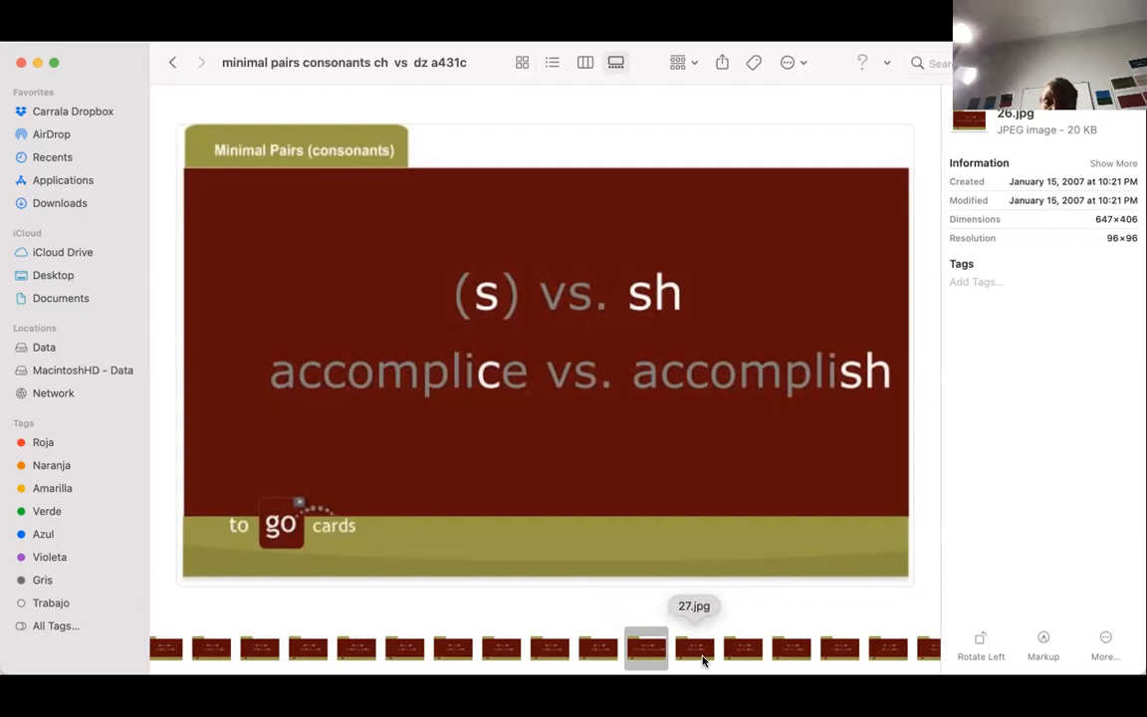
- Preview 27.jpg, the (s) vs. sh card 'sees vs. she's'
left_click(693, 649)
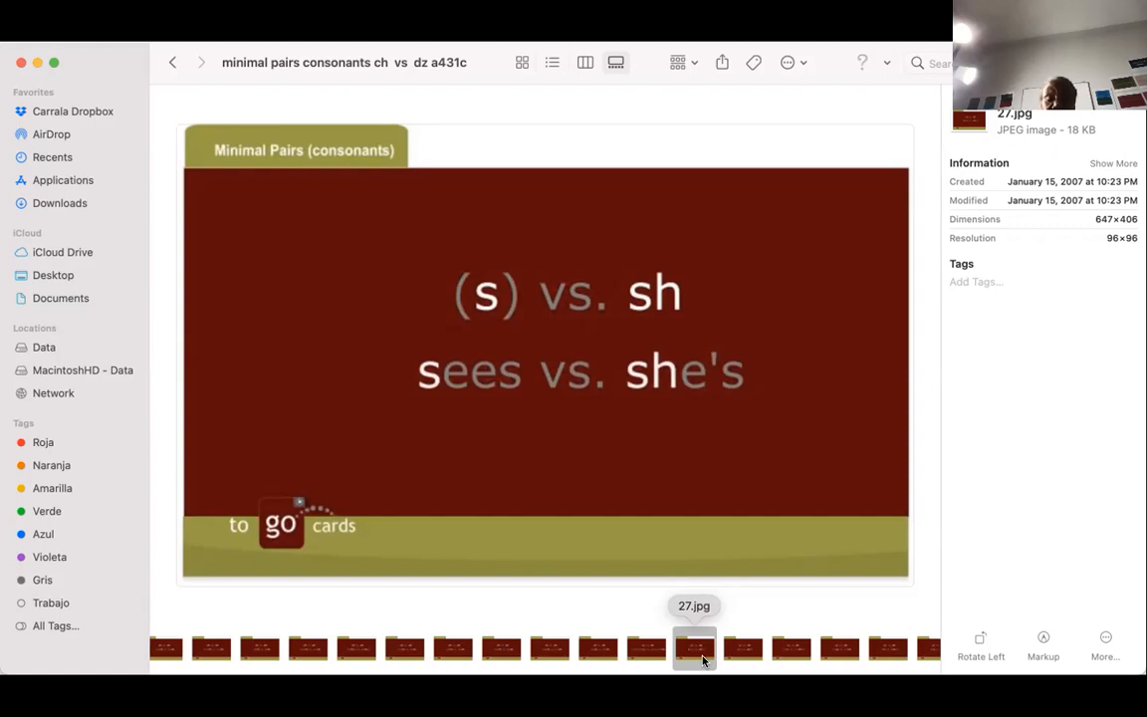
- Preview 28.jpg, the (s) vs. sh card 'cell vs. shell'
left_click(741, 650)
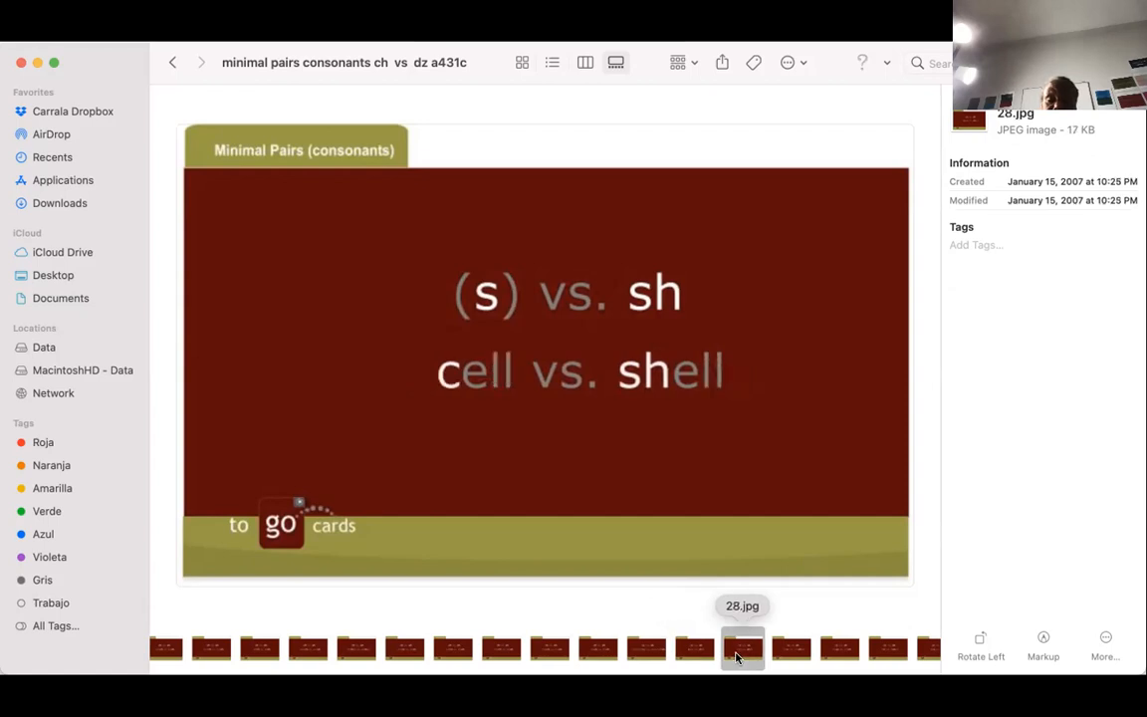
left_click(1113, 163)
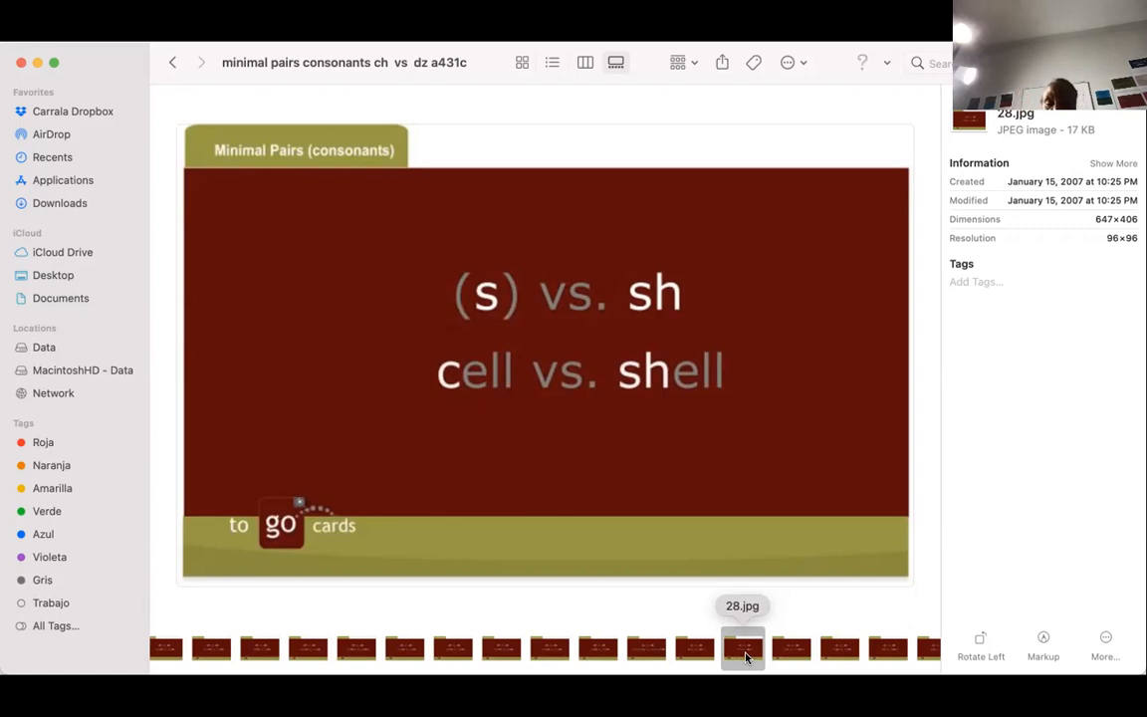
- Preview 29.jpg, the (s) vs. sh card 'crust vs. crushed'
left_click(790, 647)
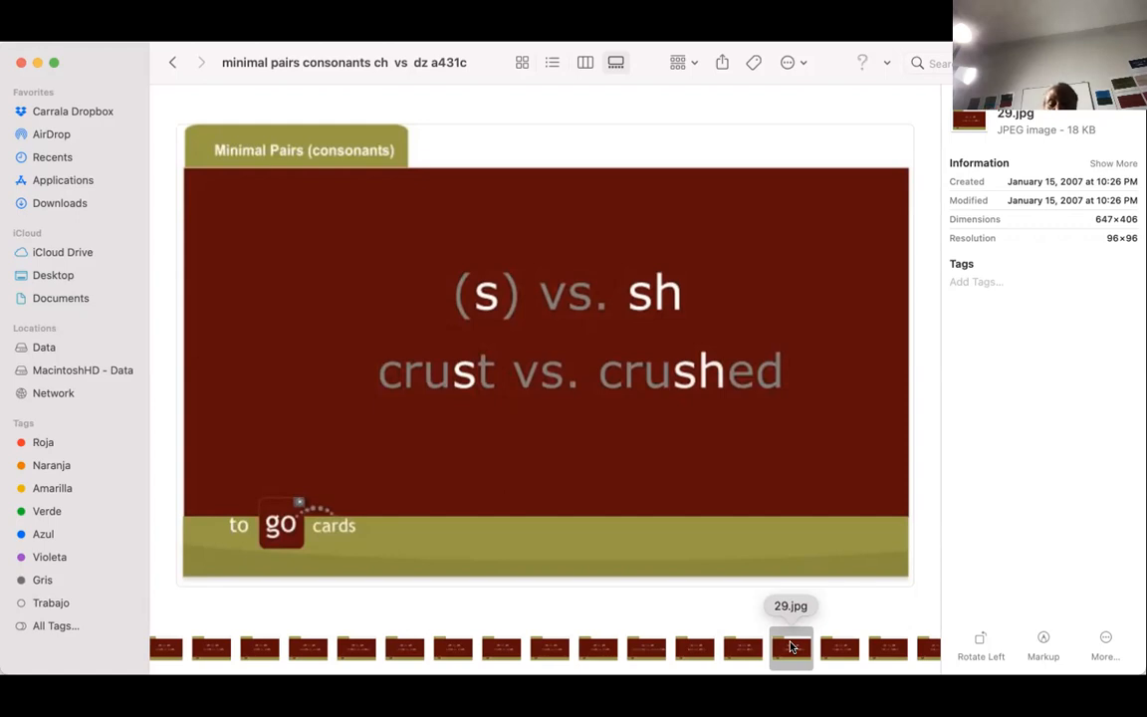
mouse_move(837, 649)
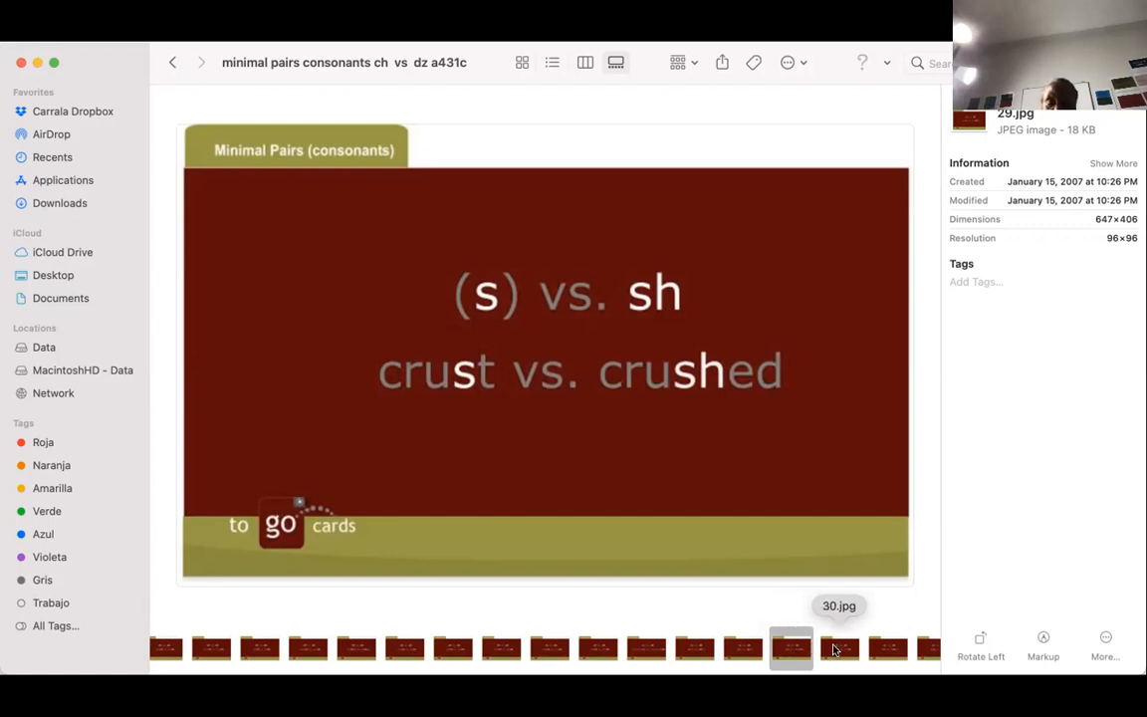
- Preview 30.jpg, the (s) vs. sh card 'crass vs. crash'
left_click(841, 647)
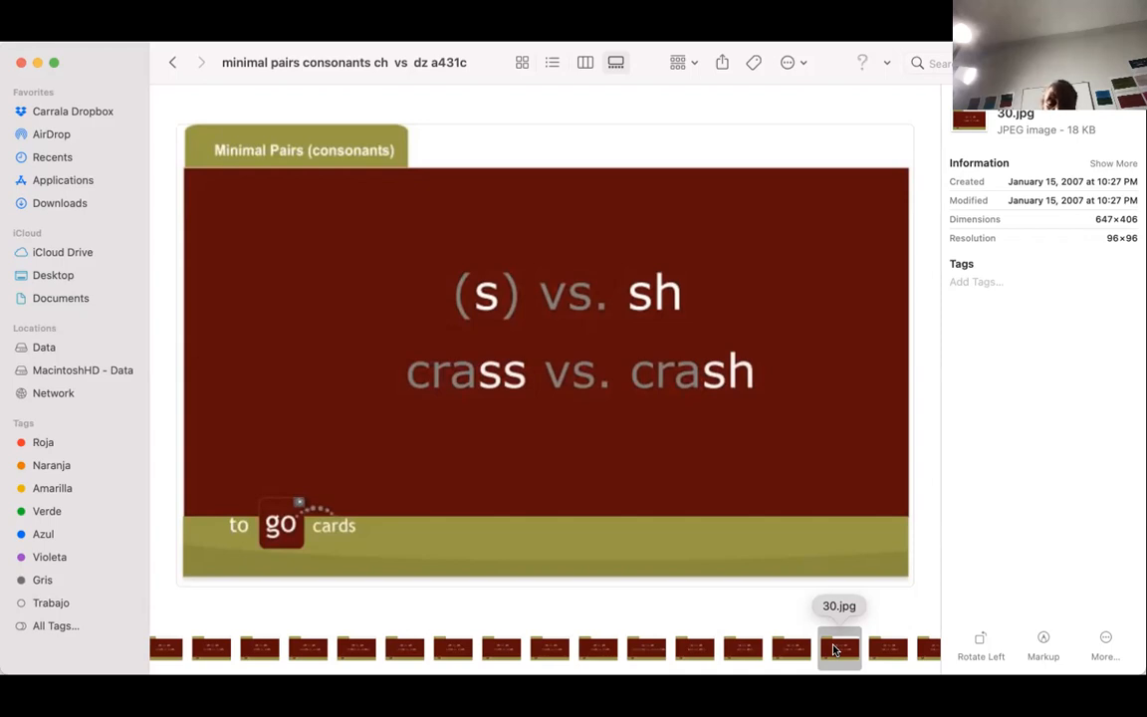
- Preview 31.jpg, the (s) vs. sh card 'fist vs. fished'
left_click(888, 649)
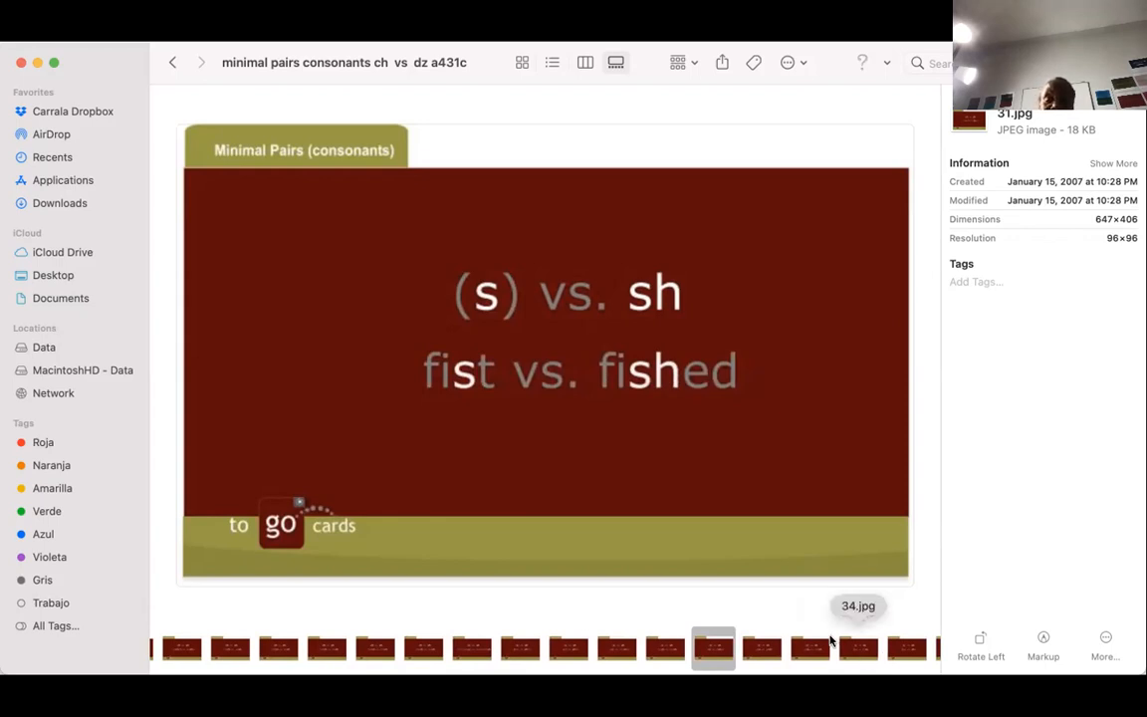
mouse_move(488, 386)
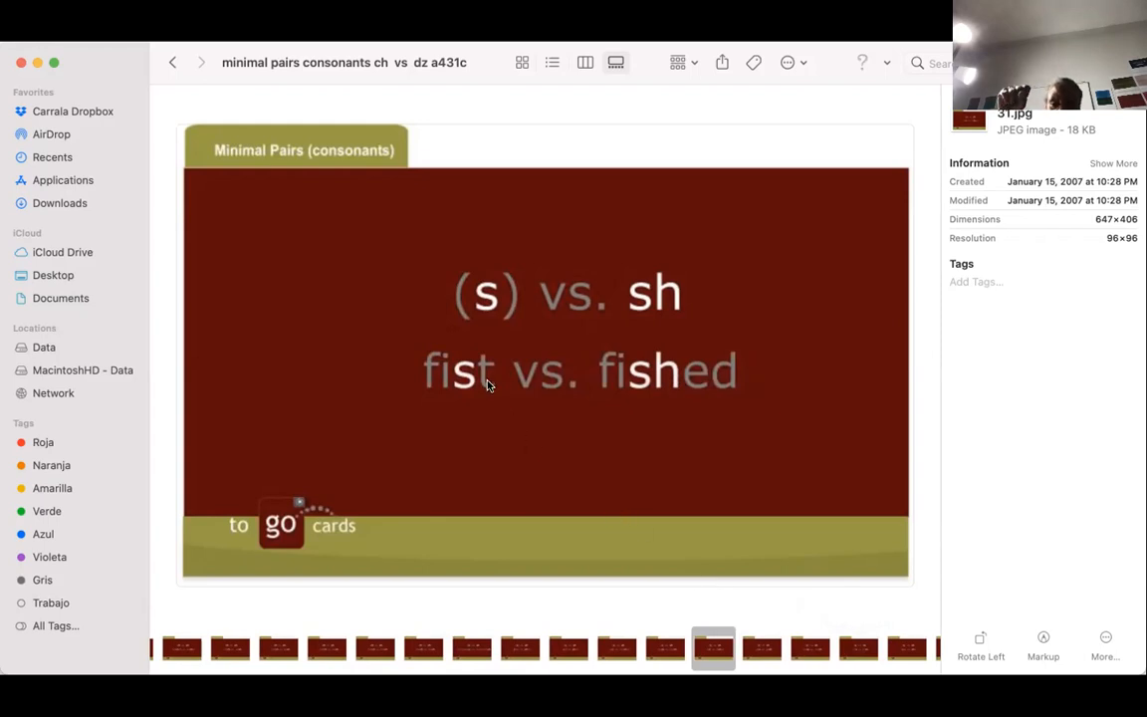
mouse_move(493, 386)
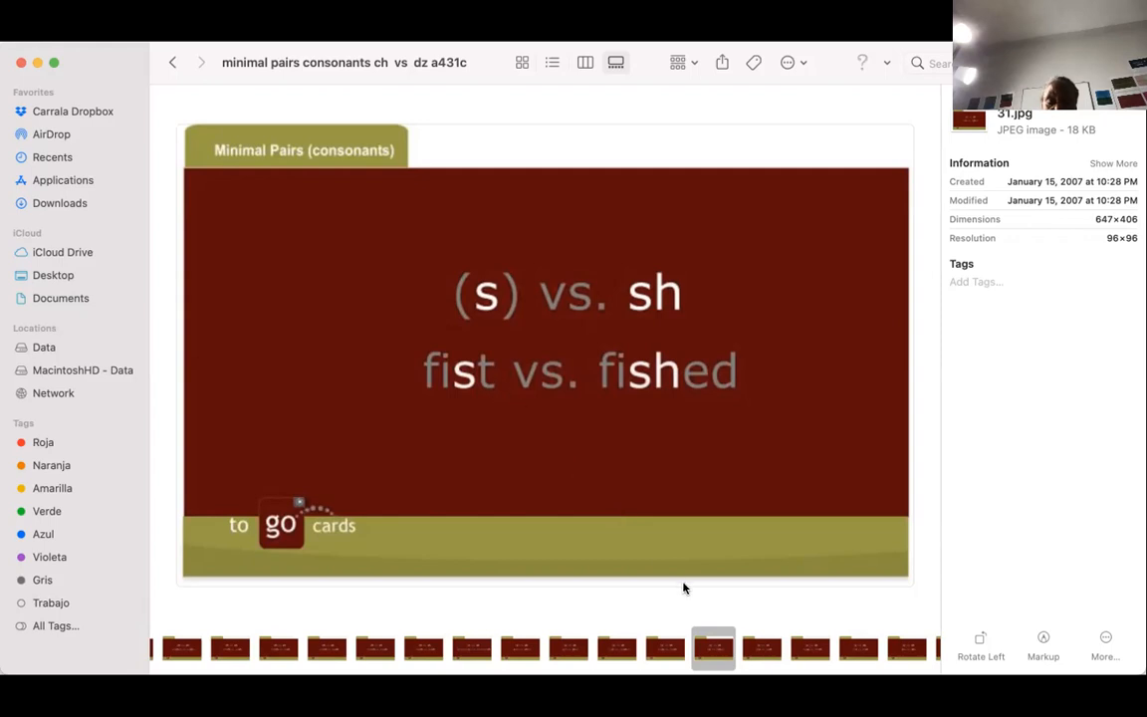
- Preview 32.jpg, the (s) vs. sh card 'gas vs. gash'
left_click(760, 647)
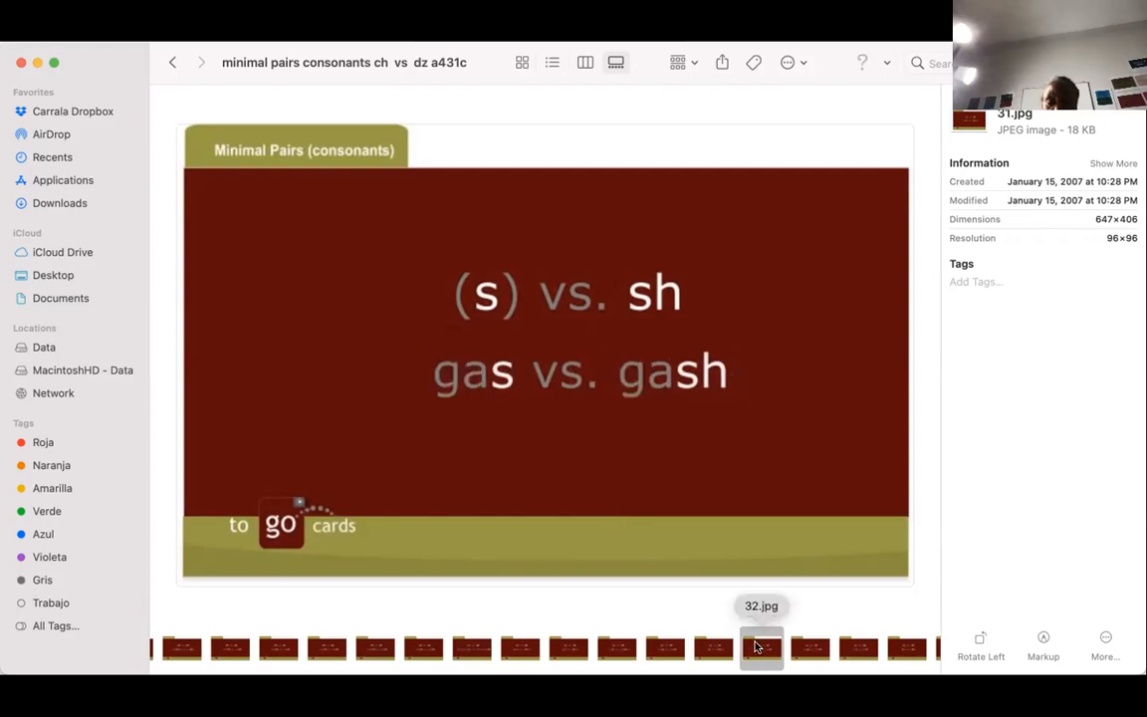
left_click(761, 647)
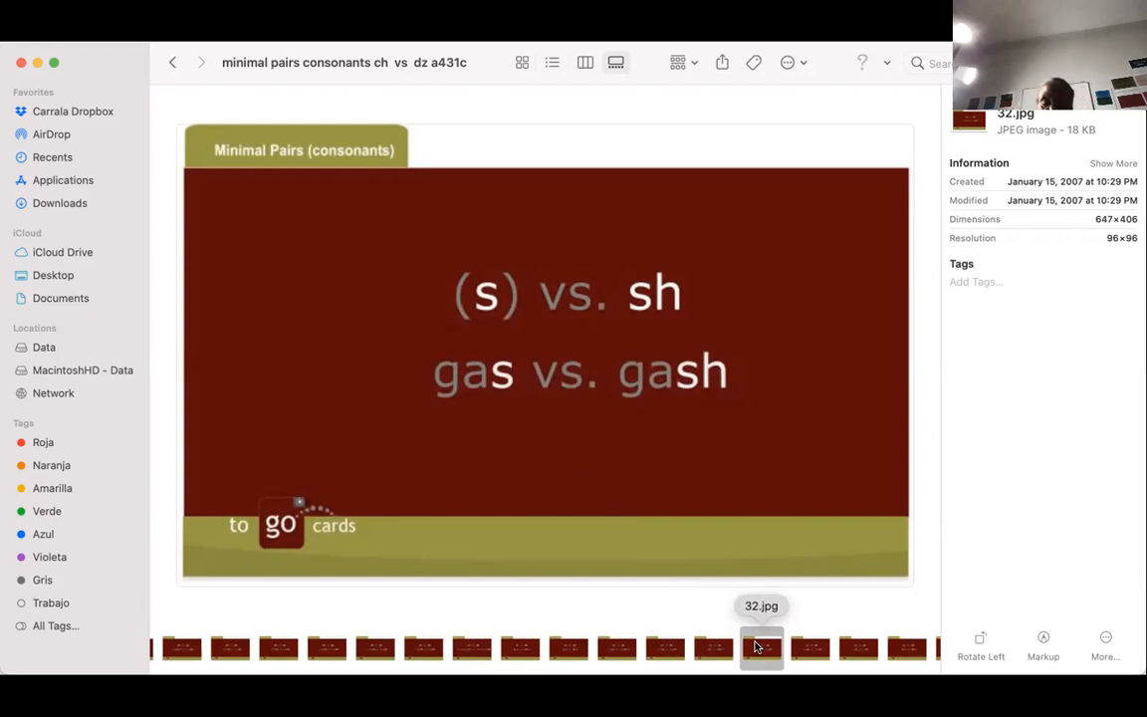
mouse_move(809, 647)
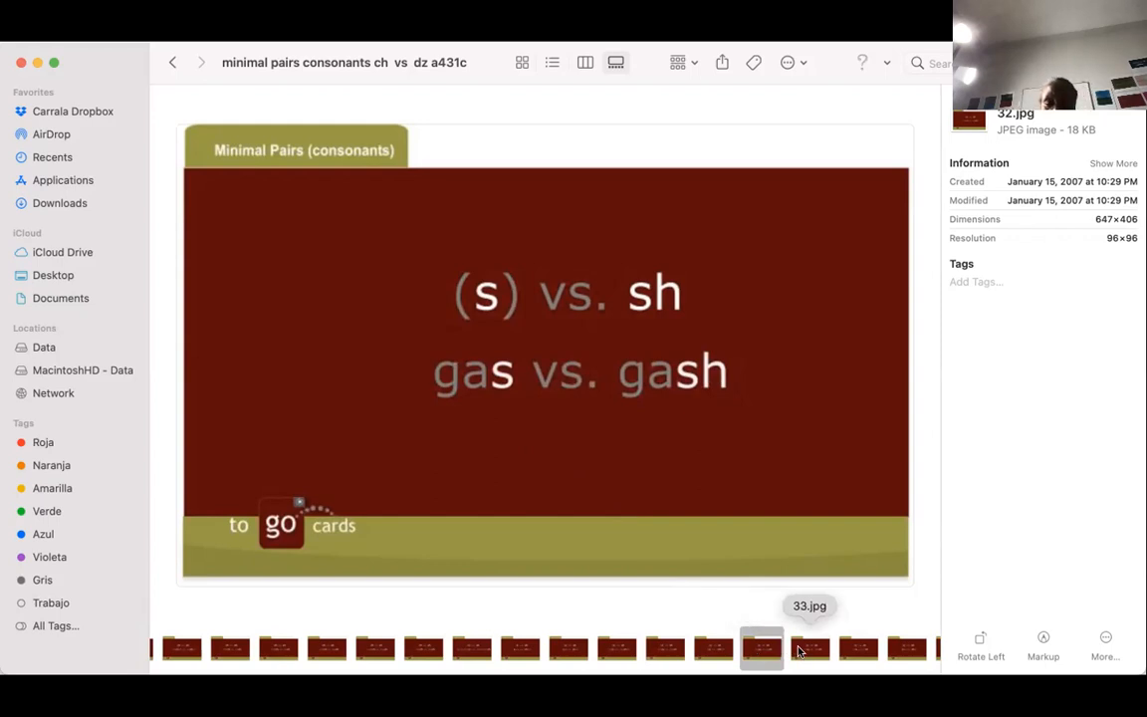
- Preview 33.jpg, the (s) vs. sh card 'mass vs. mash'
left_click(809, 647)
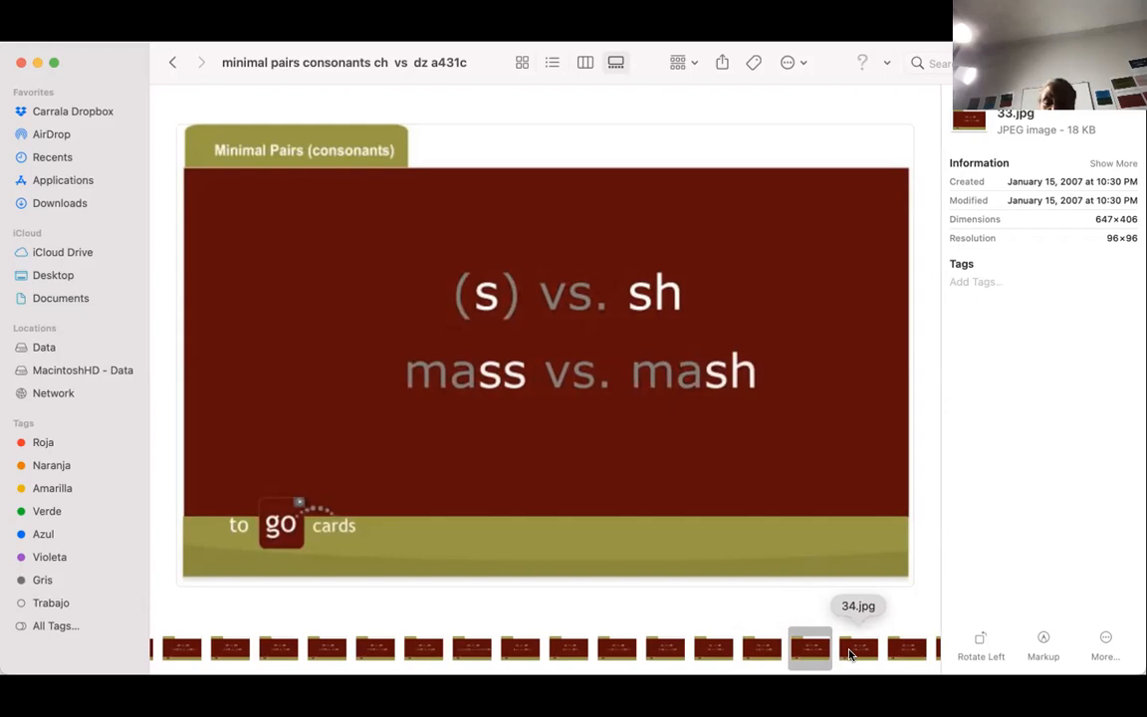
- Step past 34.jpg 'Iris vs. Irish' to preview 35.jpg, 'see vs. she'
left_click(859, 647)
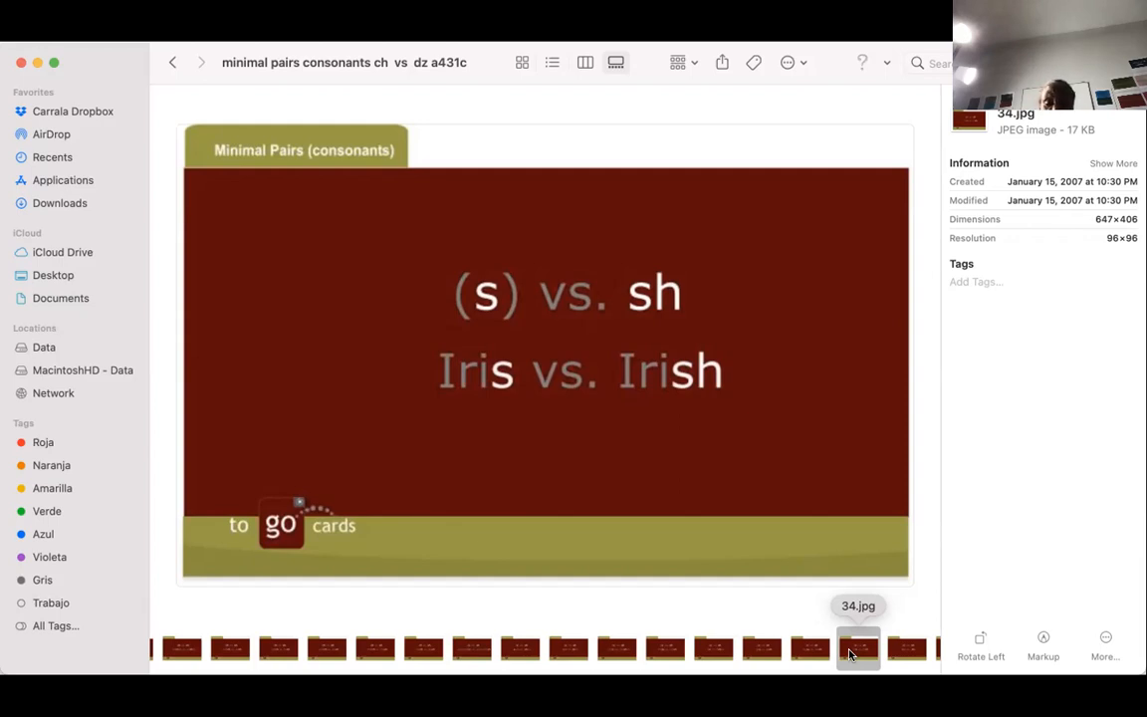
left_click(906, 649)
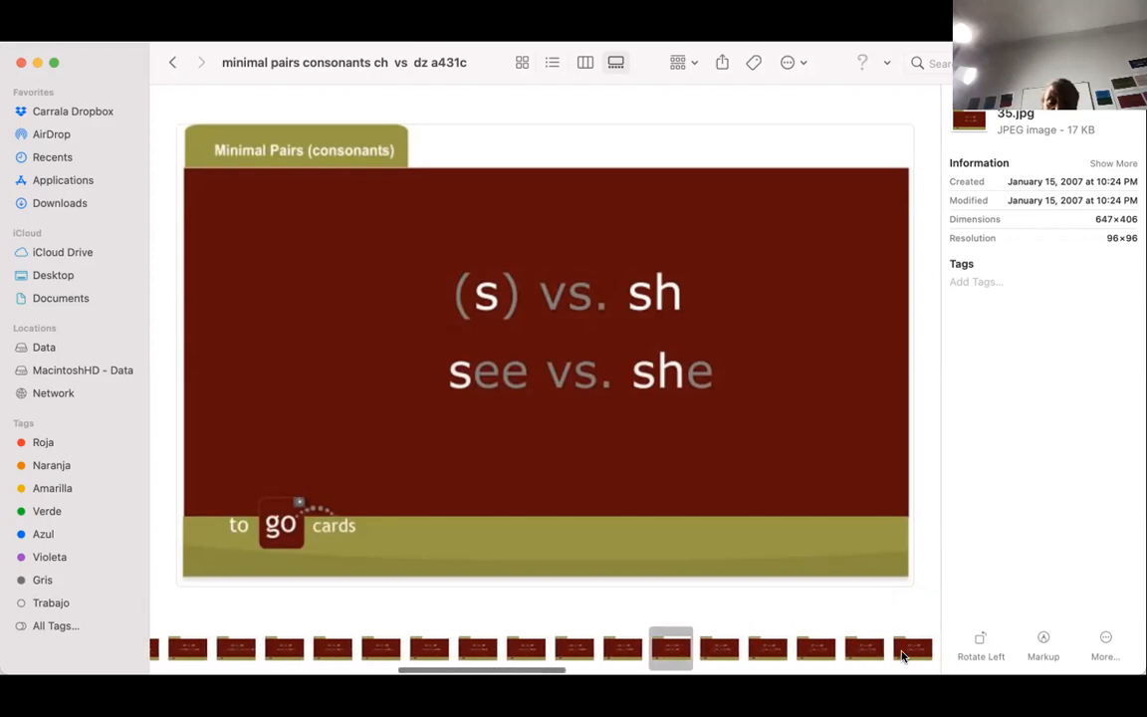
- Preview 36.jpg, the first (z) vs. ch card 'bells vs. belch'
left_click(717, 649)
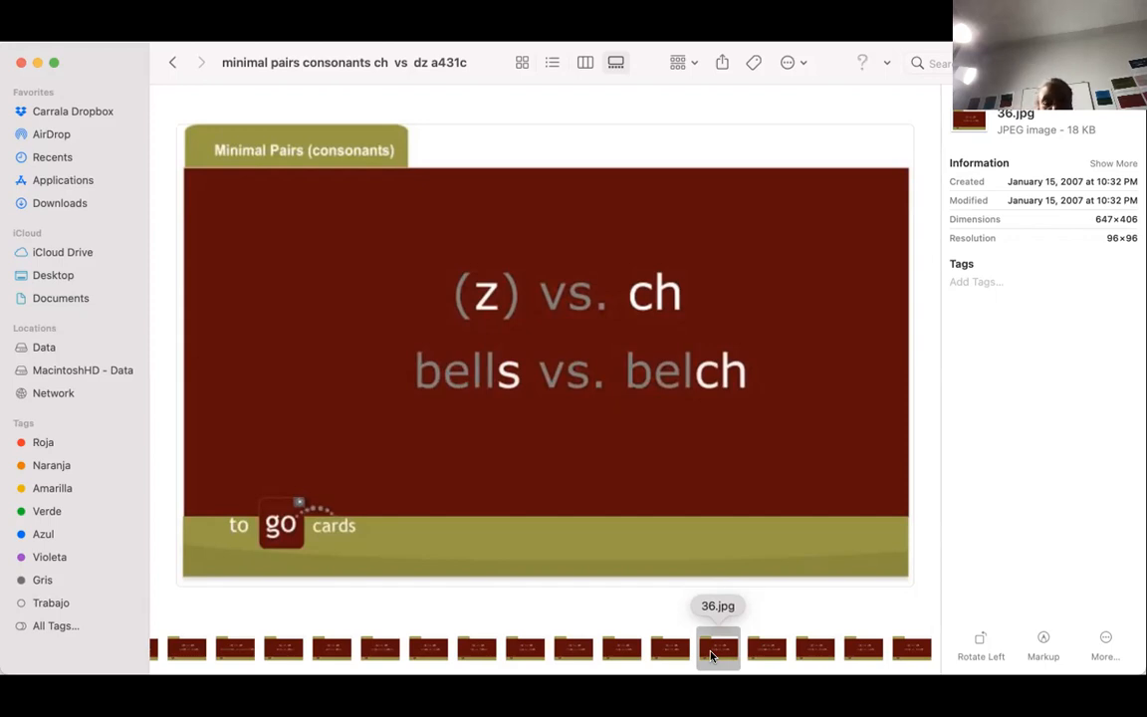
mouse_move(765, 648)
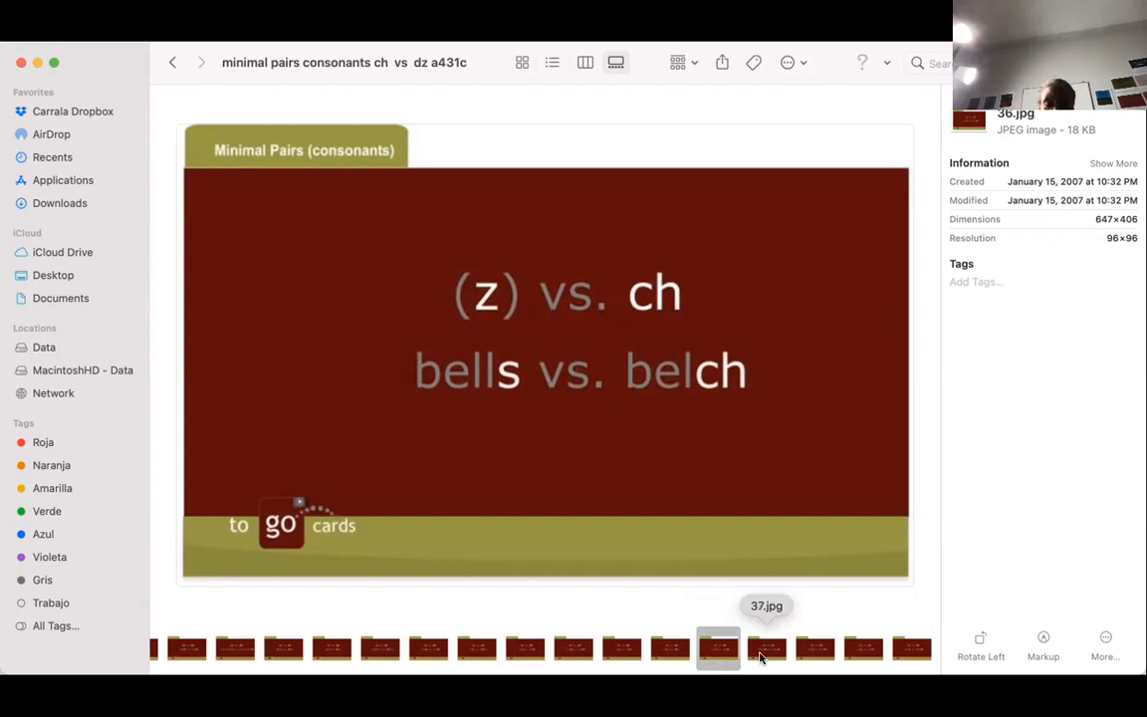
- Step through 37–39 (cleanse/clench, does/Dutch, ease/each) to preview 40.jpg, 'Mars vs. March'
left_click(767, 649)
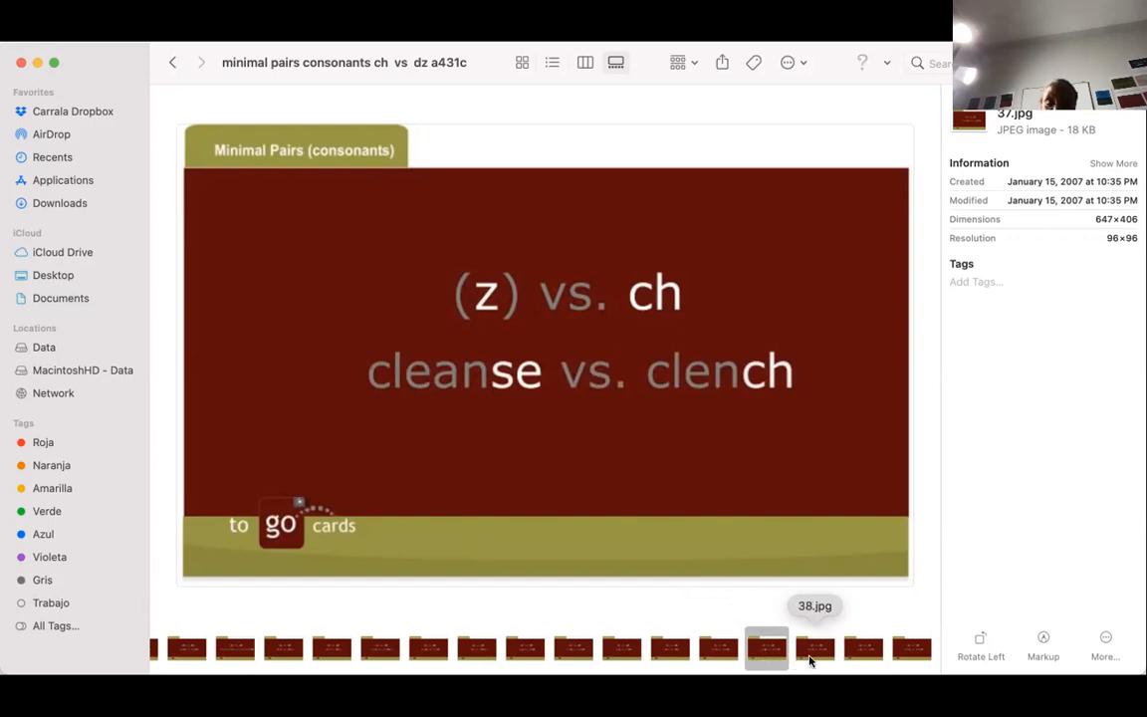
left_click(815, 648)
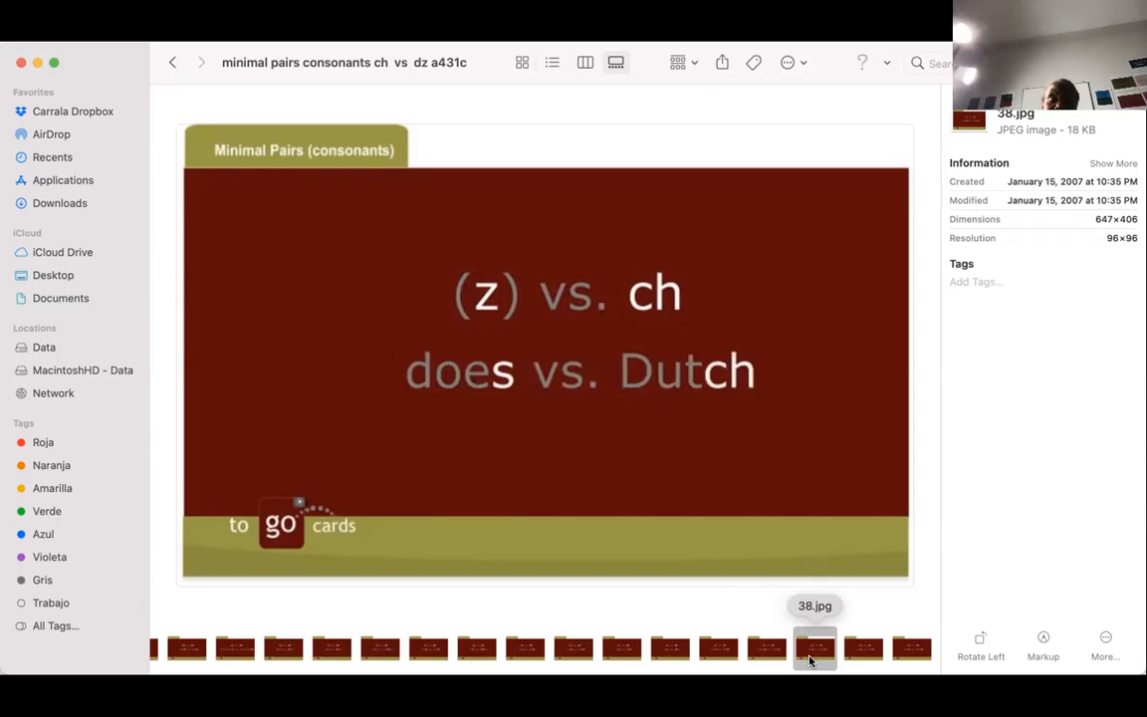
mouse_move(862, 647)
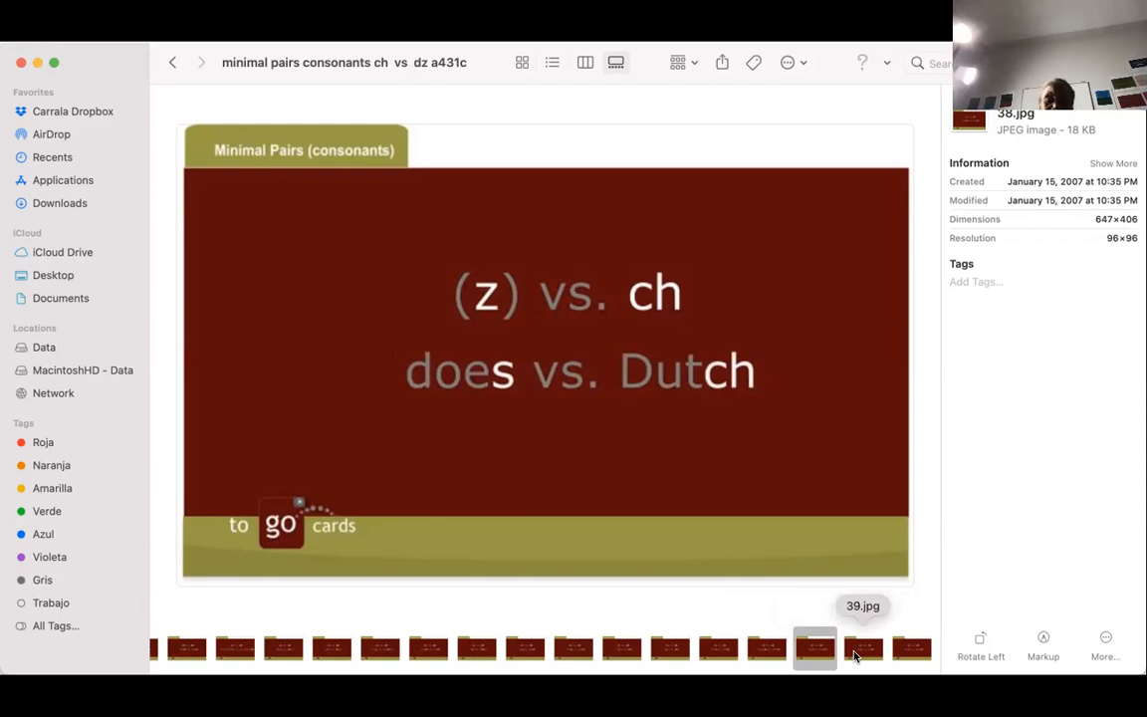
left_click(862, 647)
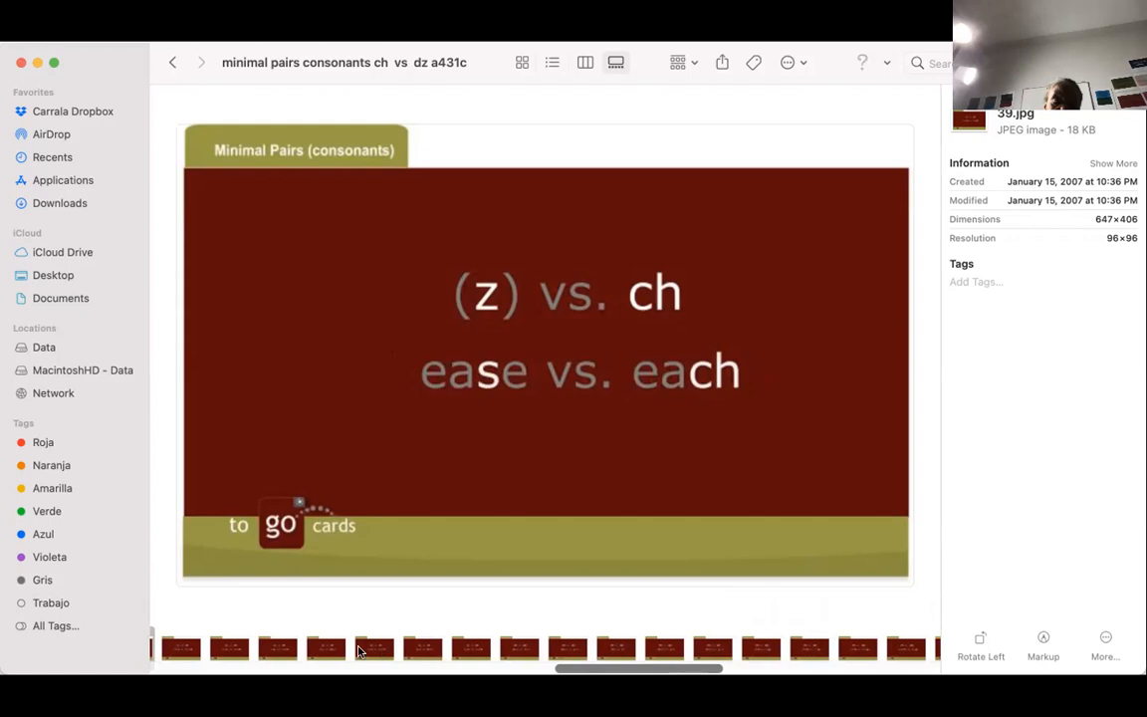
mouse_move(183, 647)
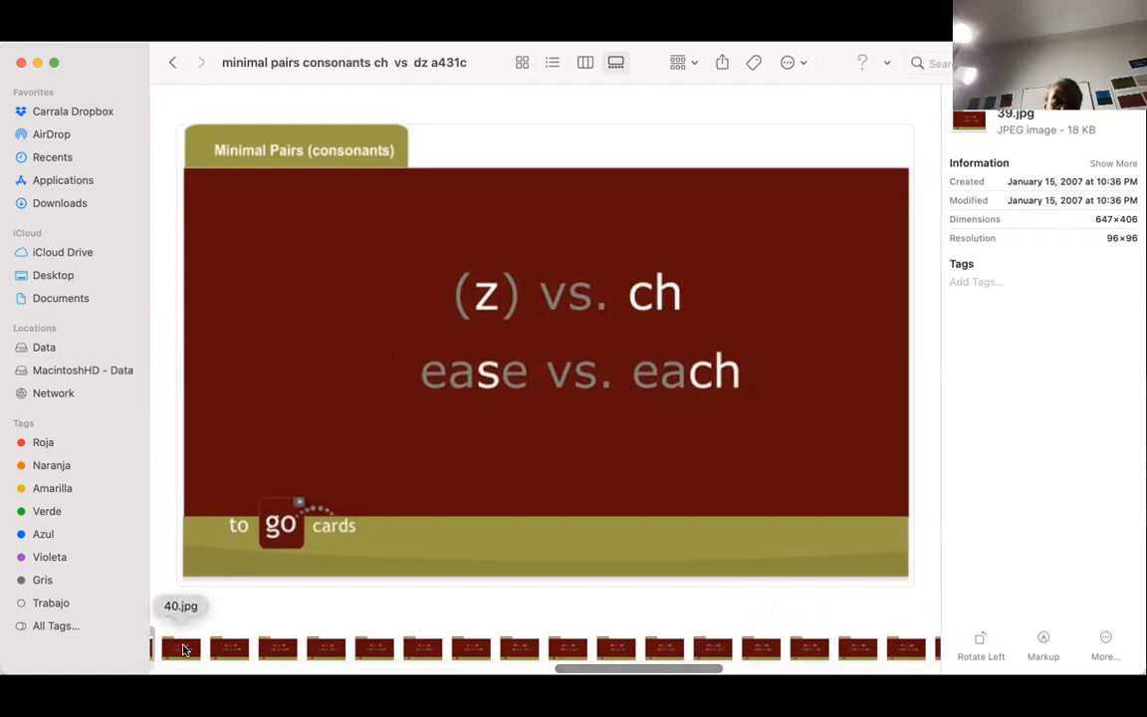
left_click(182, 649)
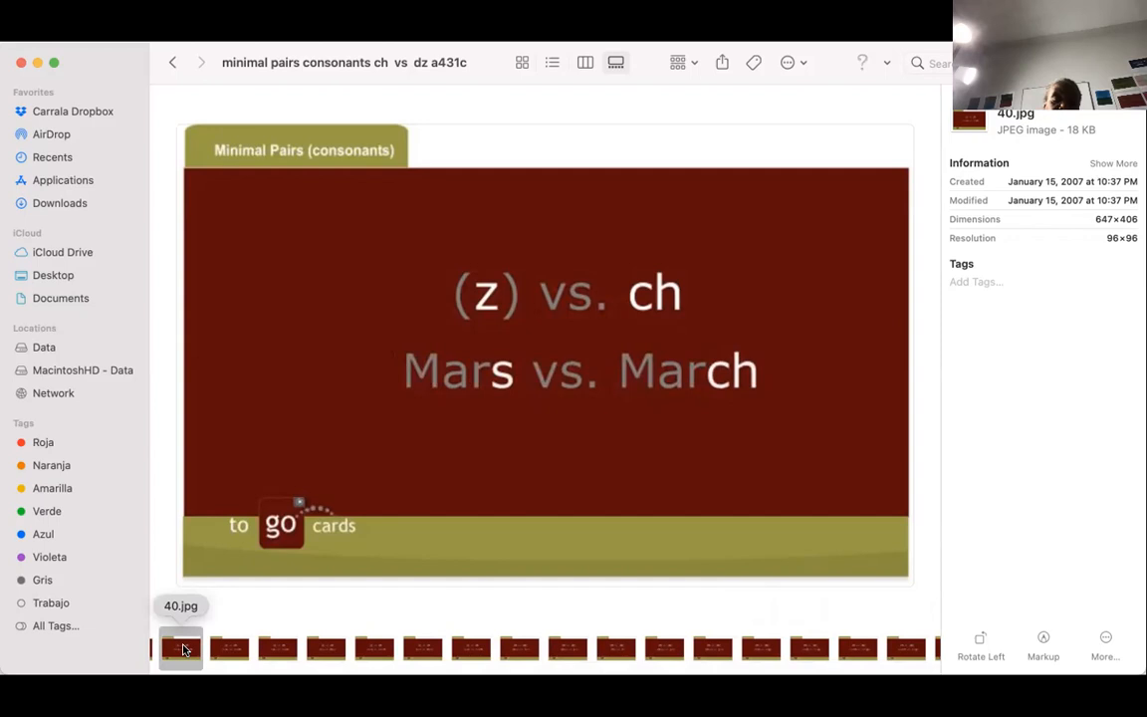
mouse_move(229, 649)
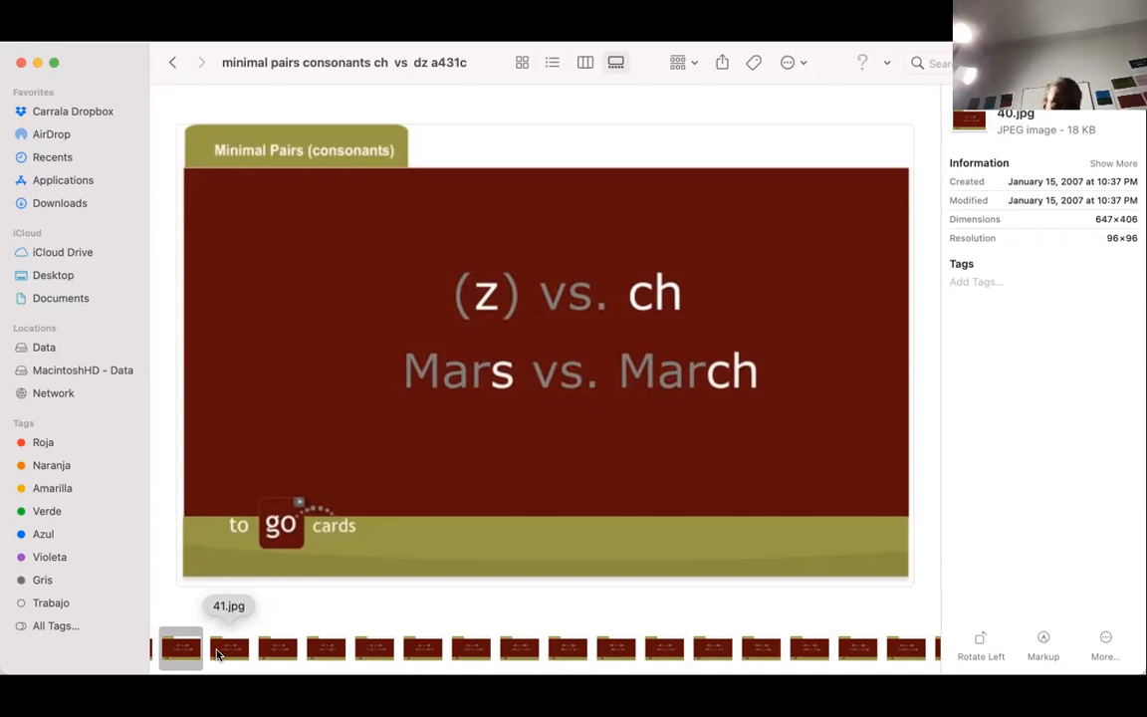
- Preview slides 41 to 47: parse/parch, rose/roach, zoo/chew, then tease/teach and chain/Jane
left_click(229, 649)
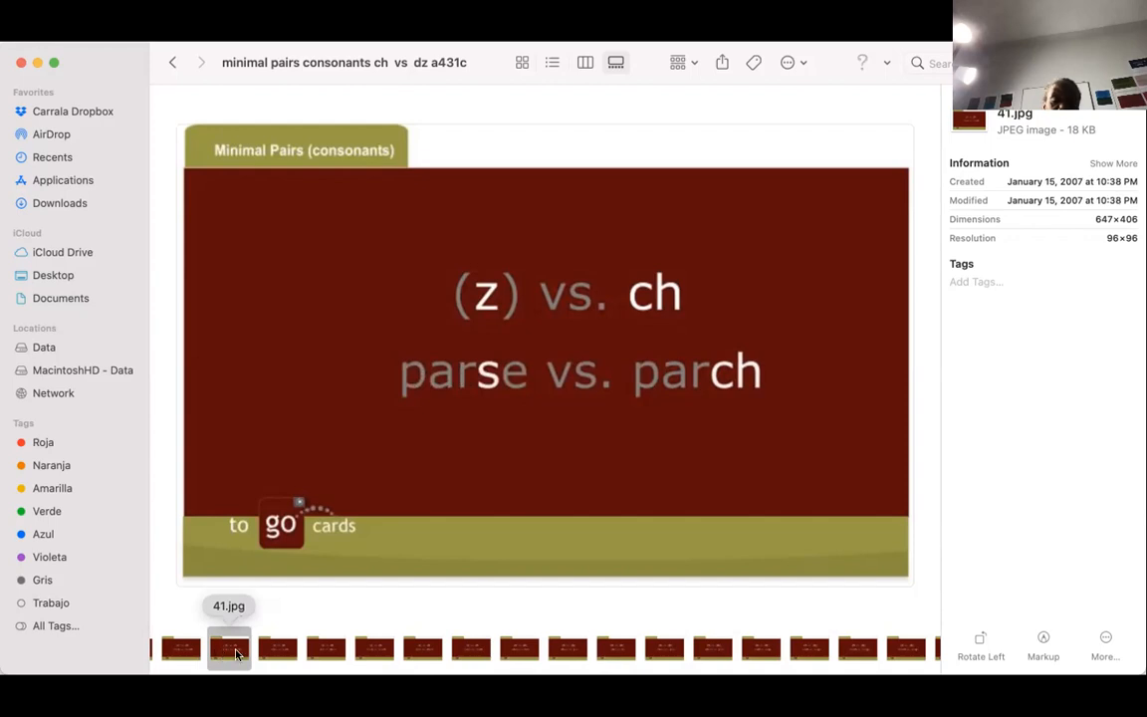
left_click(276, 649)
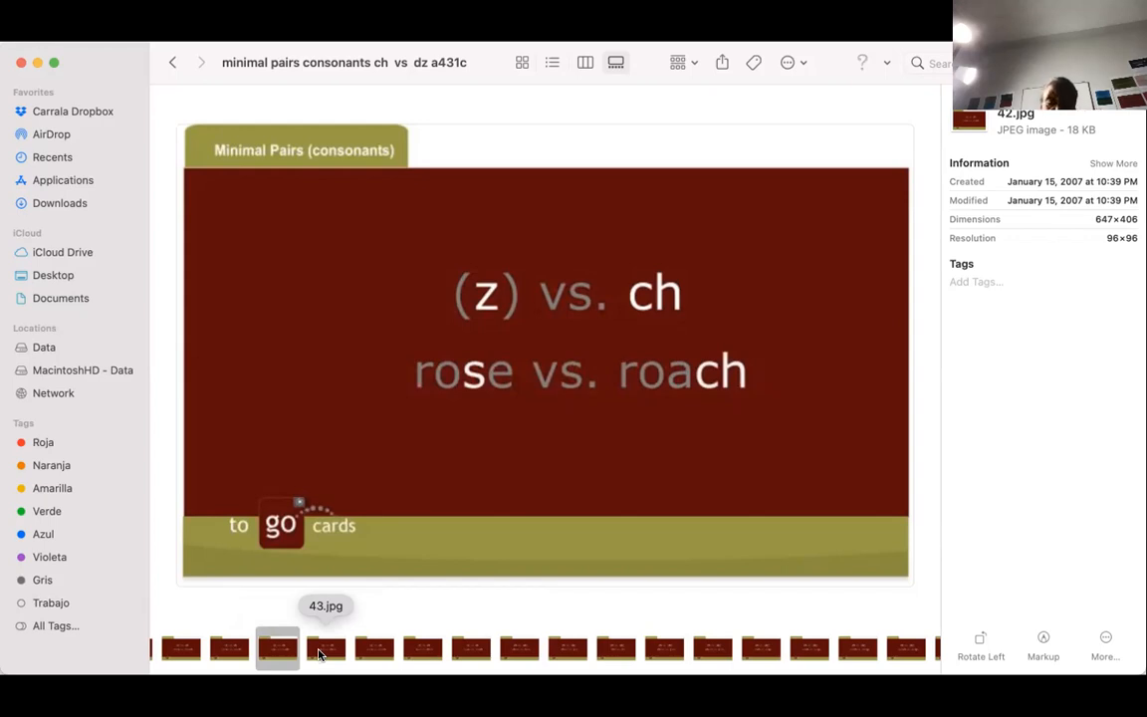
left_click(326, 649)
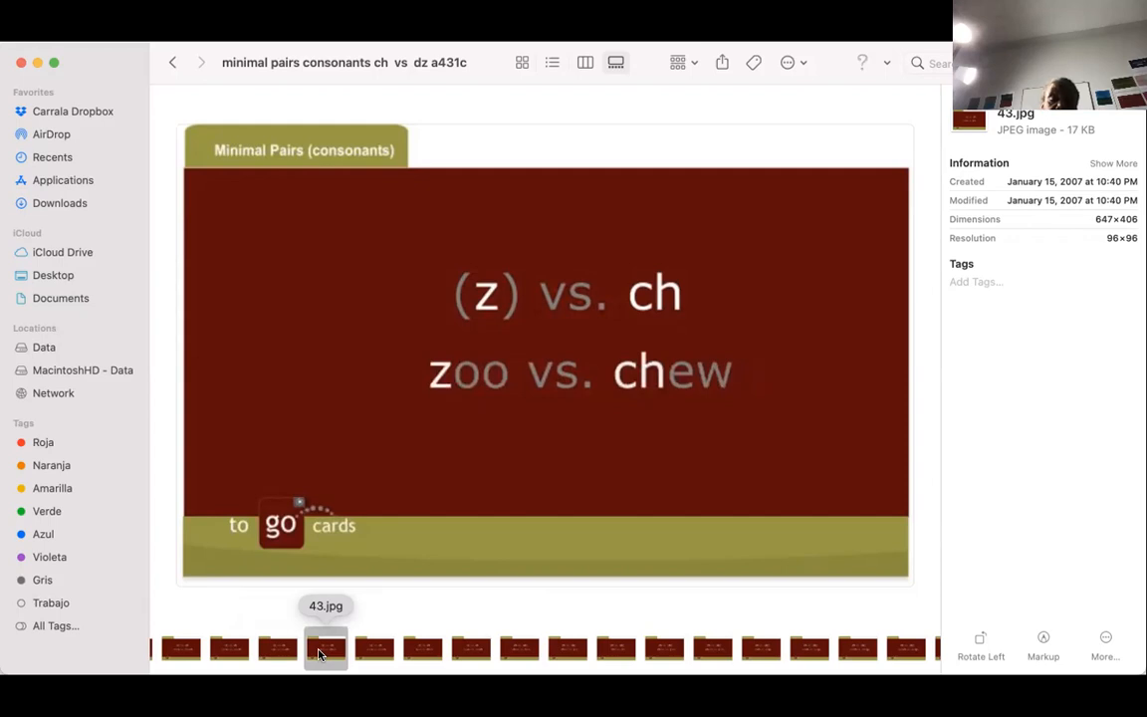
left_click(374, 649)
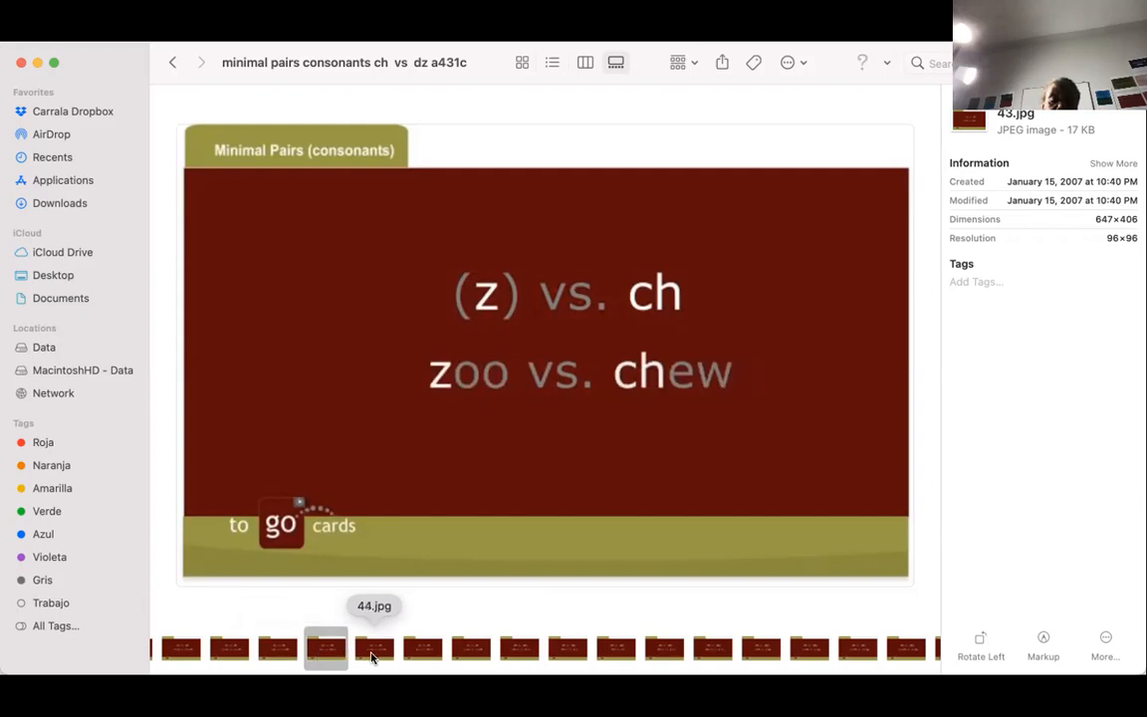
left_click(374, 649)
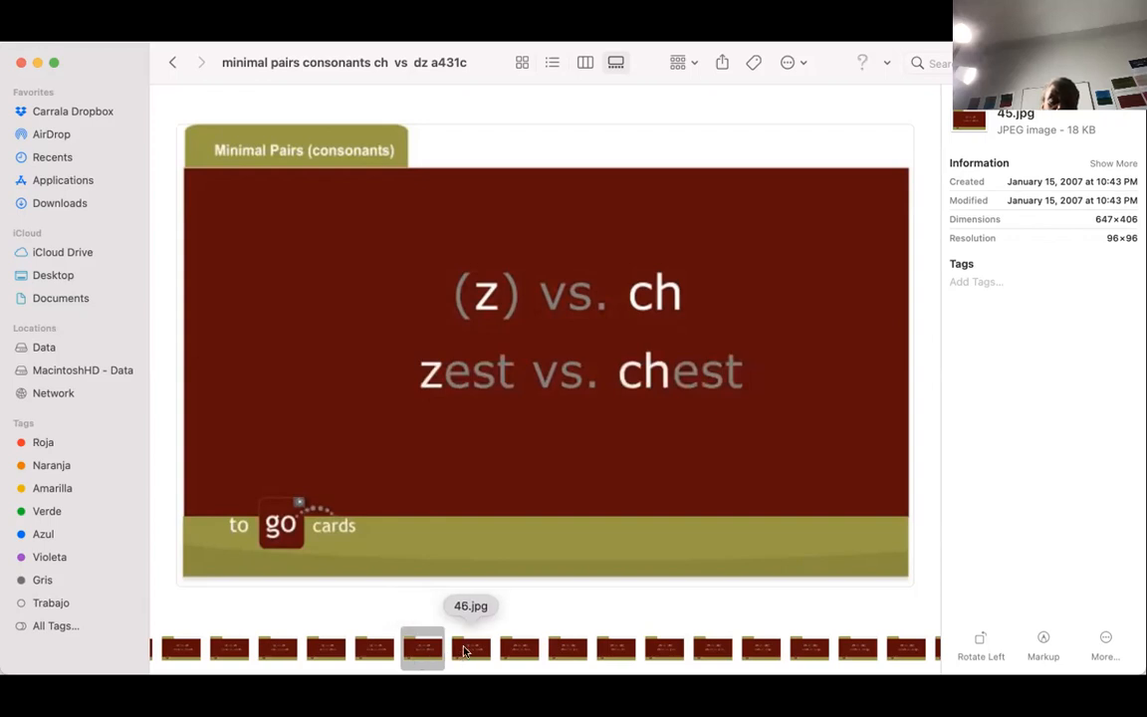
left_click(470, 649)
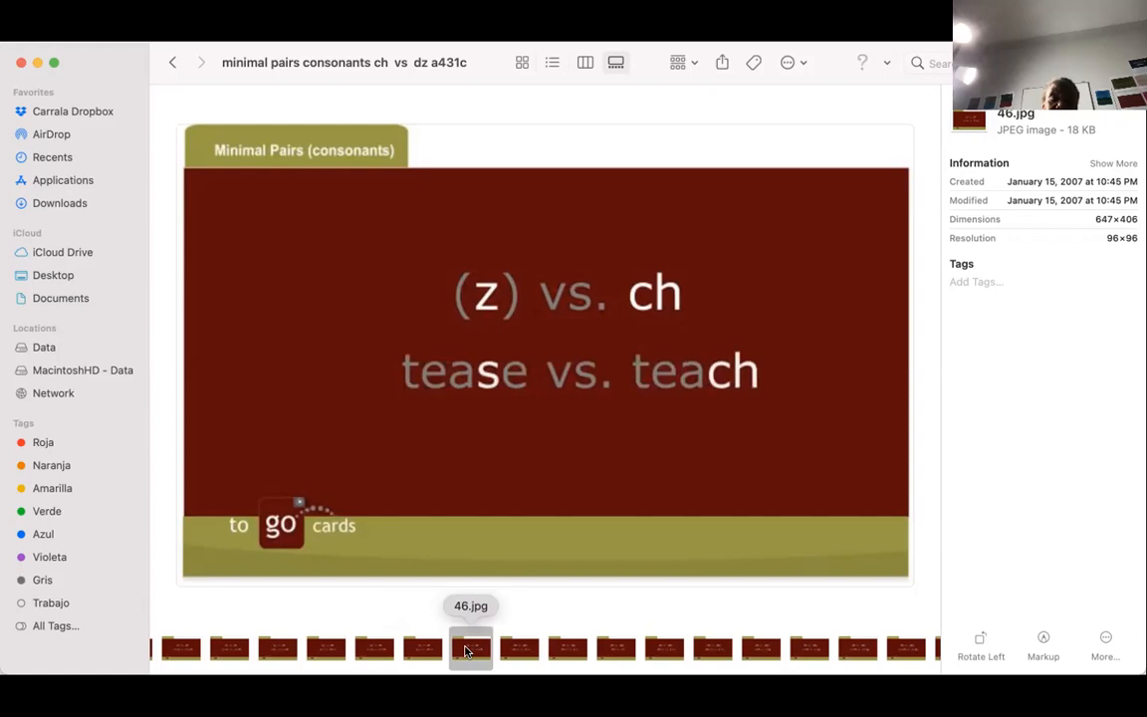
left_click(518, 649)
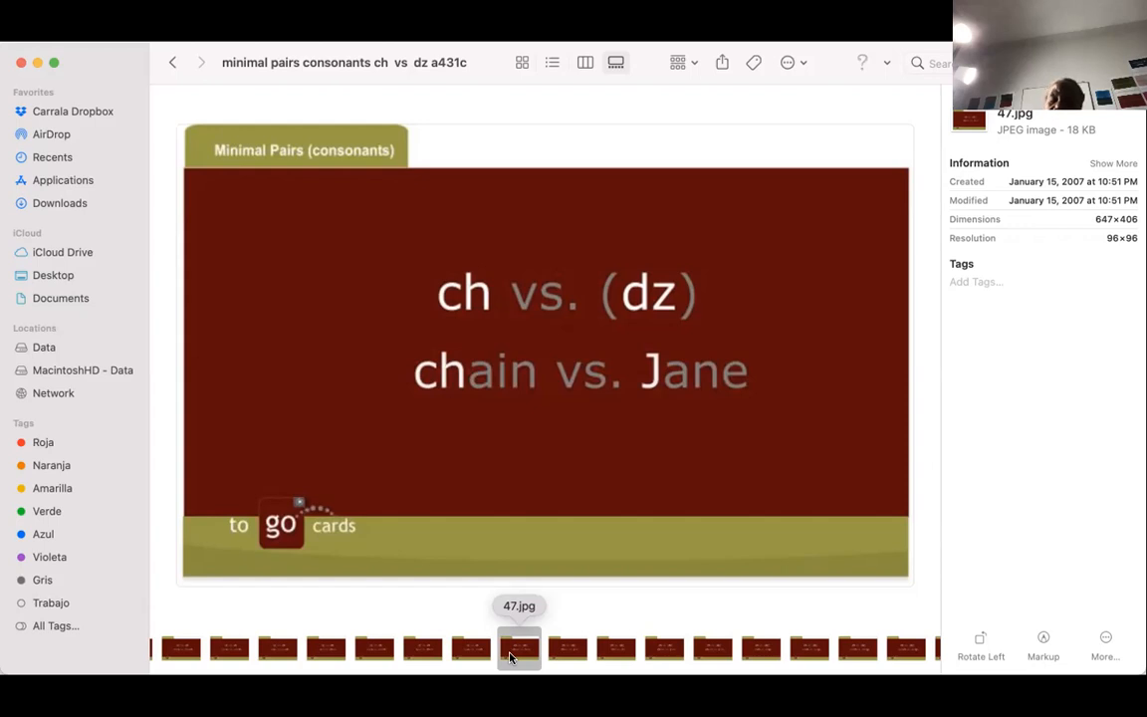
mouse_move(554, 657)
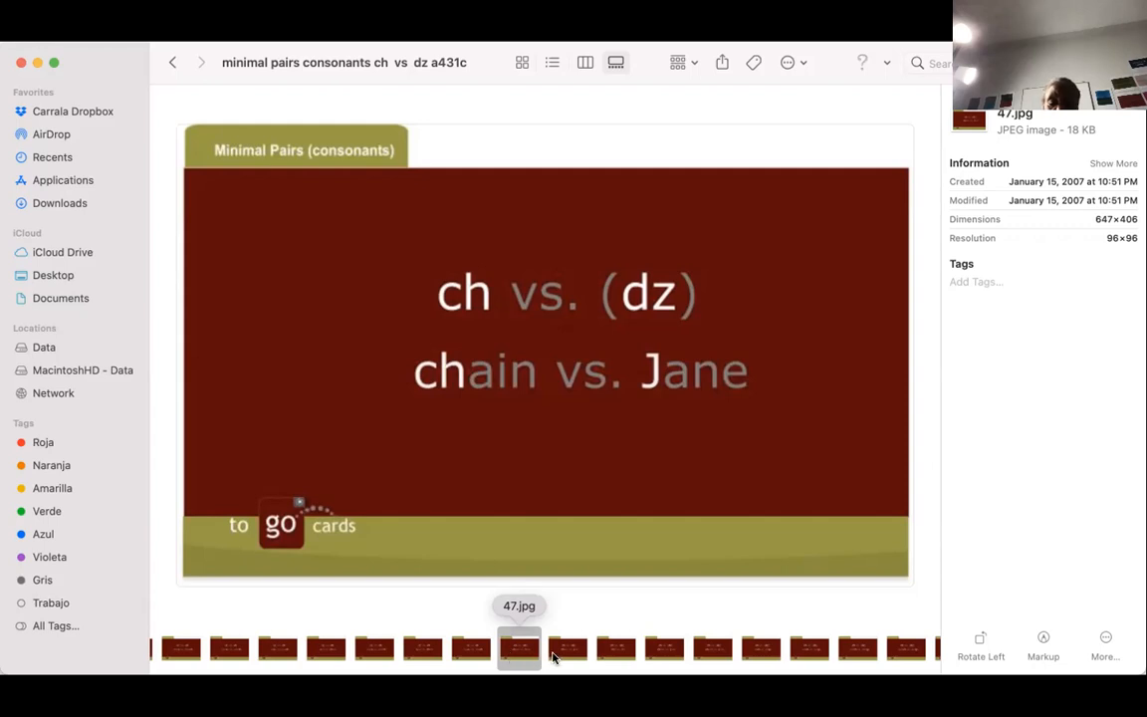
- Preview 48.jpg (cheer vs. jeer) and 49.jpg (chill vs. Jill)
left_click(568, 647)
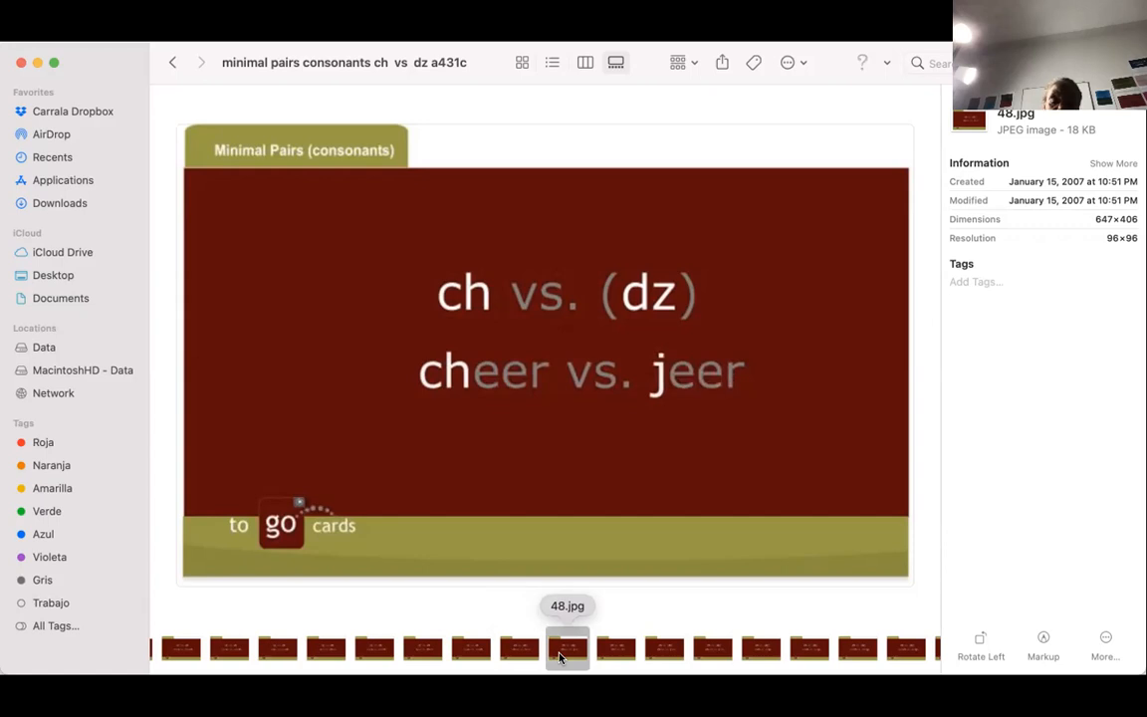
left_click(616, 650)
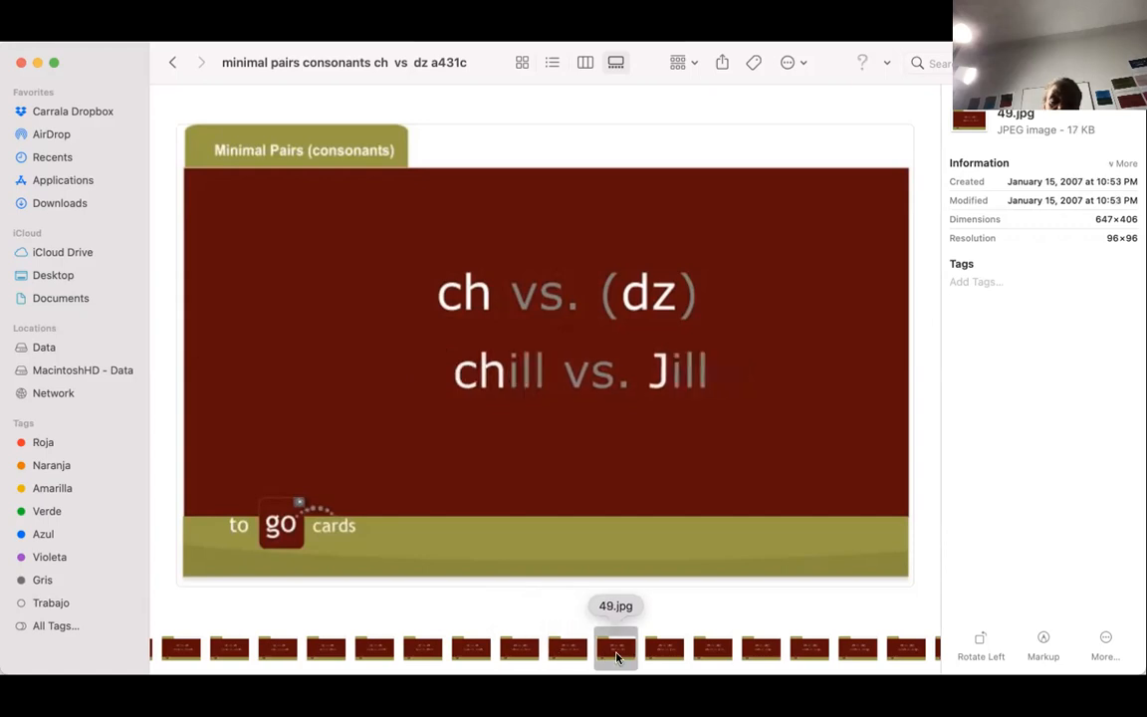
left_click(1123, 163)
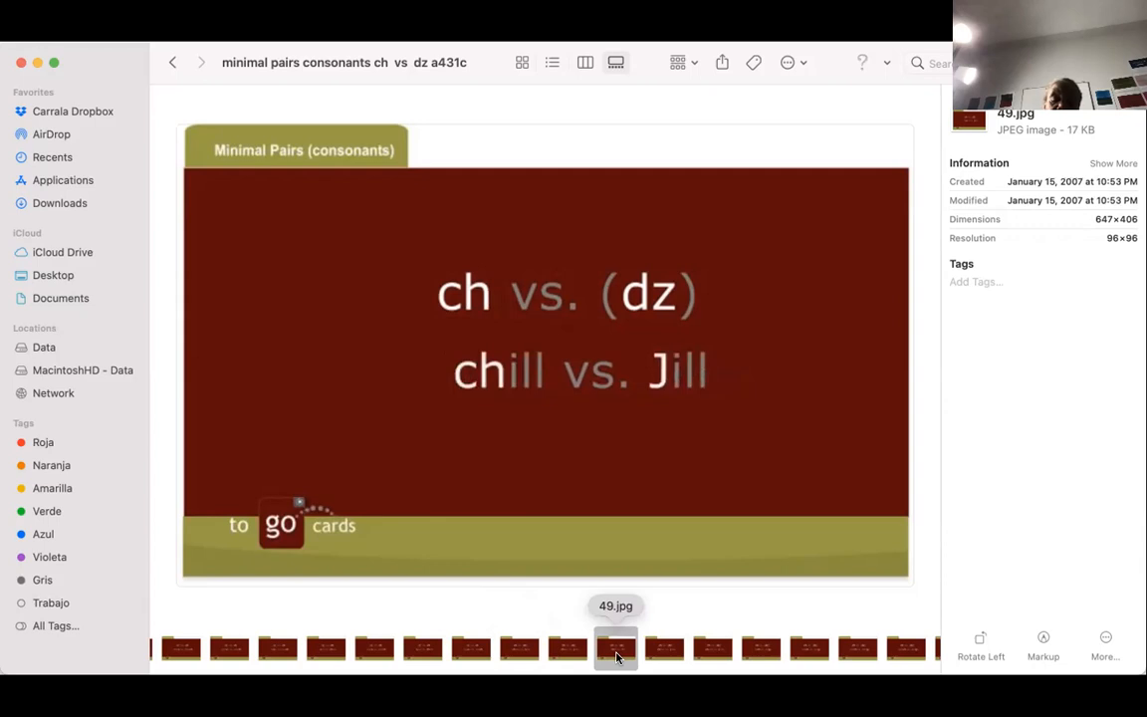
mouse_move(665, 653)
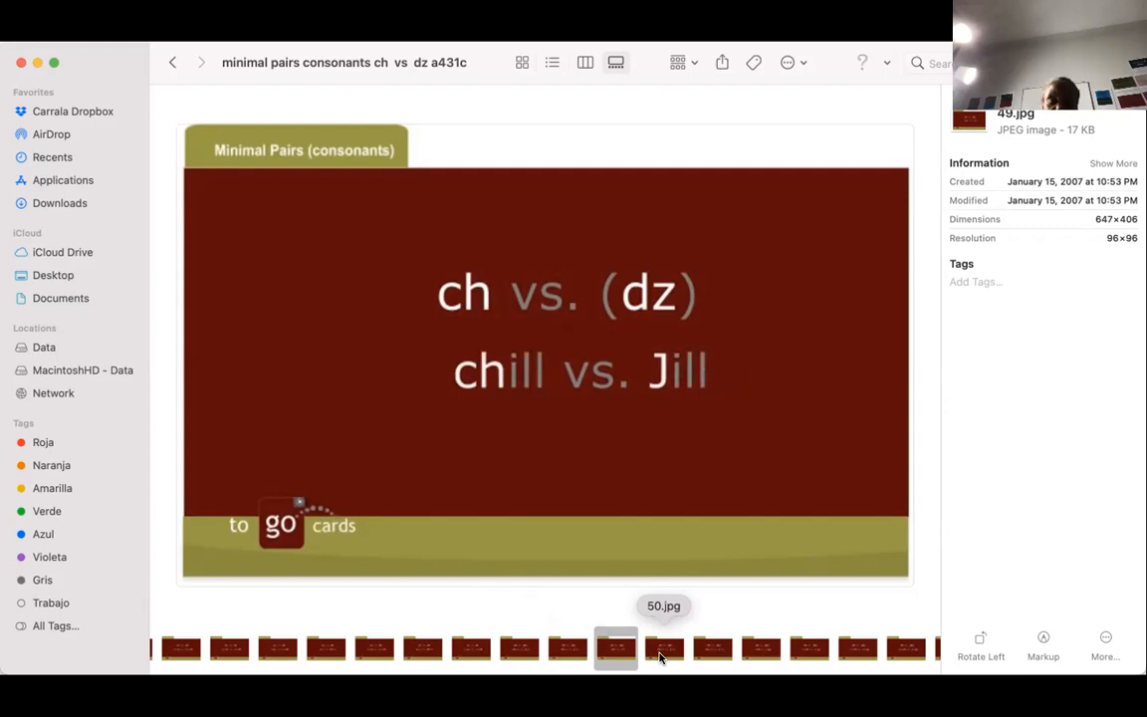
- Preview 50.jpg (choke vs. joke) and 51.jpg (chunk vs. junk)
left_click(663, 647)
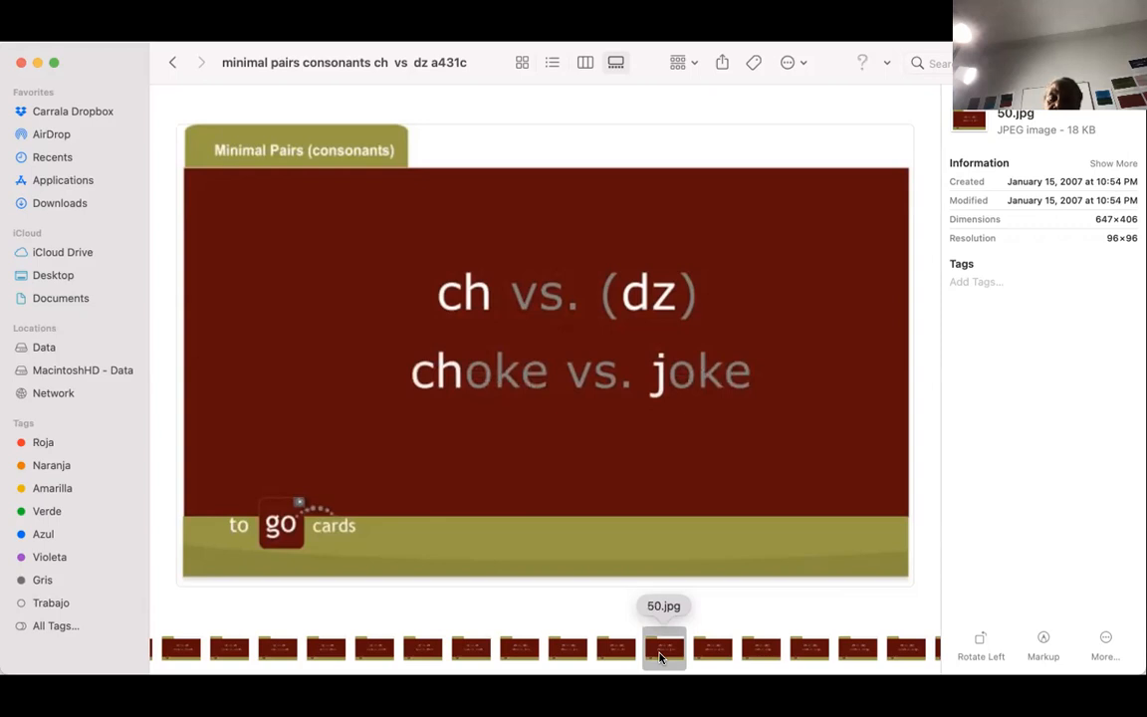
left_click(713, 649)
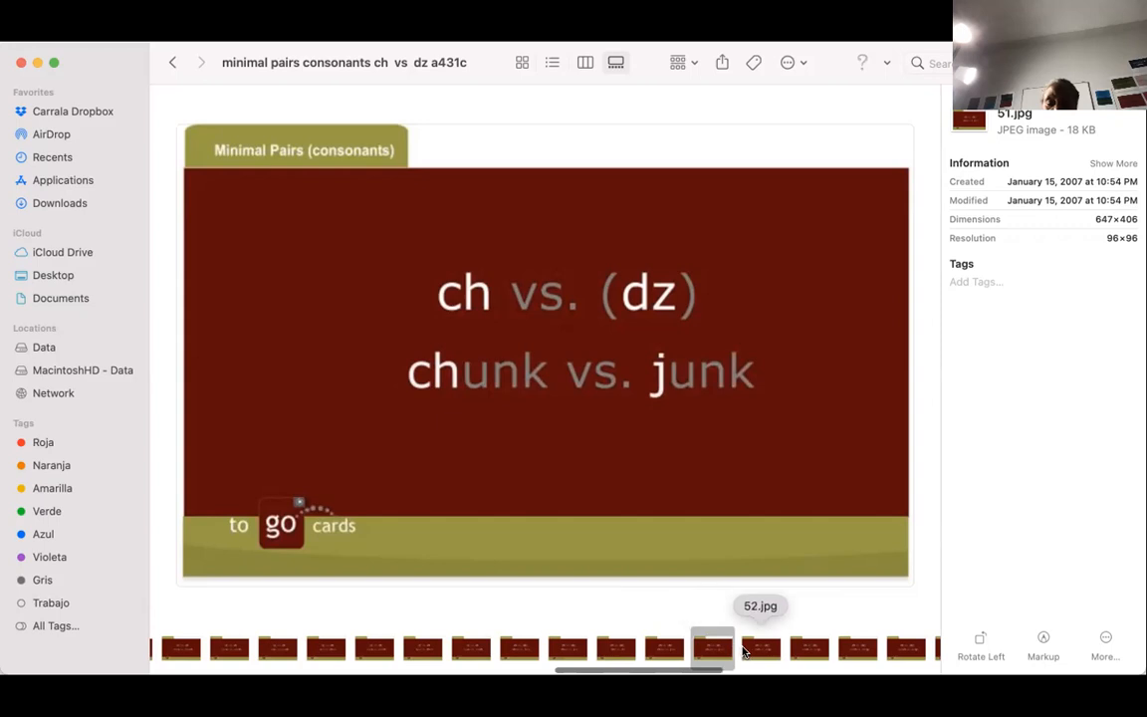
- Preview 52.jpg, the etch vs. edge card
left_click(760, 649)
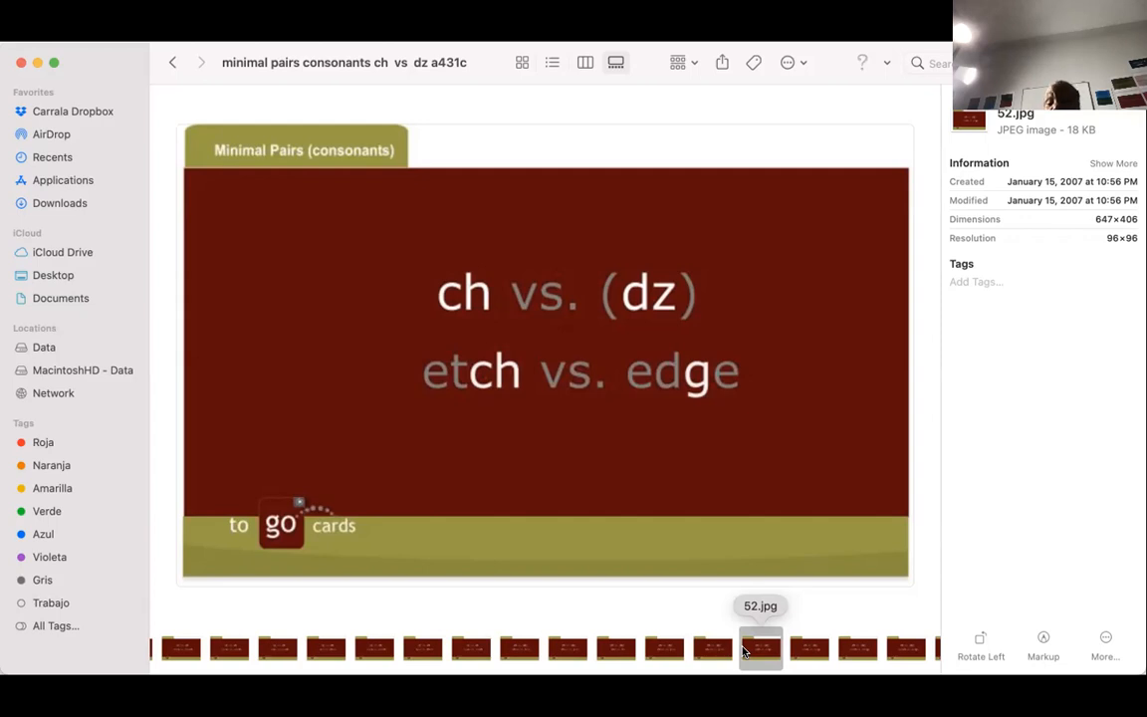
mouse_move(765, 653)
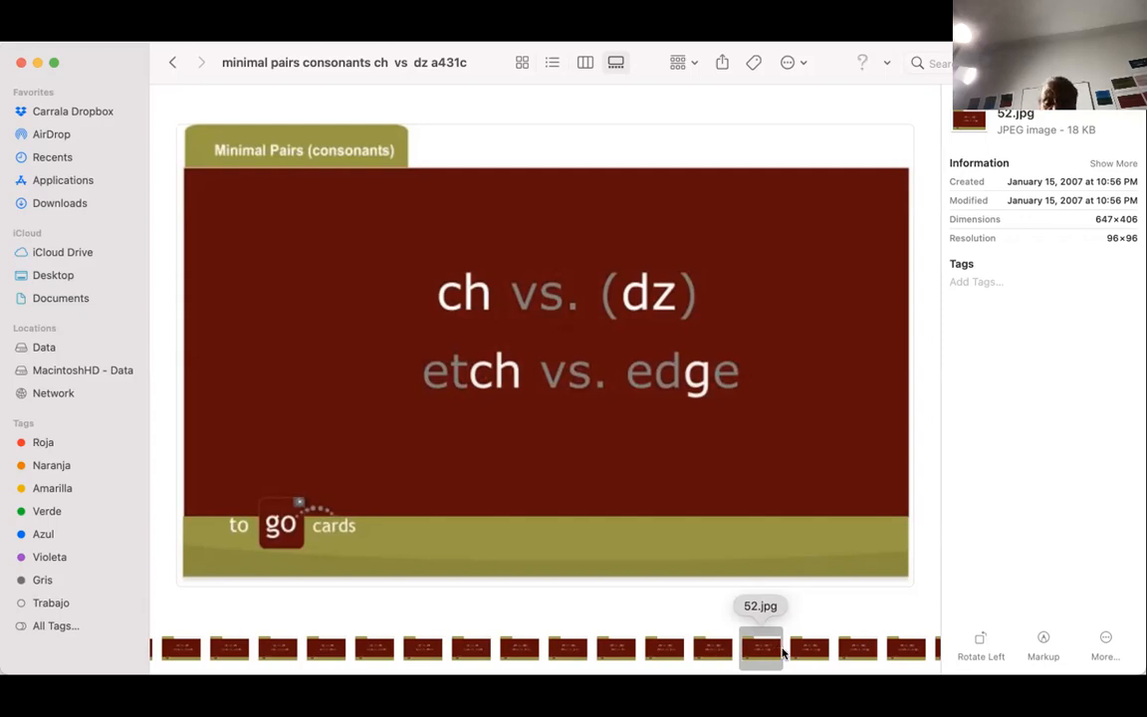
- Preview the last ch vs. (dz) cards 53–55 (lunch/lunge, batch/badge, search/serge) and the first ch vs. (s) slides
left_click(809, 649)
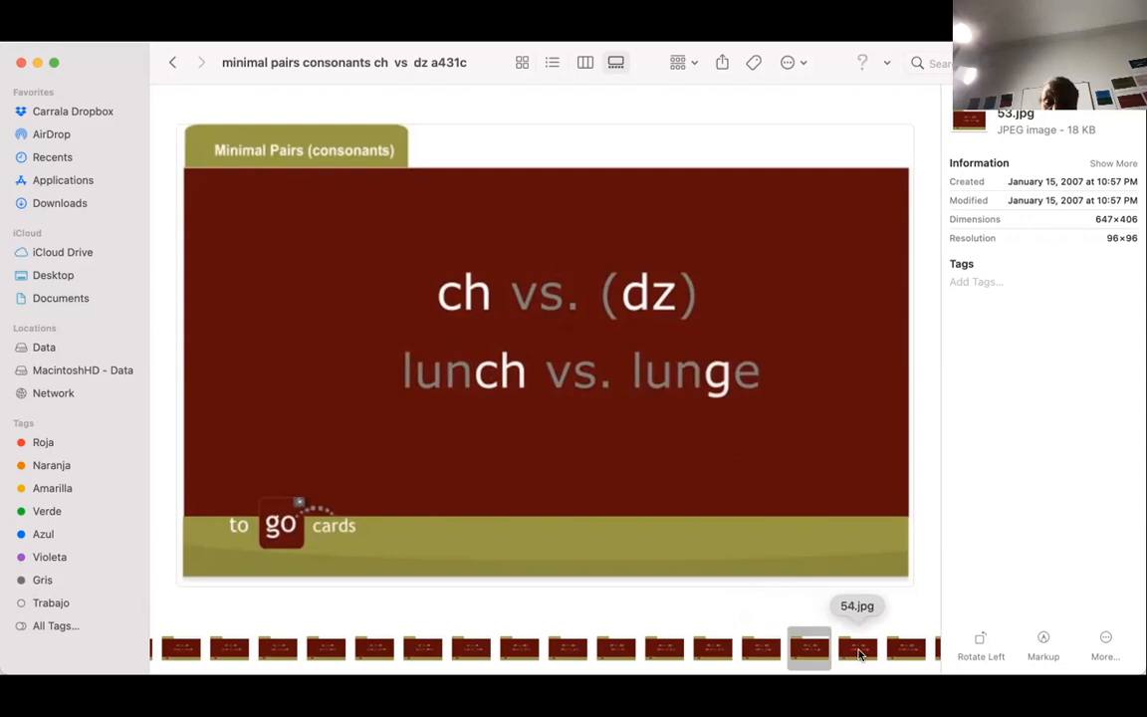
left_click(856, 650)
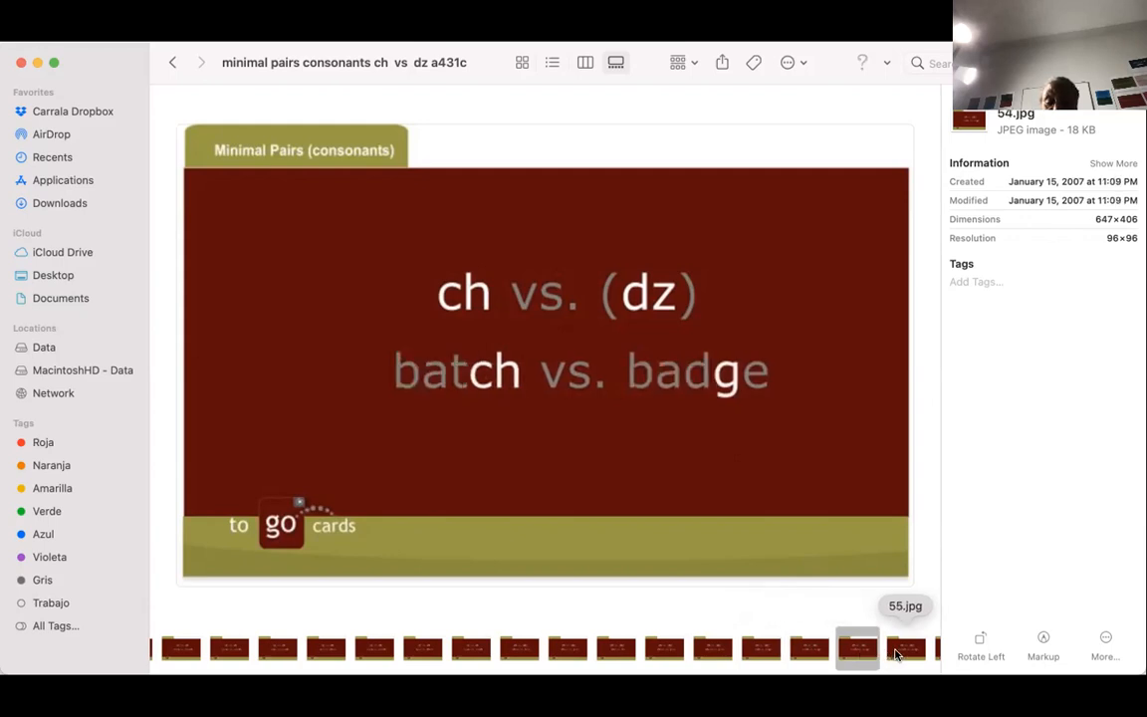
left_click(904, 648)
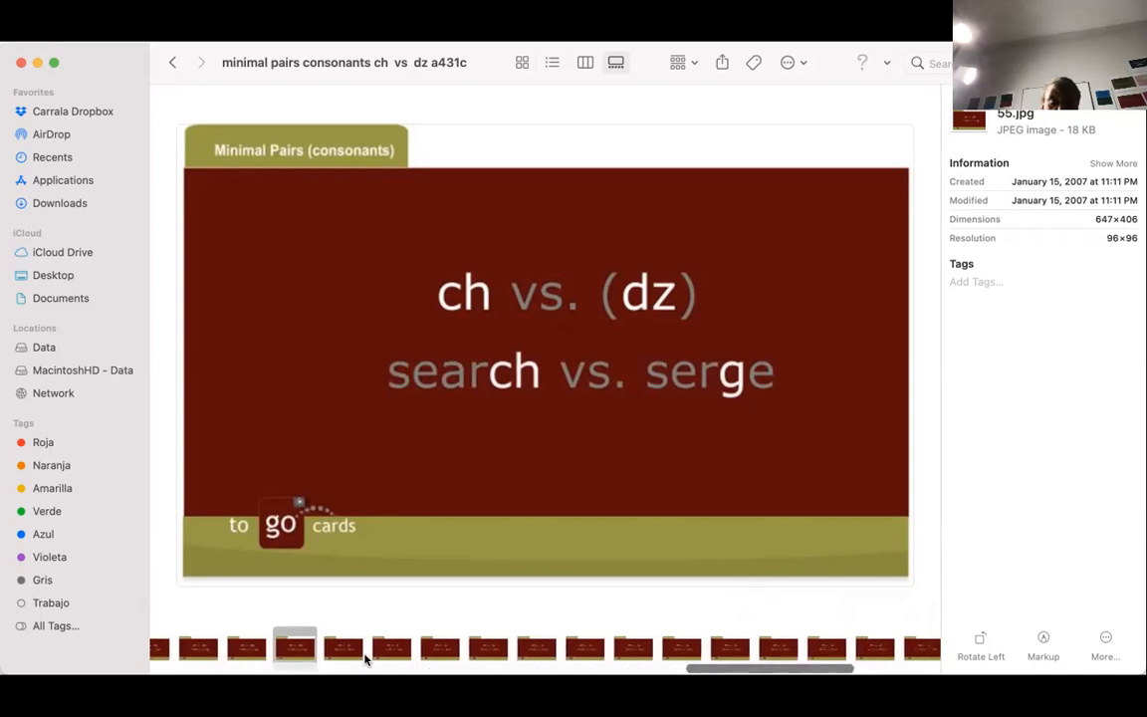
left_click(343, 647)
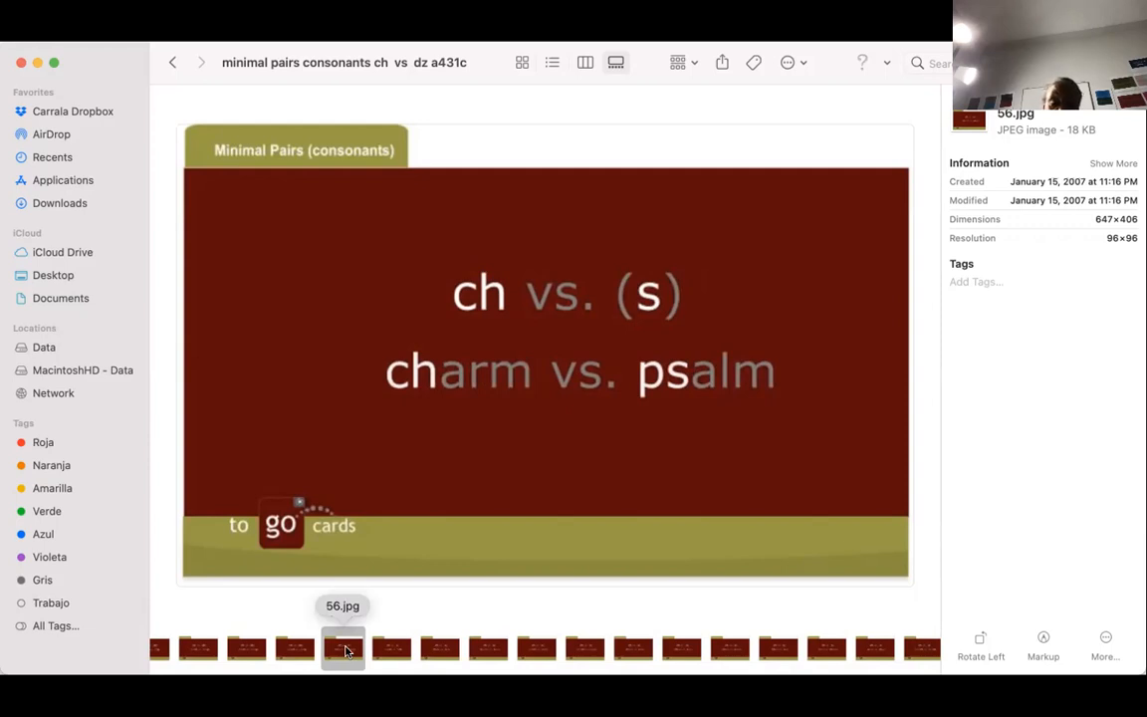
left_click(390, 647)
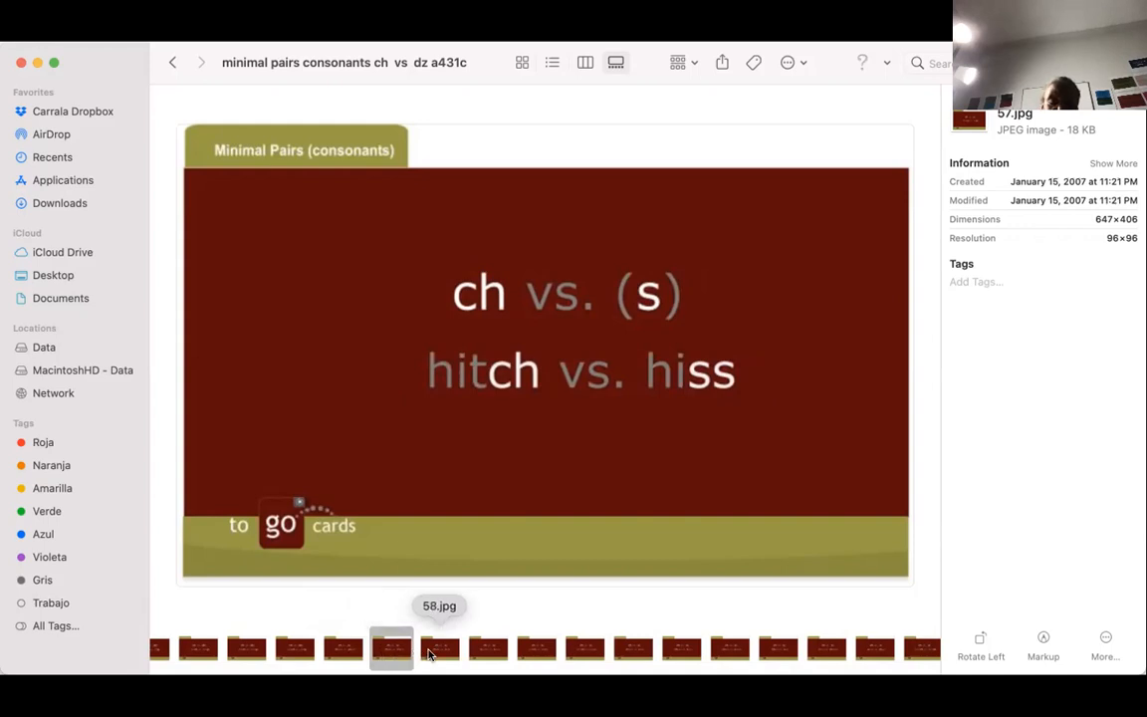
- Preview the chide/side, cheese/seize and peach/piece slides, ending on 62.jpg, choke vs. soak
left_click(438, 649)
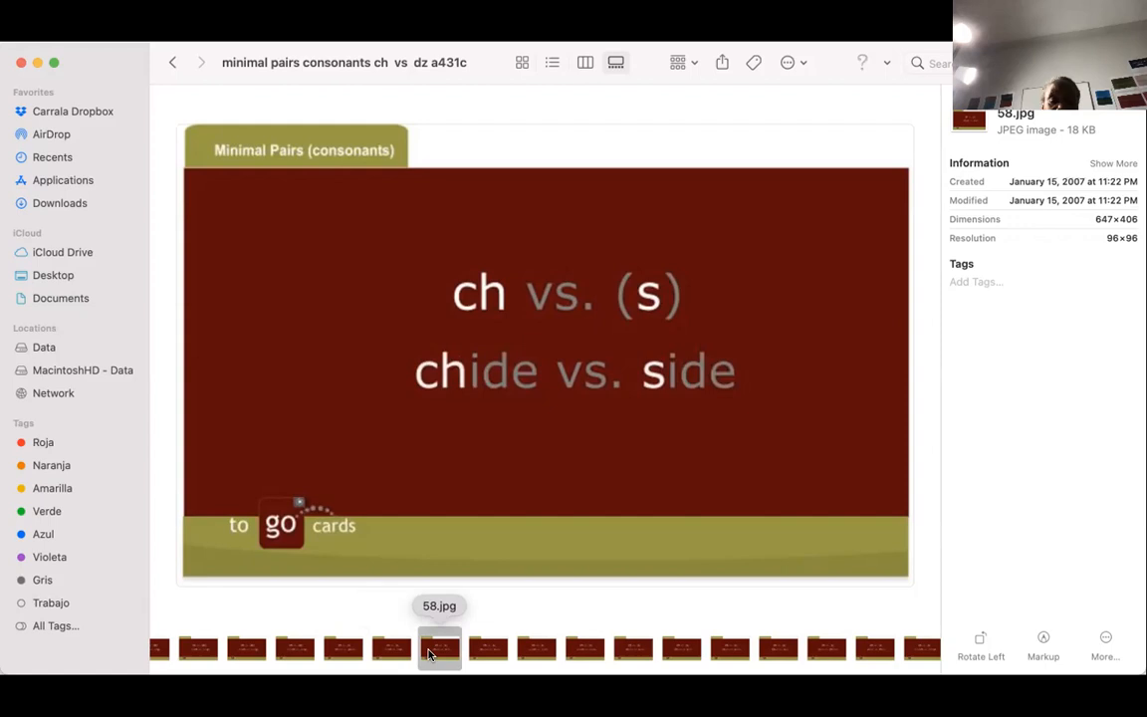
left_click(486, 649)
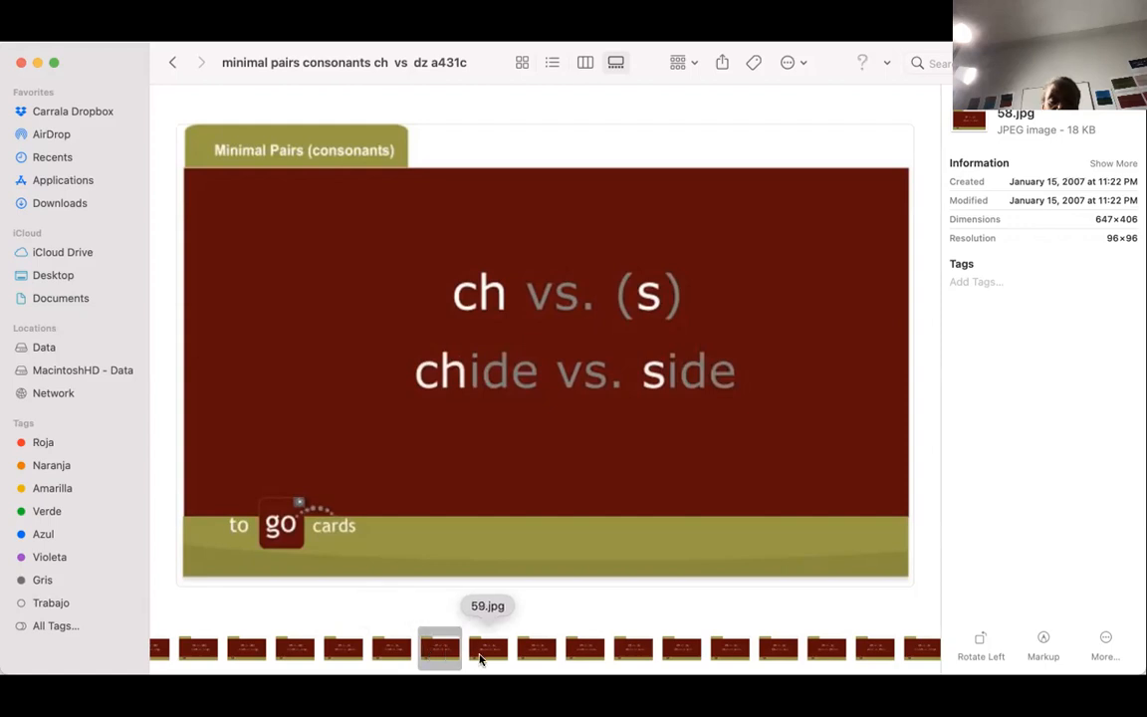
left_click(488, 649)
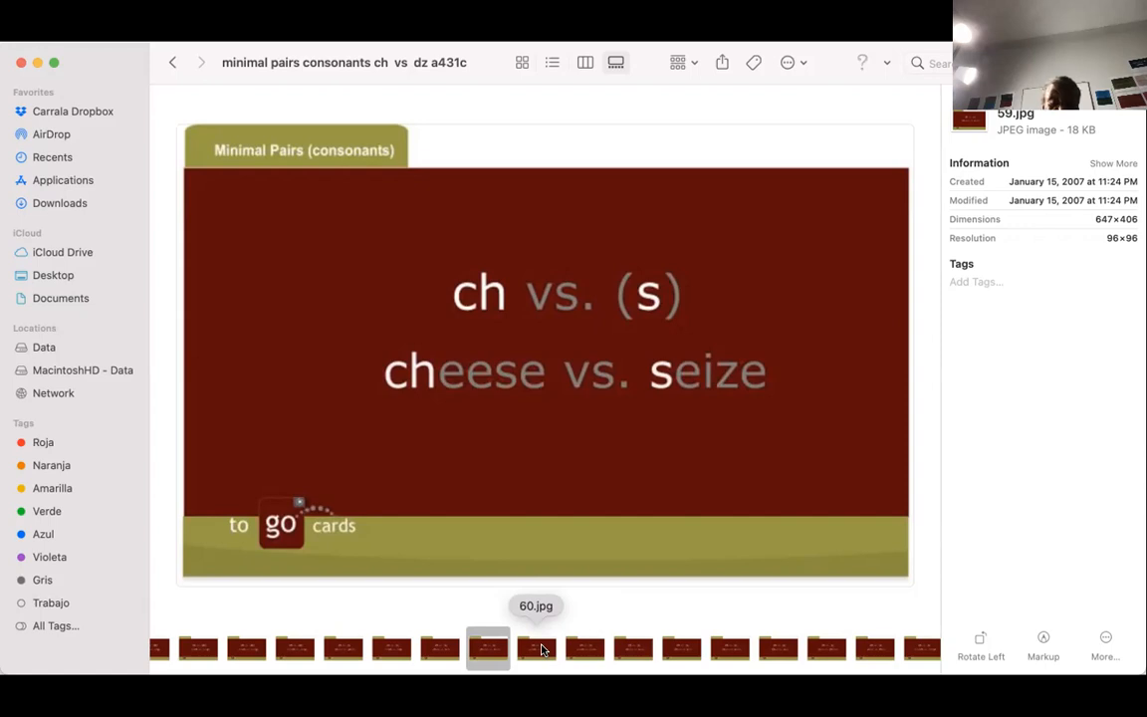
left_click(536, 649)
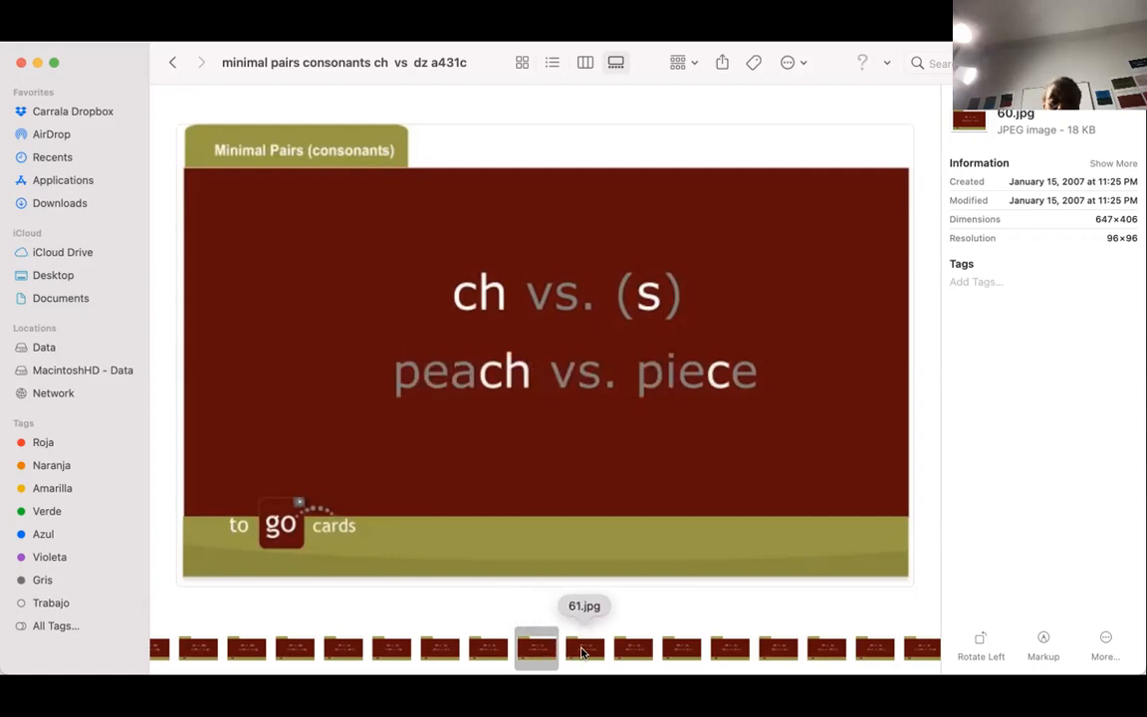
left_click(585, 649)
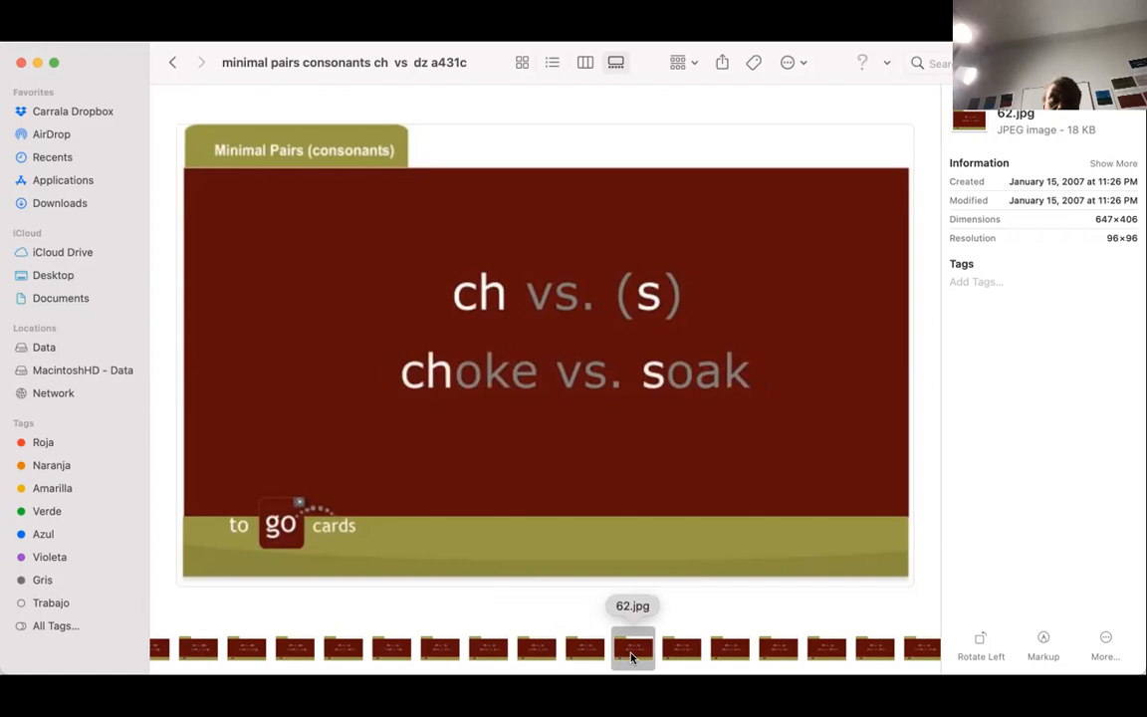
- Preview slides 63–68: chum/sum, chum/some, Chad/sad, sees/cheese, sane/chain, stretch/stress
left_click(681, 649)
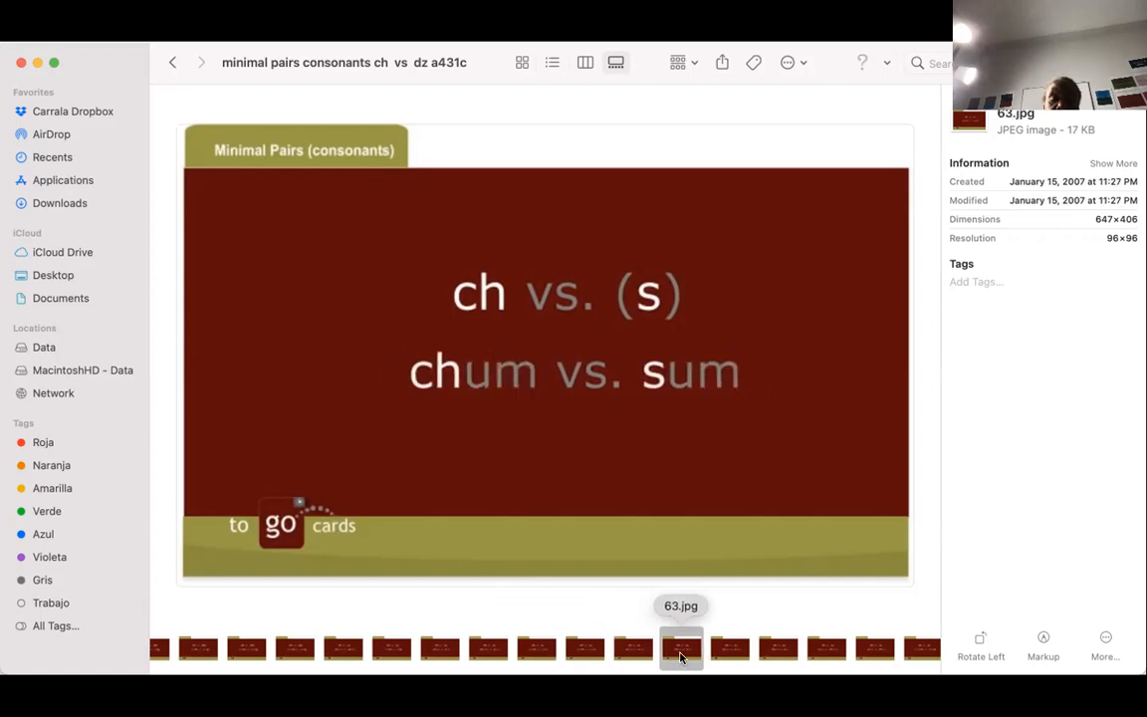
left_click(729, 649)
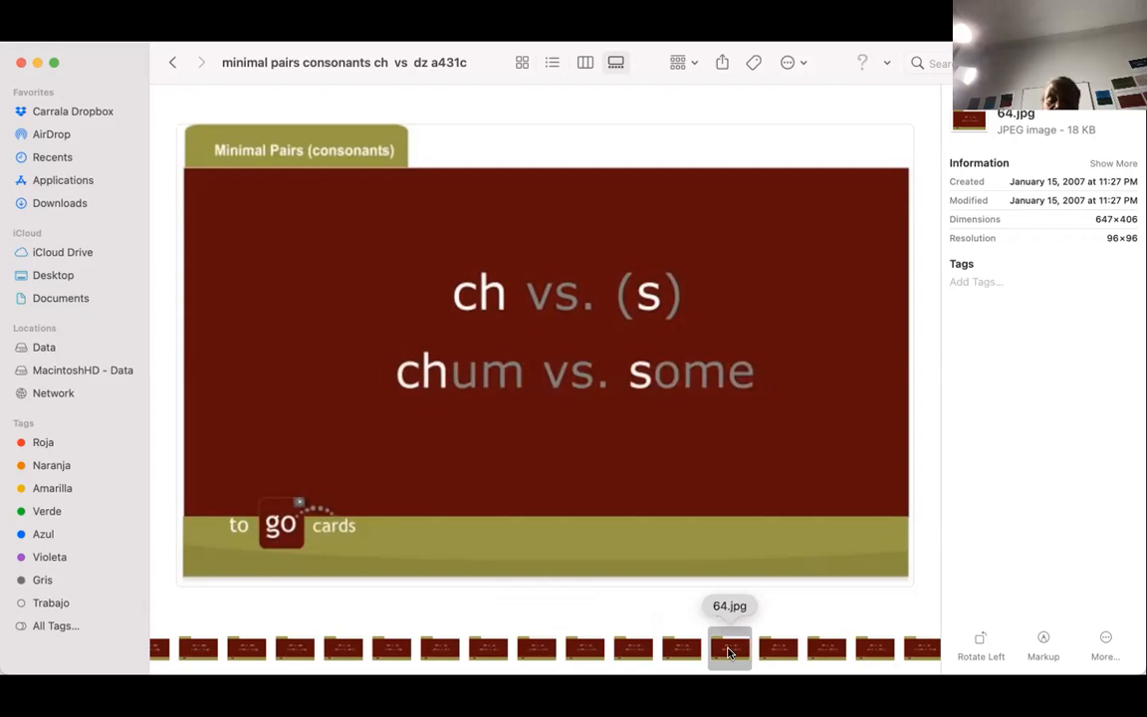
mouse_move(734, 653)
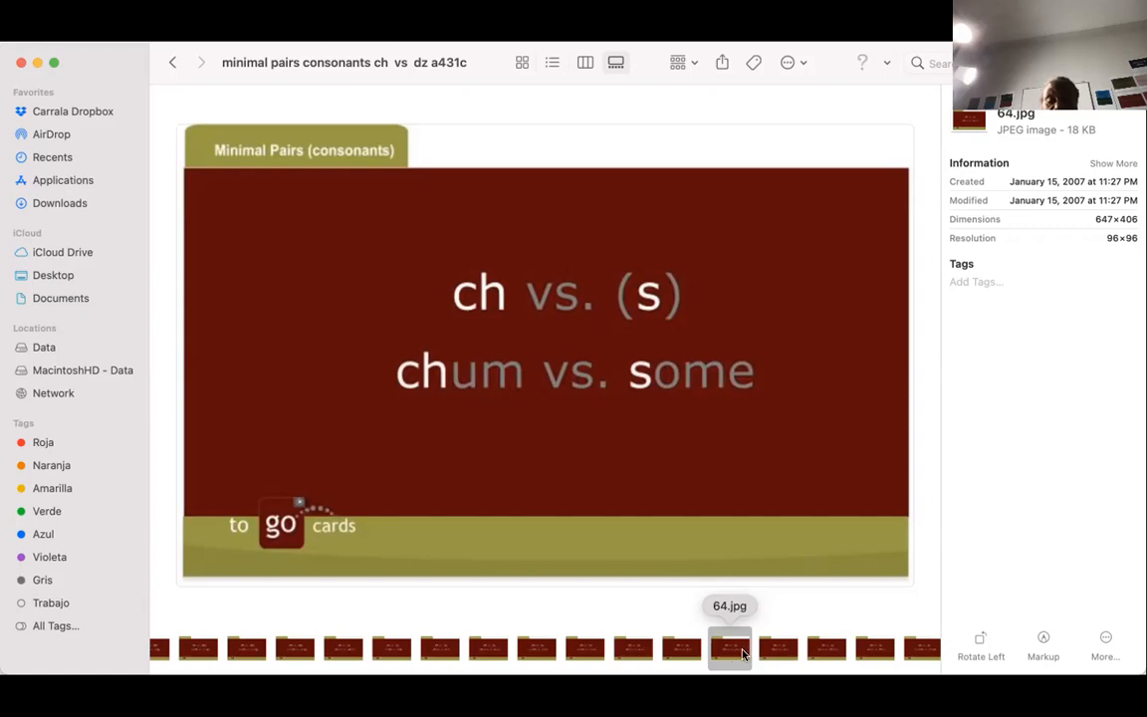
left_click(777, 649)
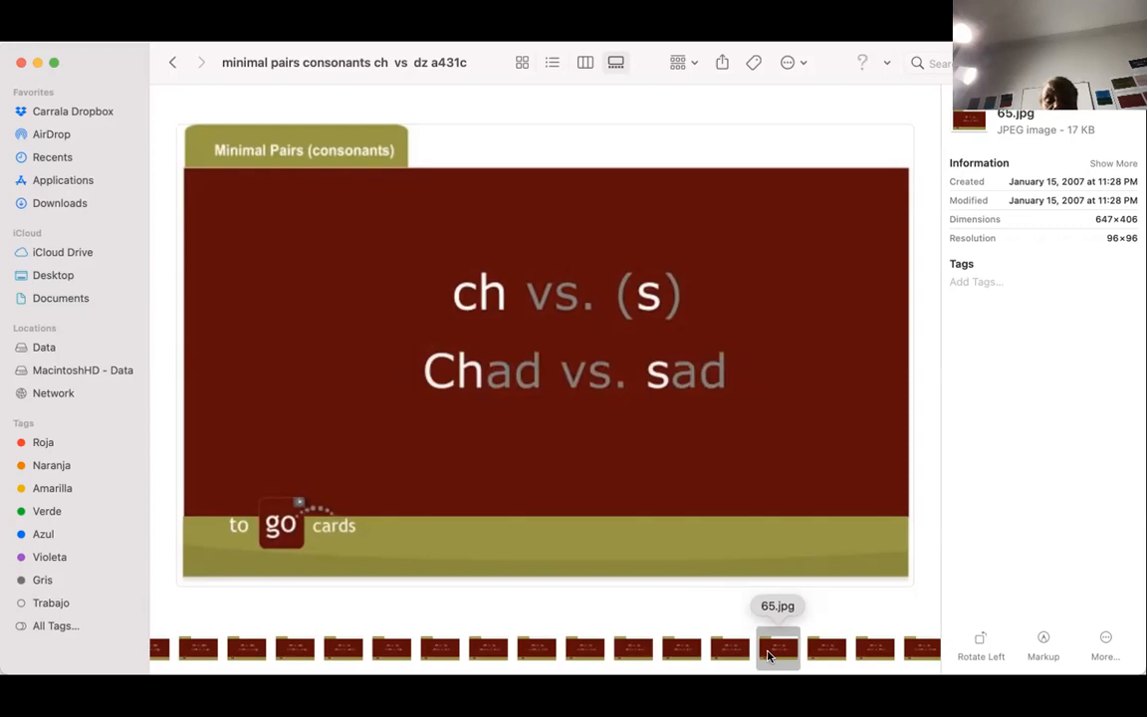
mouse_move(806, 661)
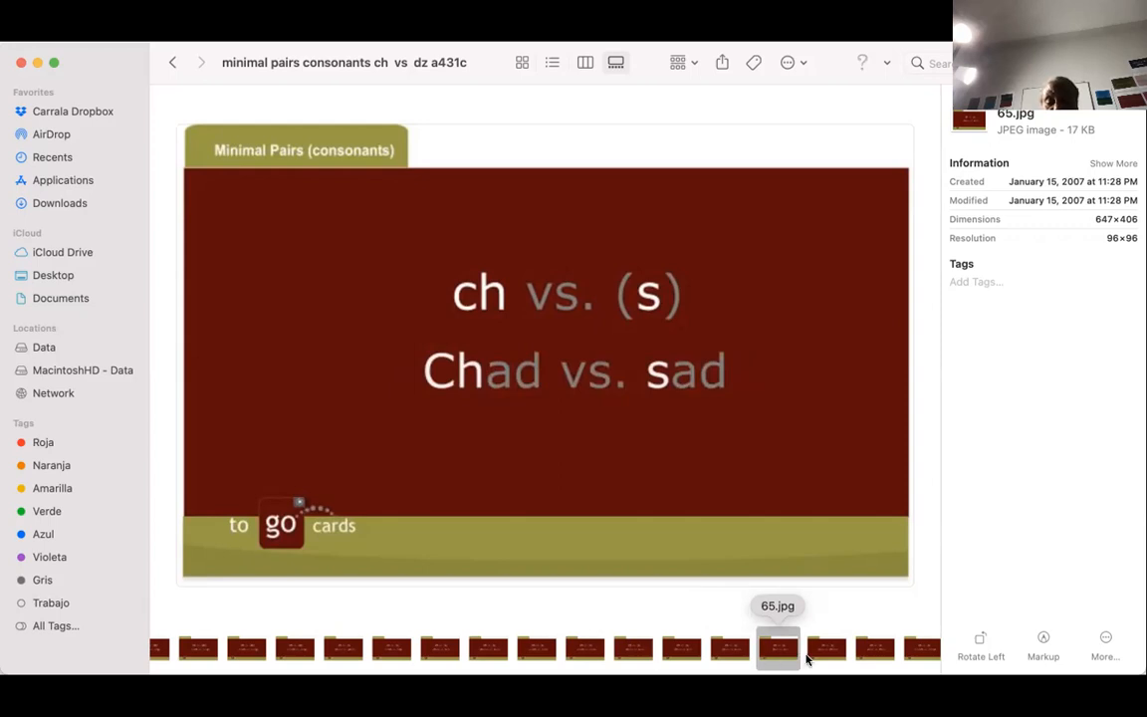
left_click(827, 647)
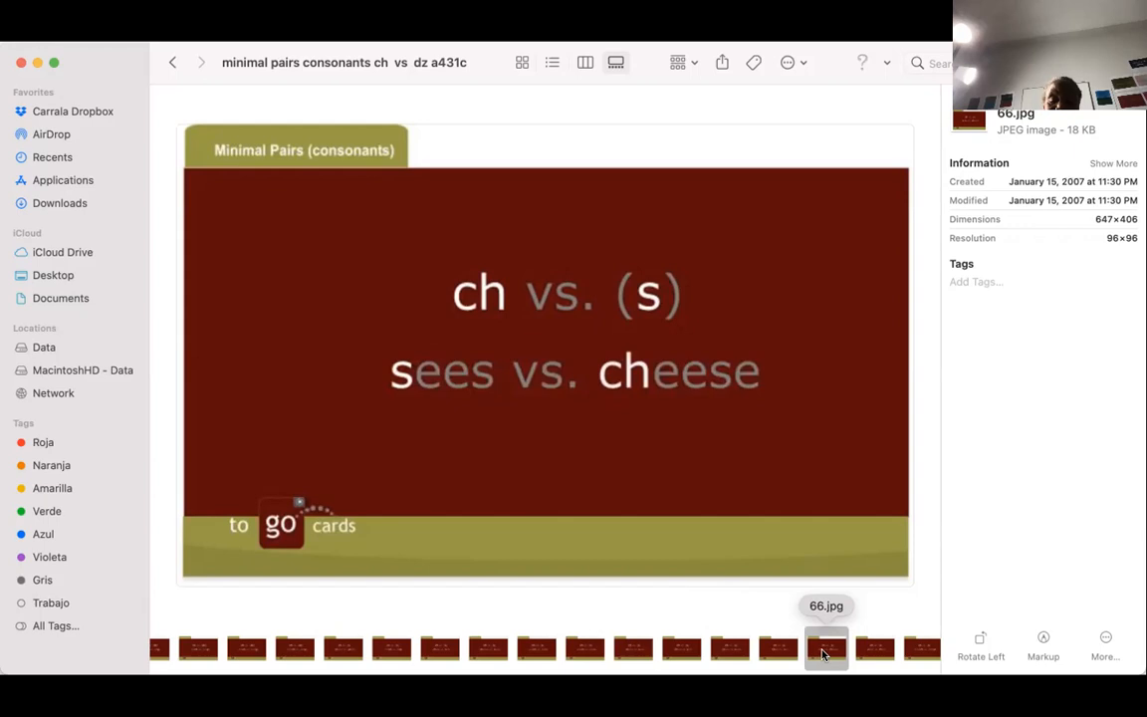
left_click(874, 649)
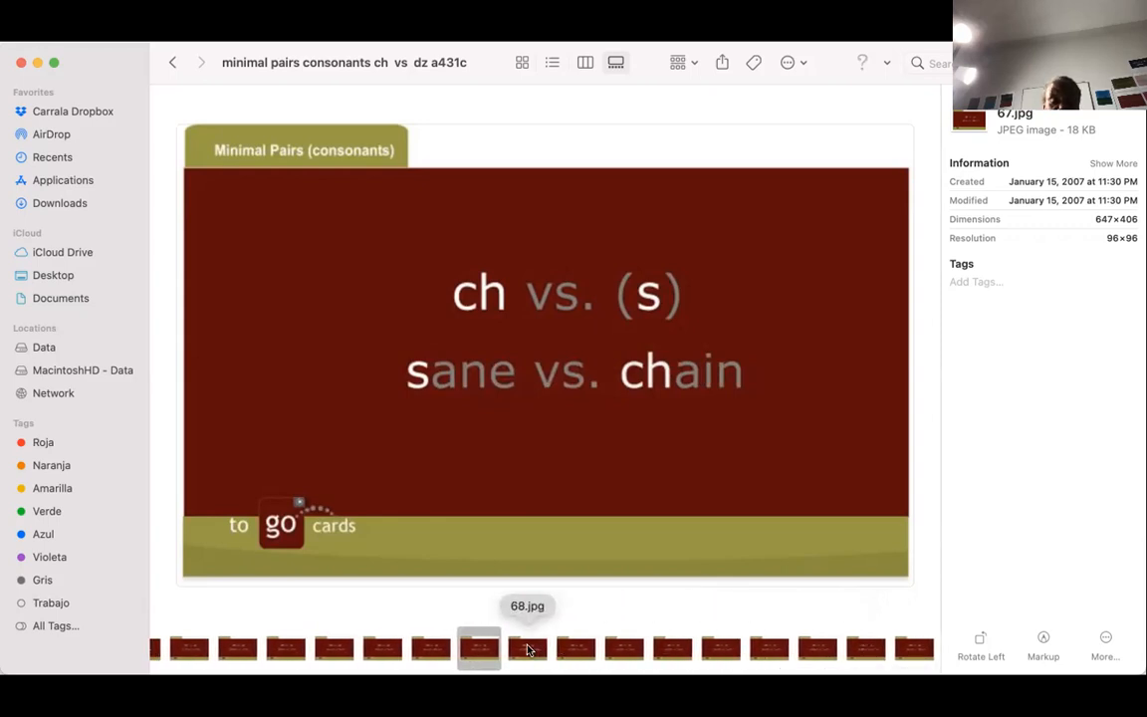
left_click(526, 650)
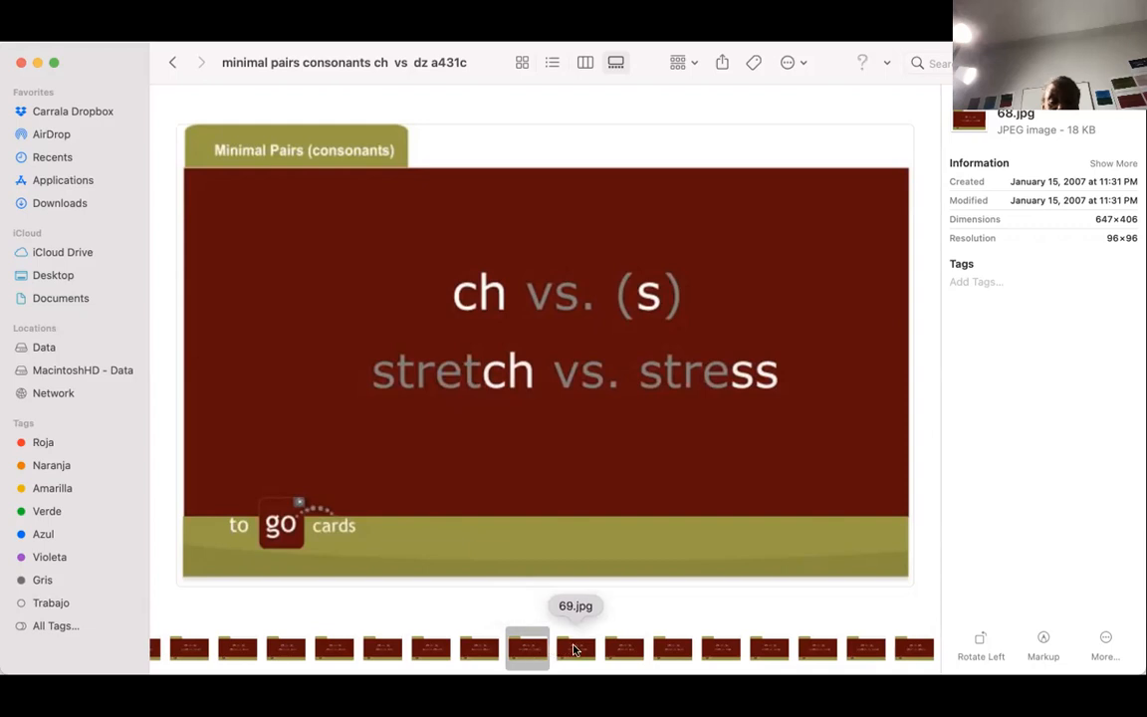
- Preview slides 69–73 (twitch/twist, cheek/seek, latch/lass, perch/purse), ending on the chair vs. share PDF
left_click(575, 650)
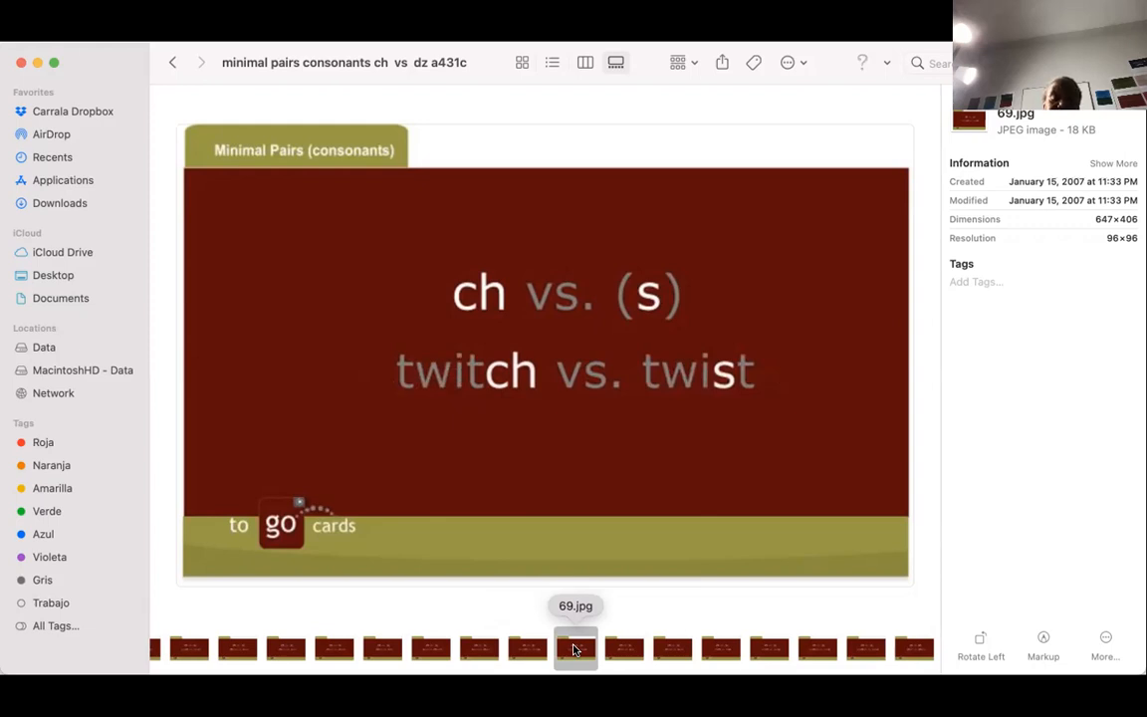
left_click(625, 649)
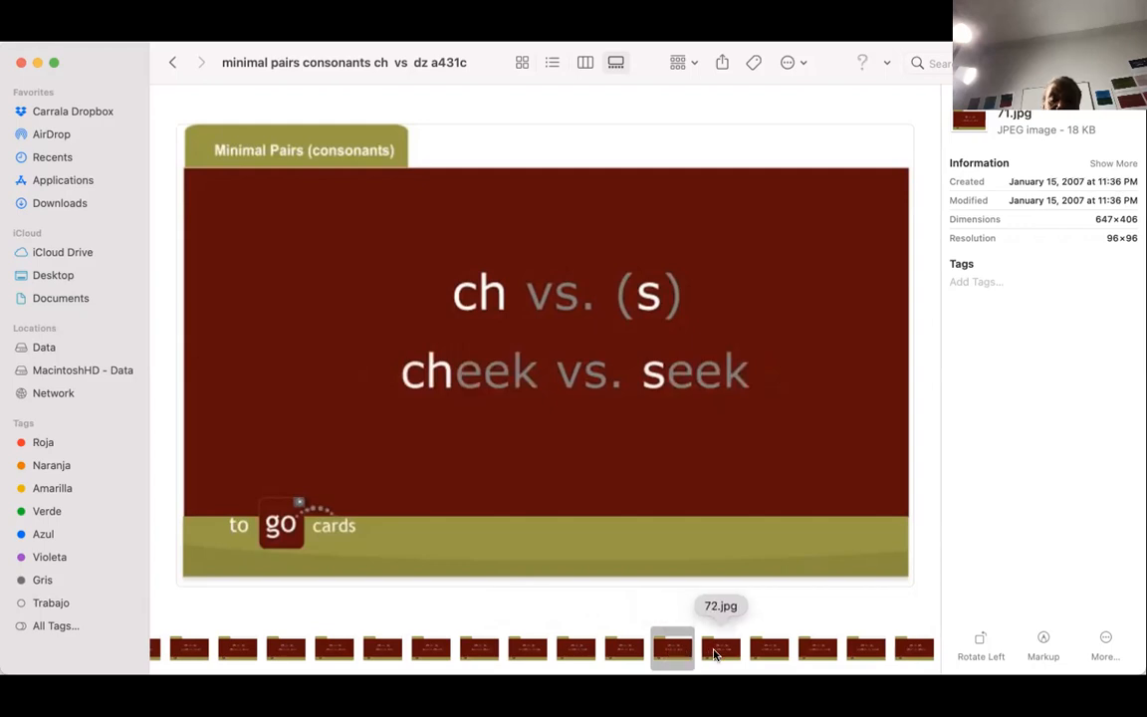
left_click(721, 647)
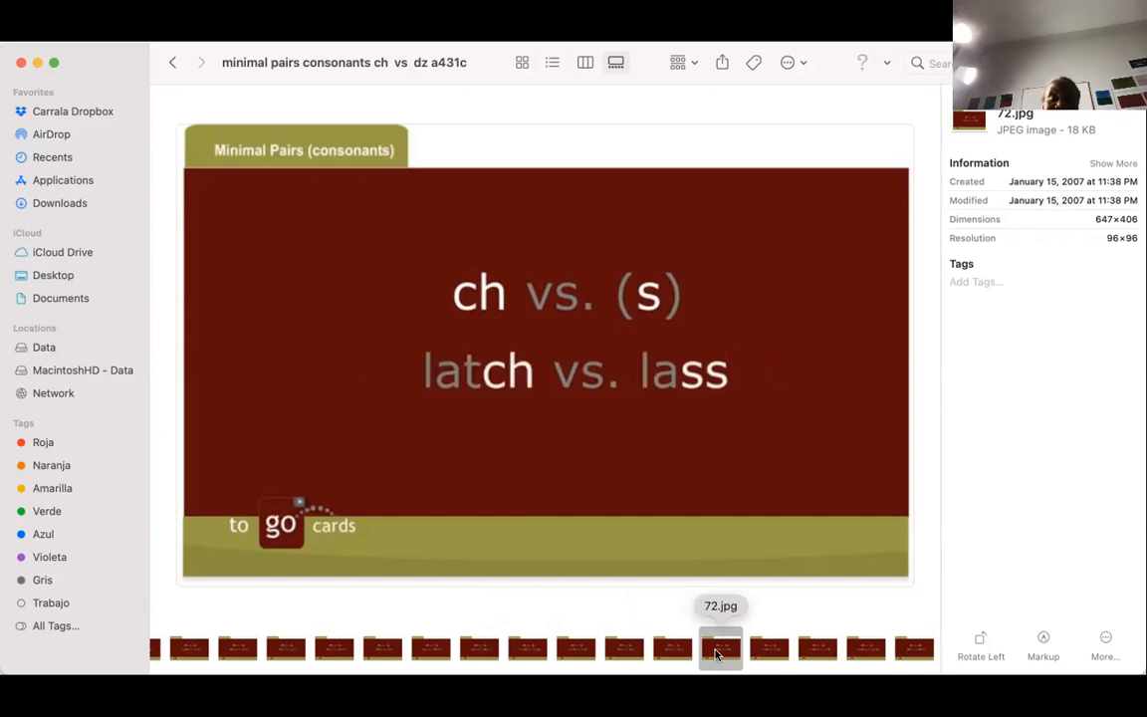
mouse_move(768, 647)
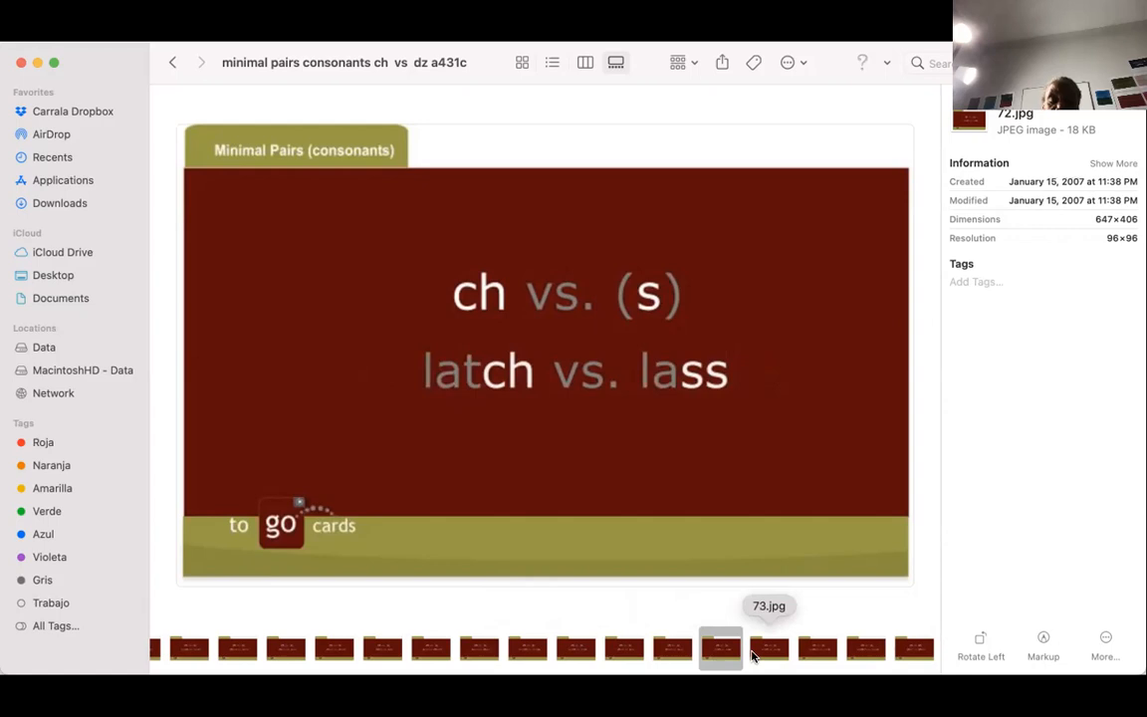
left_click(769, 647)
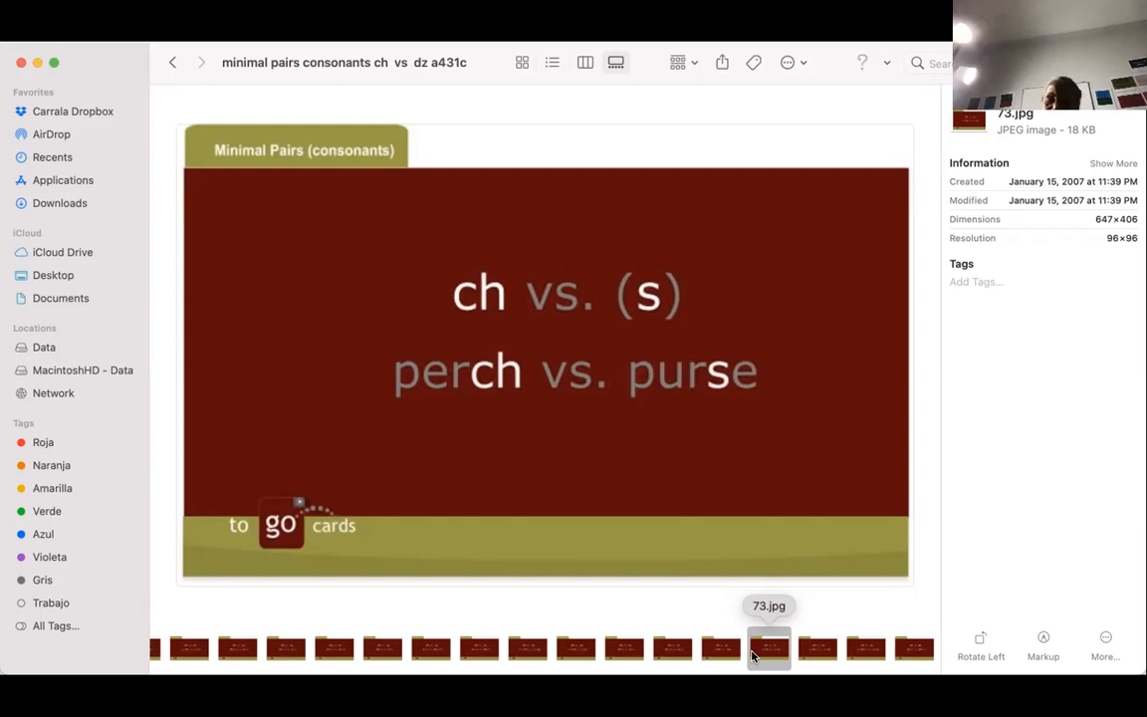
left_click(817, 647)
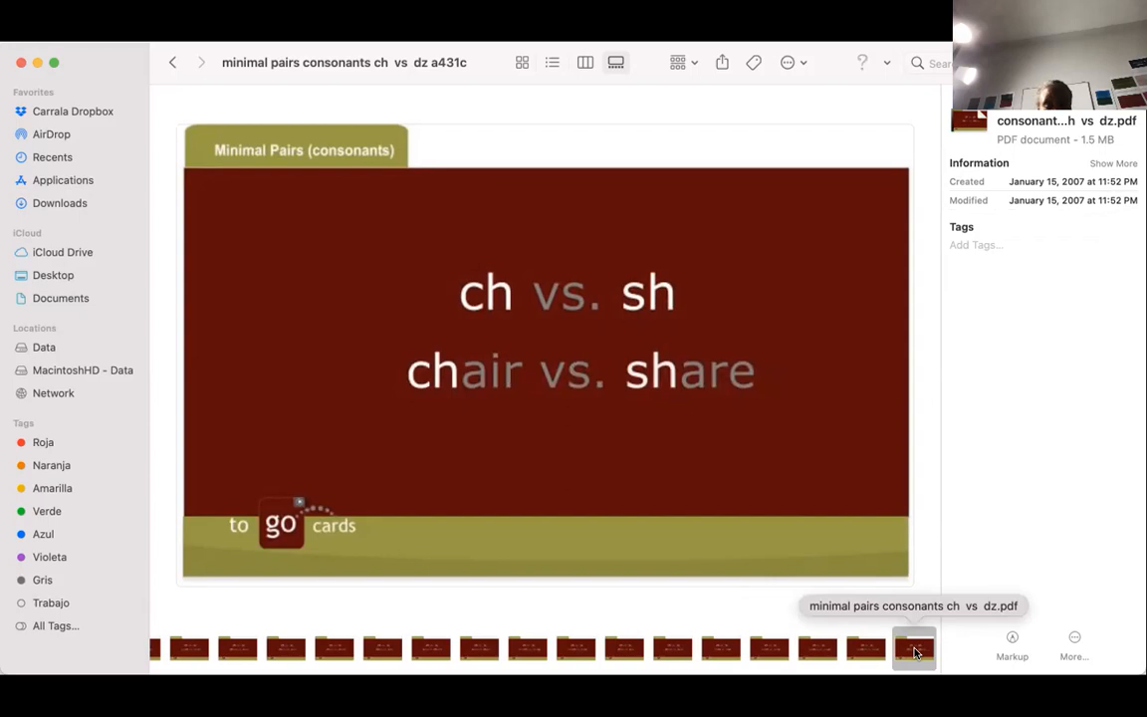
mouse_move(852, 581)
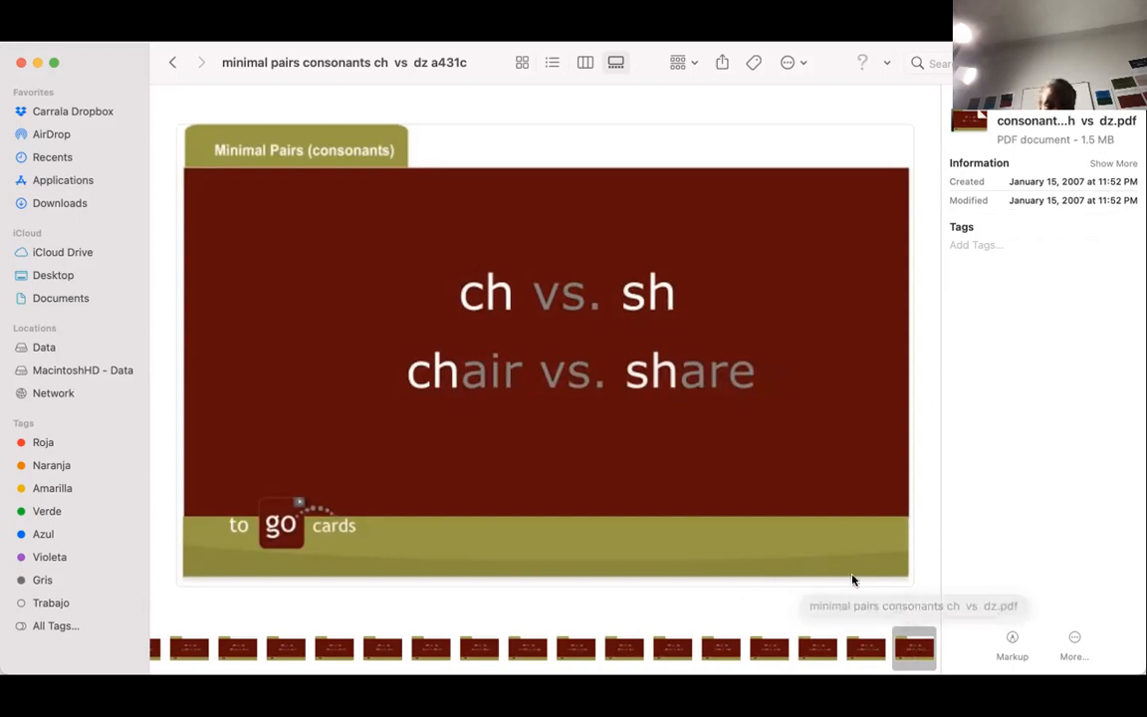
mouse_move(737, 153)
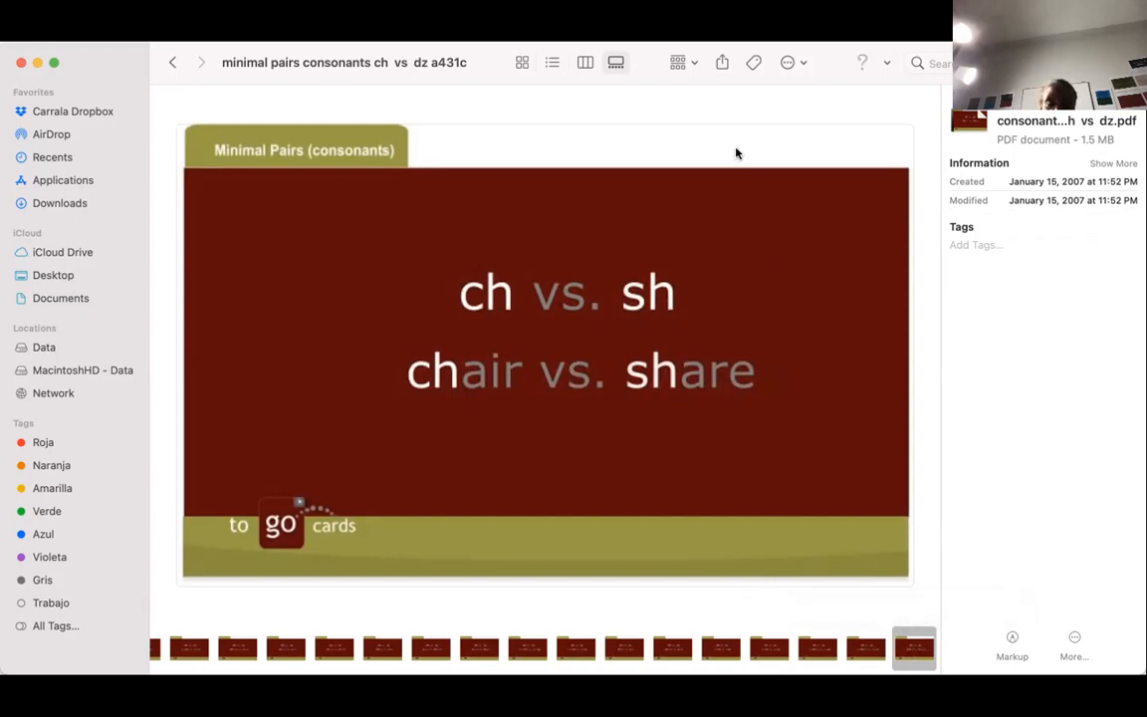